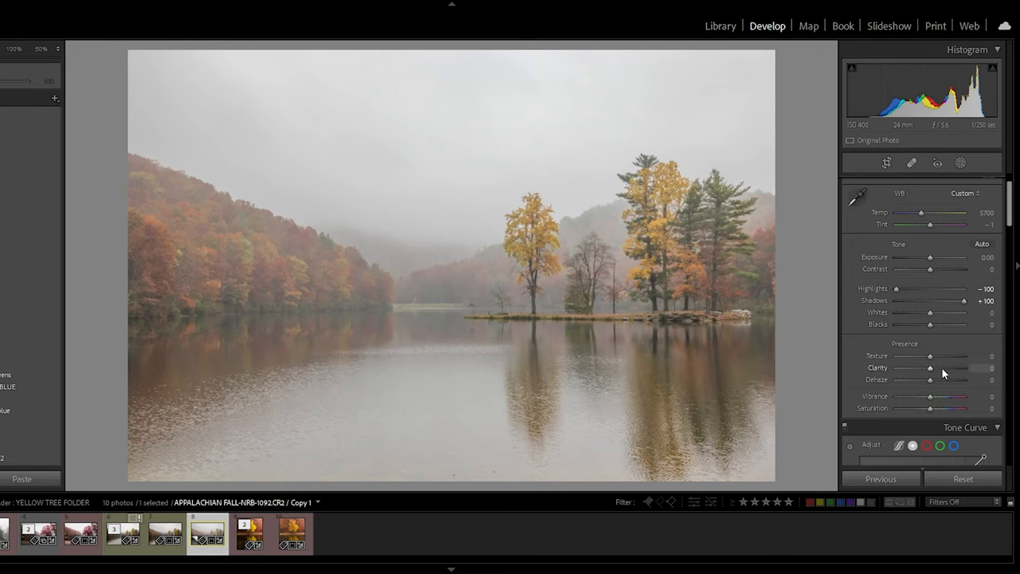
pyautogui.moveTo(947, 385)
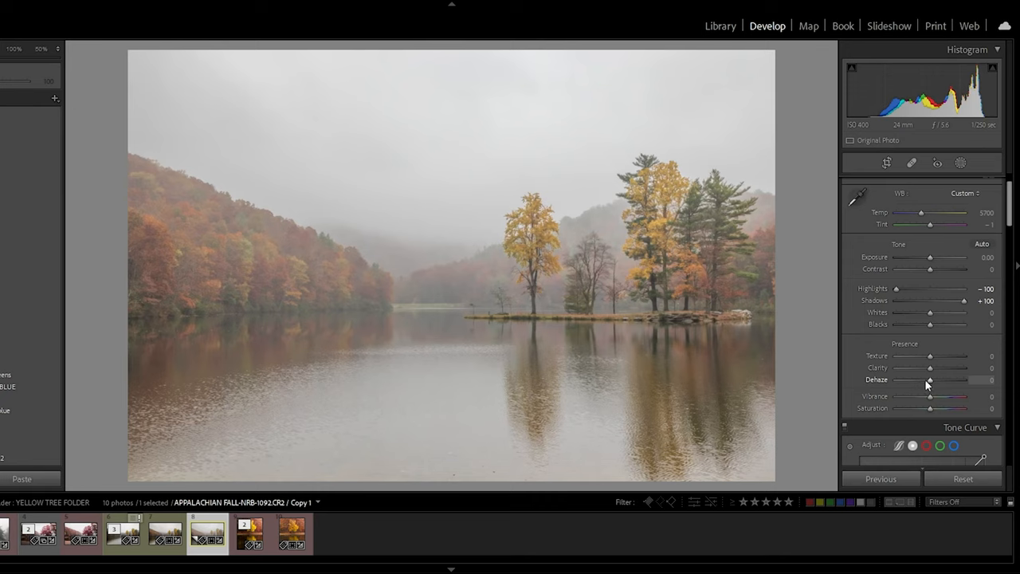
pyautogui.moveTo(930, 385)
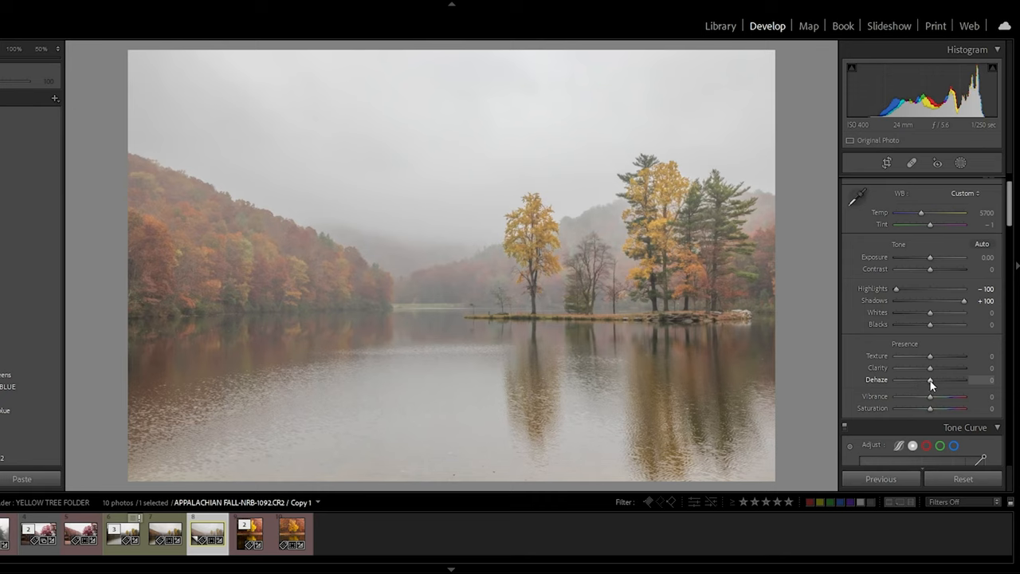
pyautogui.moveTo(930, 412)
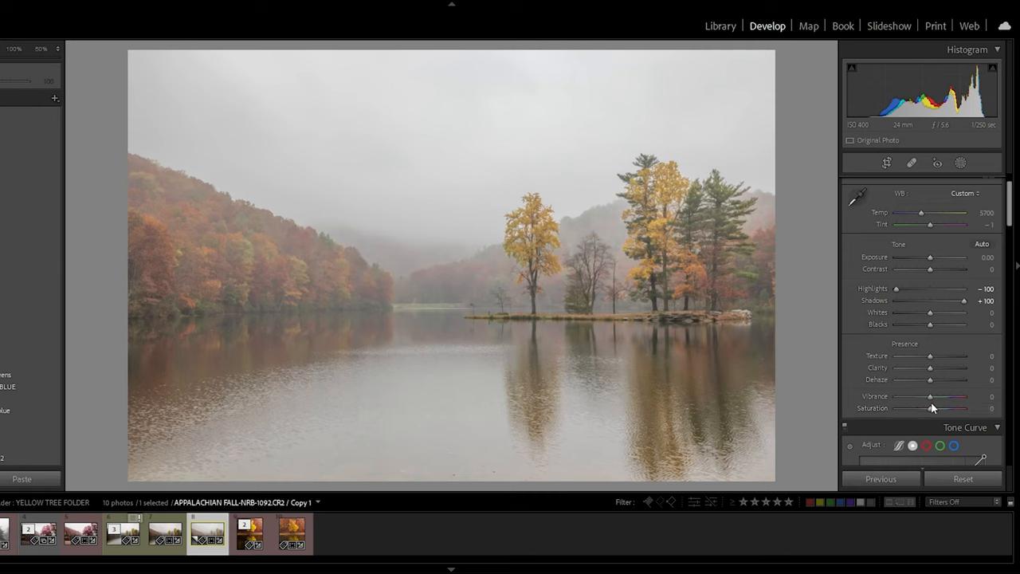
# Expand the Tone Curve panel for the foggy lake photo
pyautogui.click(965, 428)
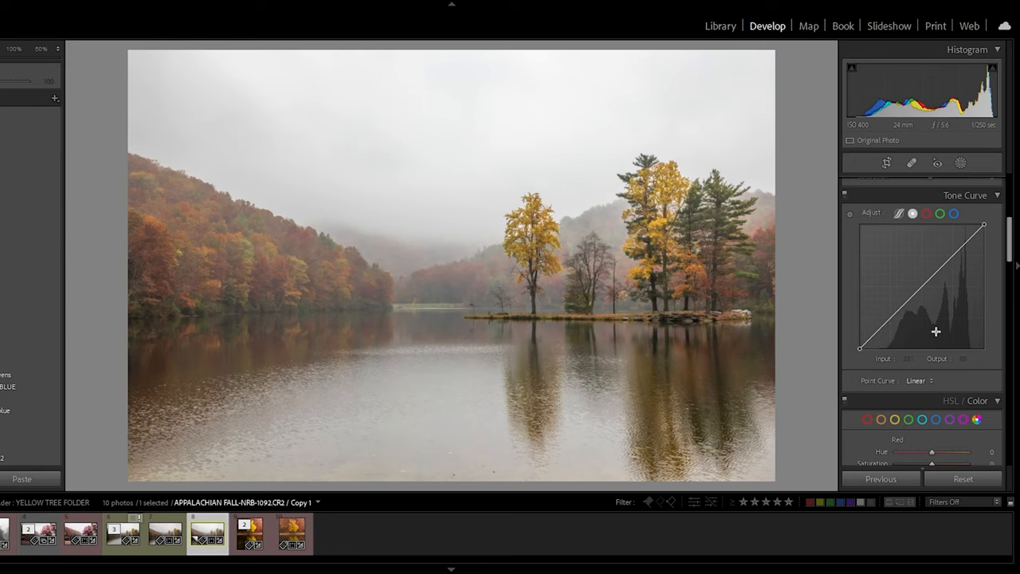
pyautogui.moveTo(860, 349); pyautogui.dragTo(860, 348)
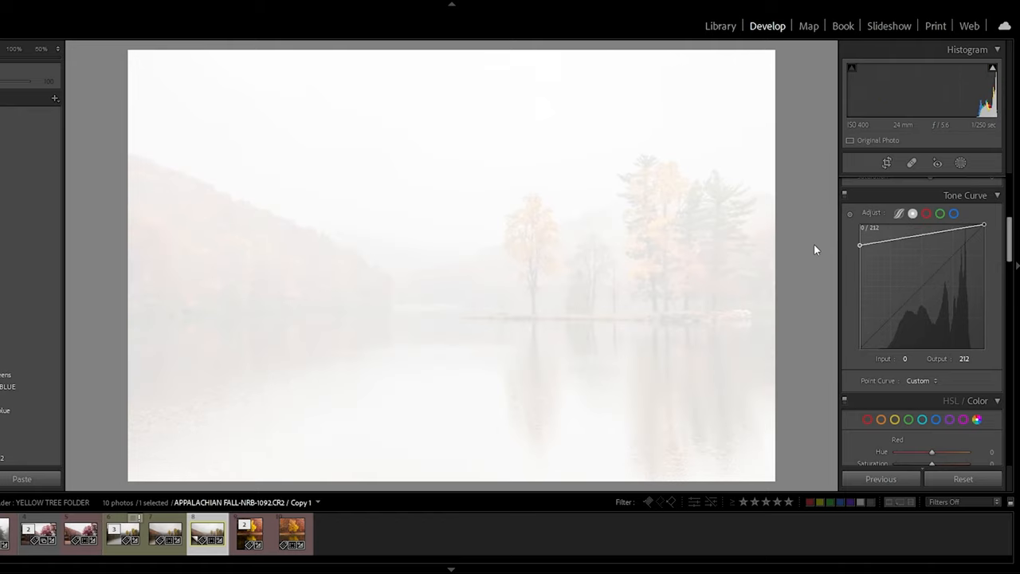
pyautogui.moveTo(984, 225); pyautogui.dragTo(984, 245)
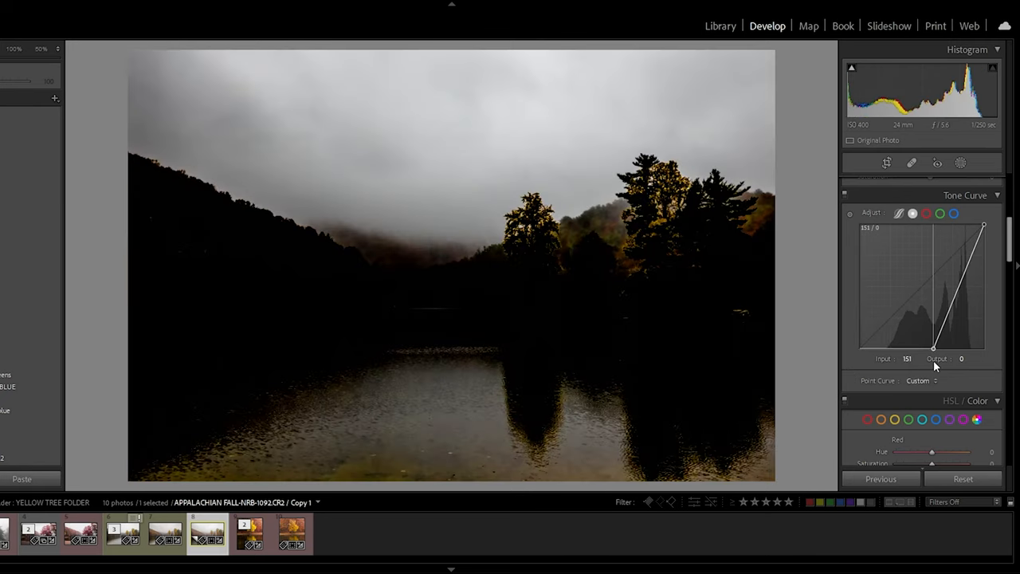
pyautogui.moveTo(935, 348); pyautogui.dragTo(933, 349)
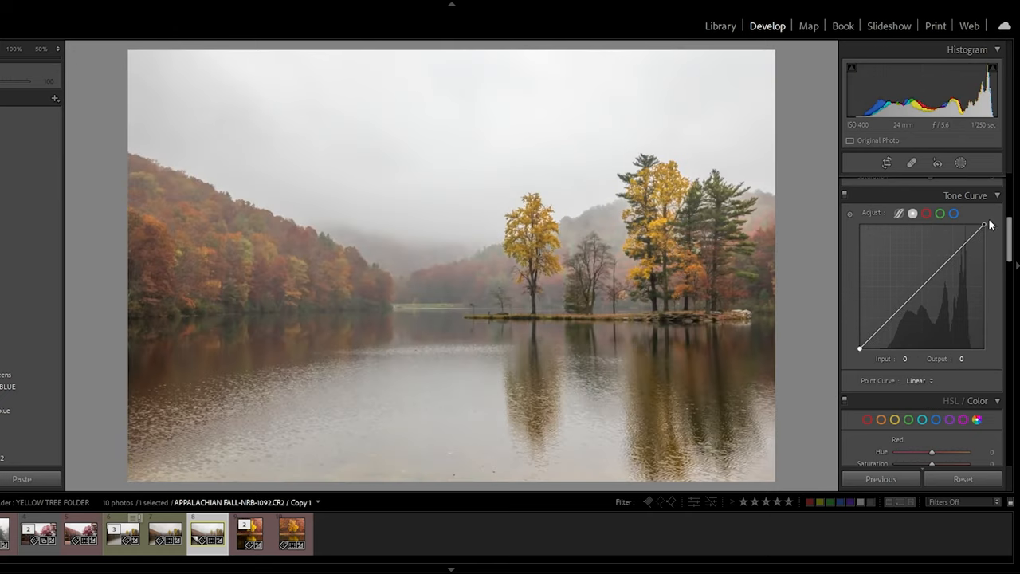
pyautogui.moveTo(985, 225); pyautogui.dragTo(979, 226)
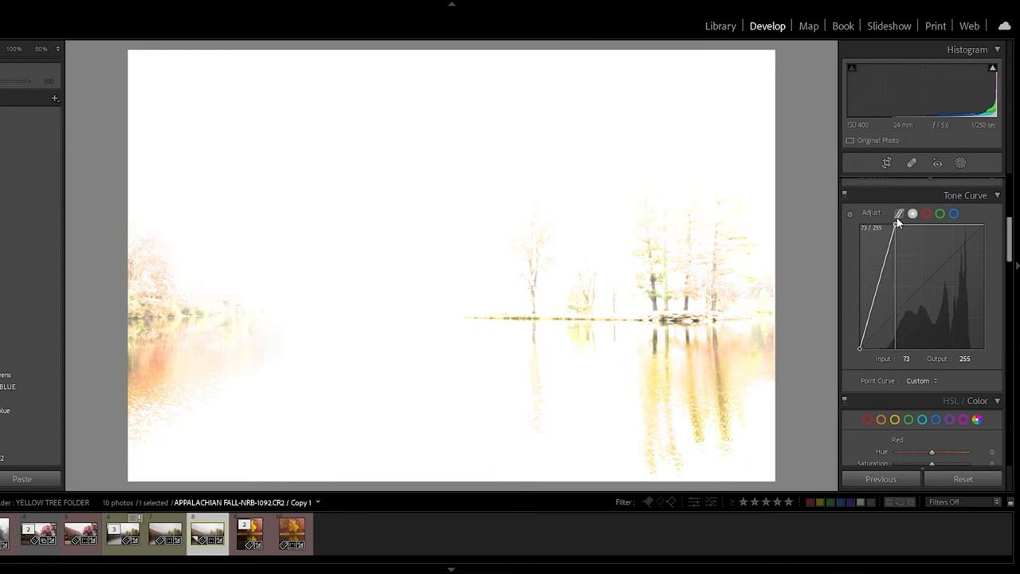
pyautogui.moveTo(899, 224); pyautogui.dragTo(985, 301)
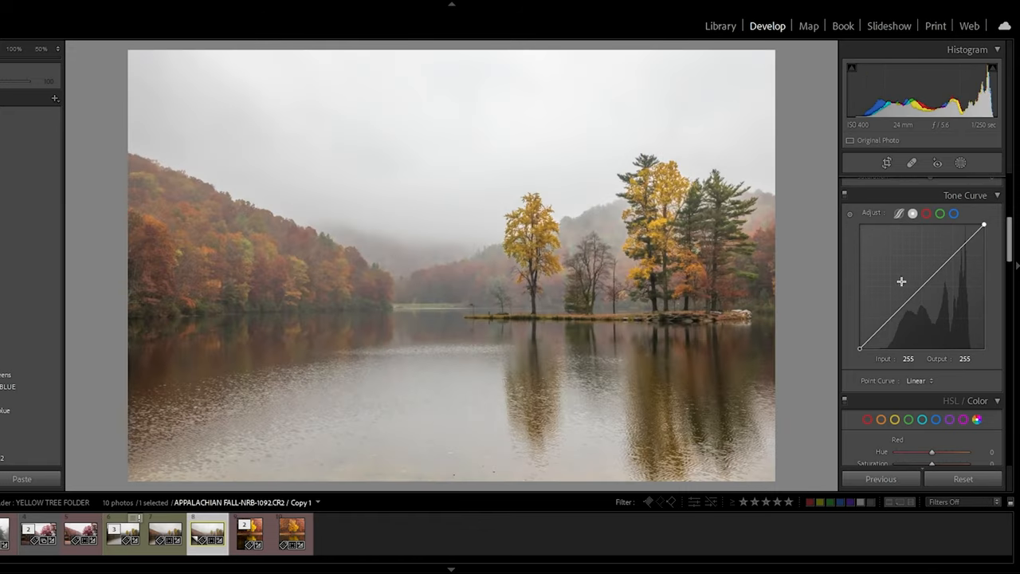
pyautogui.moveTo(971, 342)
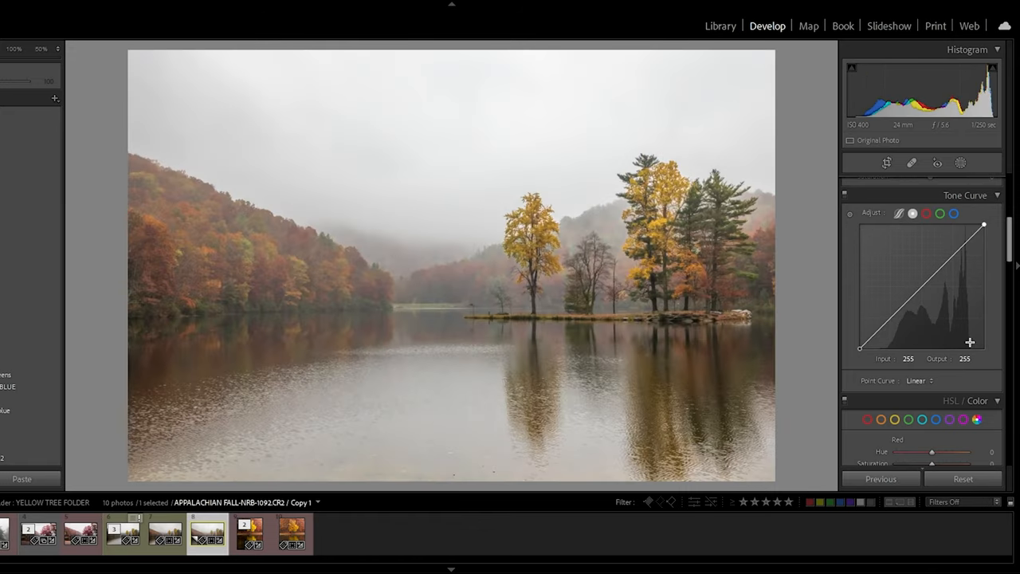
# Add curve control points and lift the black point to a gentle shadow fade
pyautogui.moveTo(971, 342); pyautogui.dragTo(876, 332)
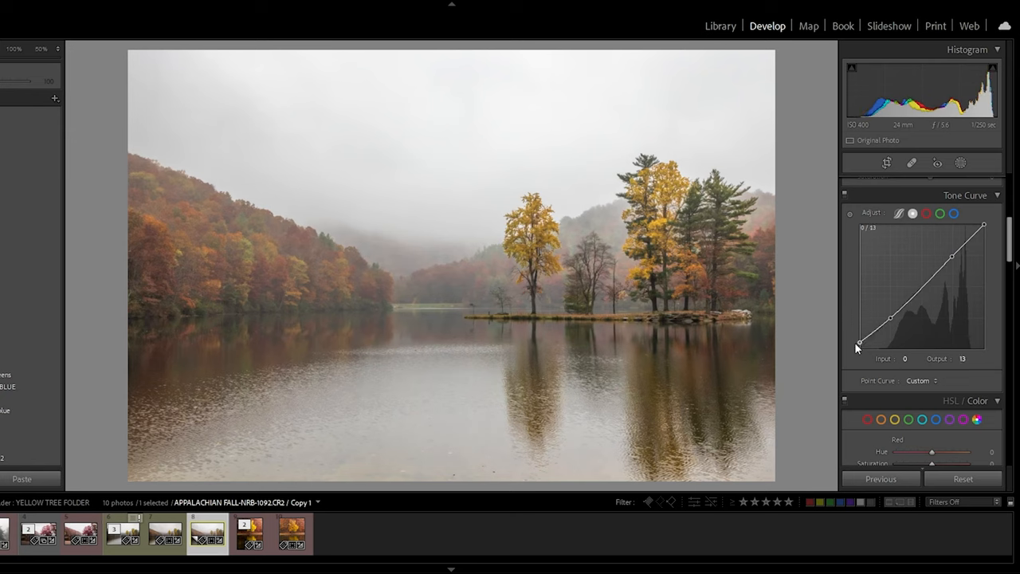
pyautogui.moveTo(860, 340); pyautogui.dragTo(859, 337)
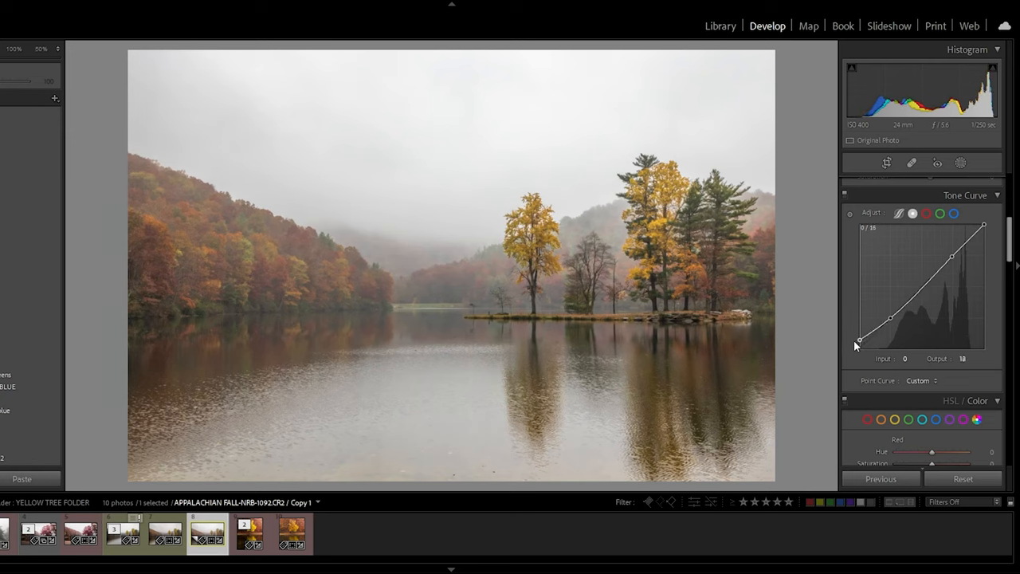
pyautogui.moveTo(859, 338); pyautogui.dragTo(860, 341)
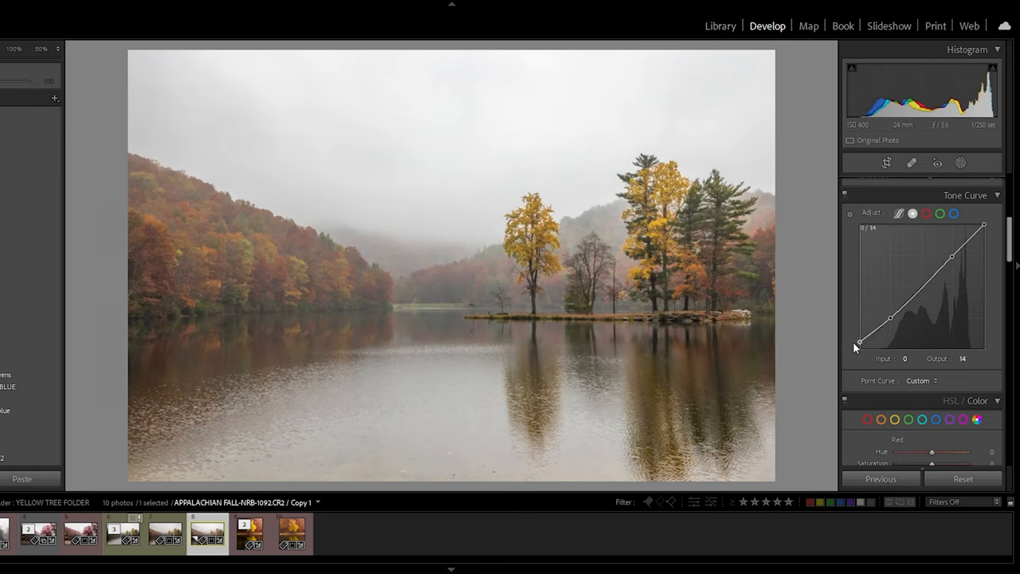
pyautogui.moveTo(859, 345); pyautogui.dragTo(860, 339)
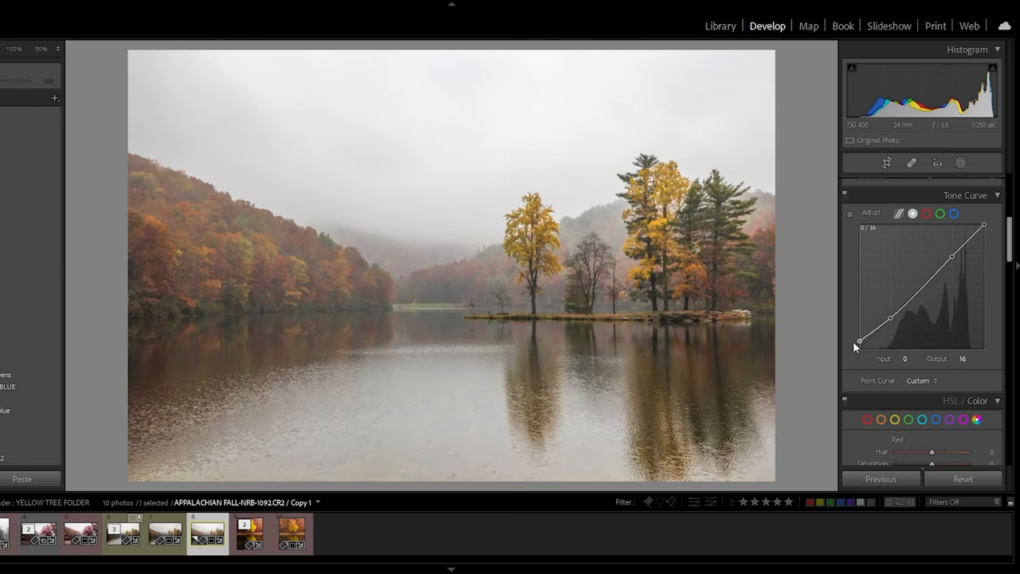
pyautogui.moveTo(859, 341); pyautogui.dragTo(859, 338)
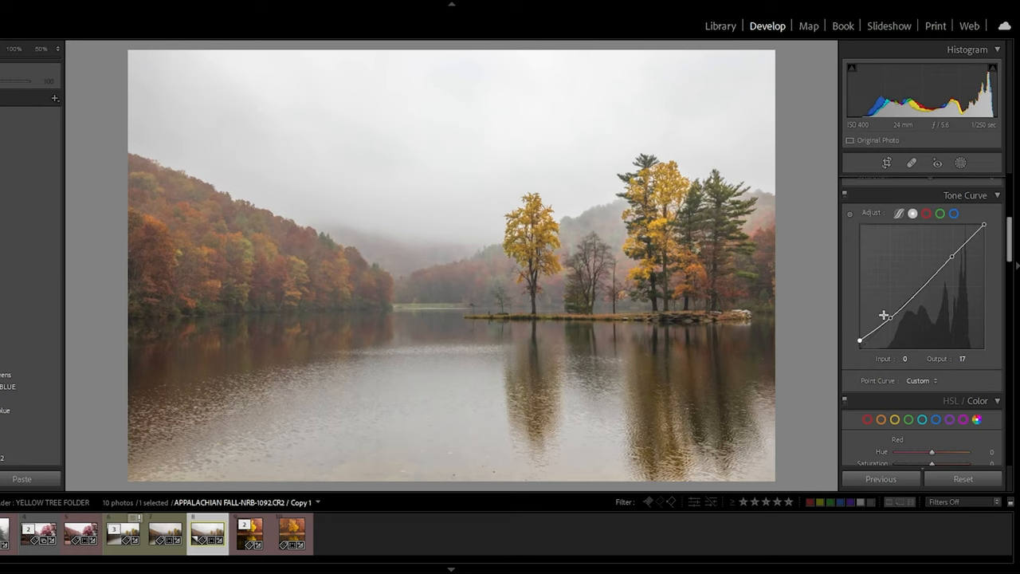
# Lower the white point for softer, muted highlights, then ease it back up somewhat
pyautogui.moveTo(984, 227); pyautogui.dragTo(983, 236)
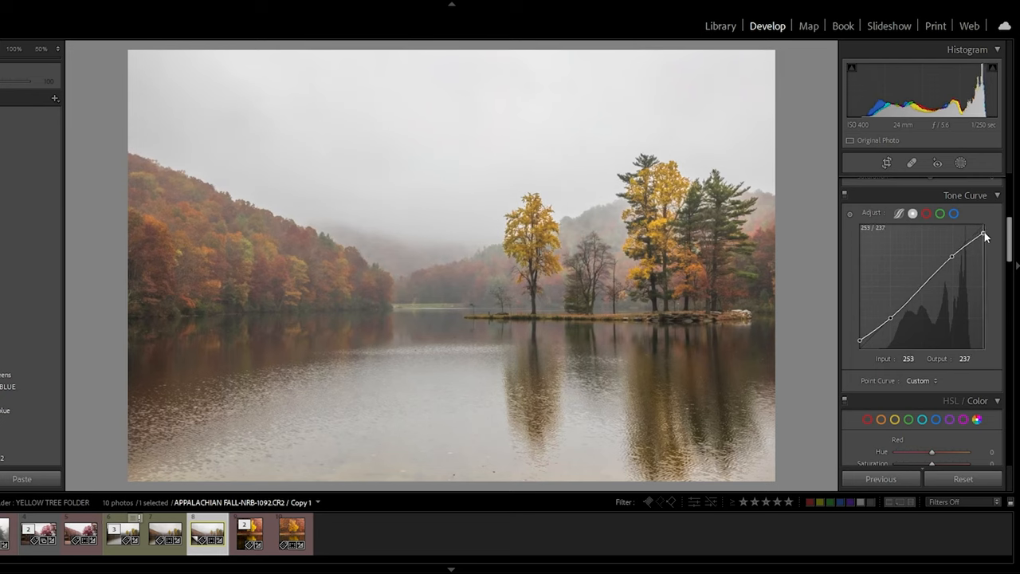
pyautogui.moveTo(986, 233); pyautogui.dragTo(984, 239)
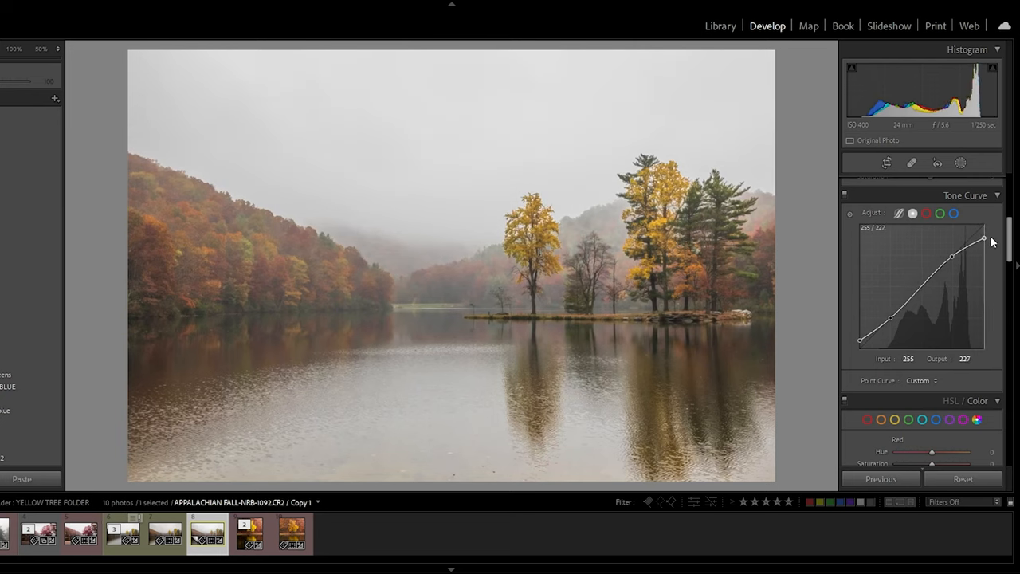
pyautogui.moveTo(984, 239); pyautogui.dragTo(984, 245)
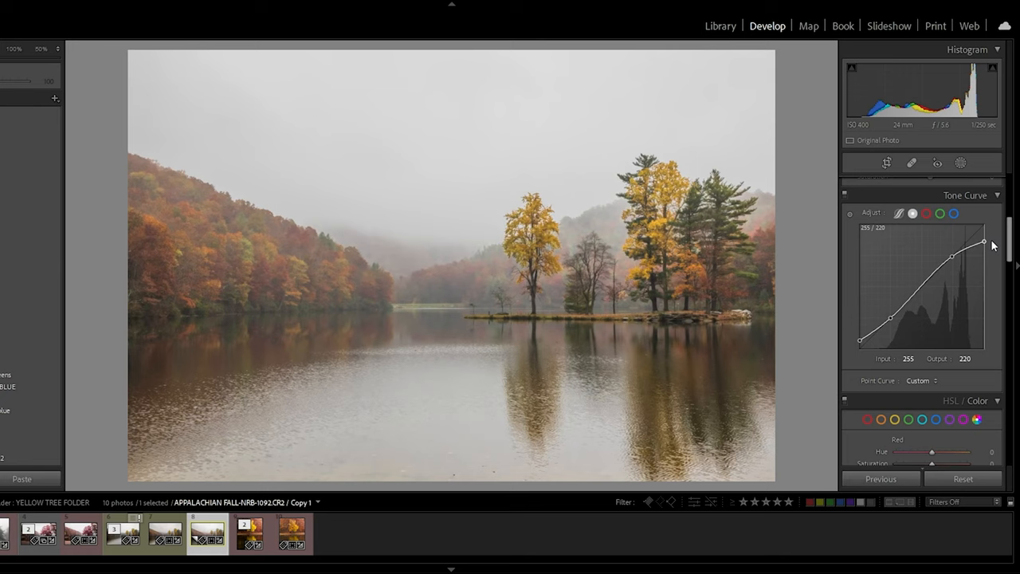
pyautogui.moveTo(984, 245); pyautogui.dragTo(983, 253)
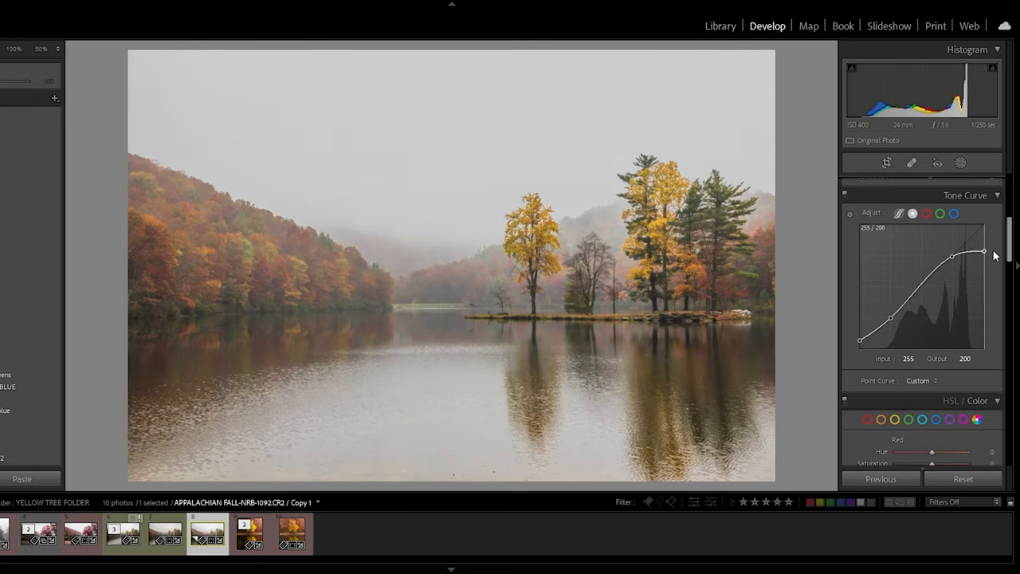
pyautogui.moveTo(984, 250); pyautogui.dragTo(984, 253)
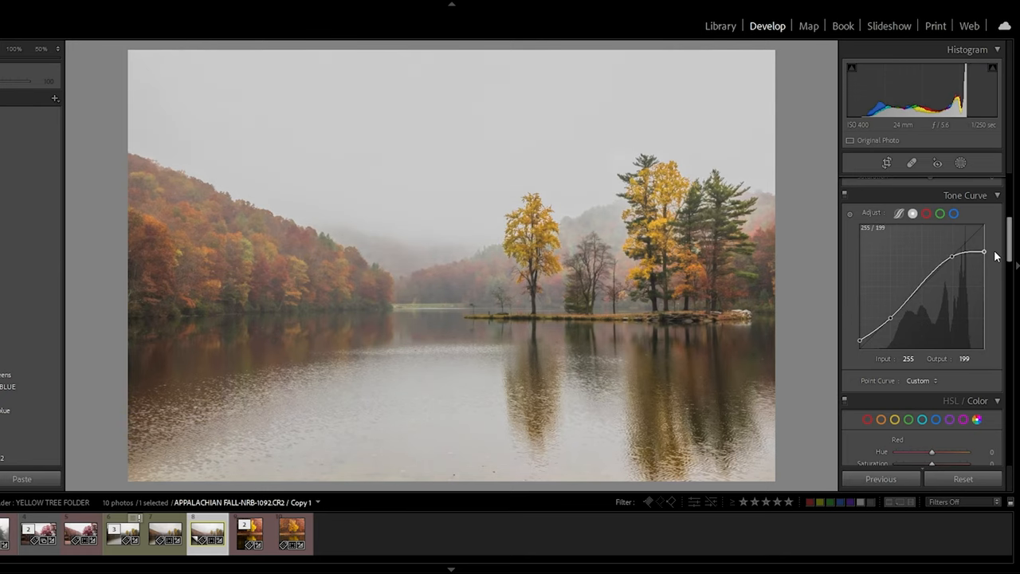
pyautogui.moveTo(984, 253); pyautogui.dragTo(984, 237)
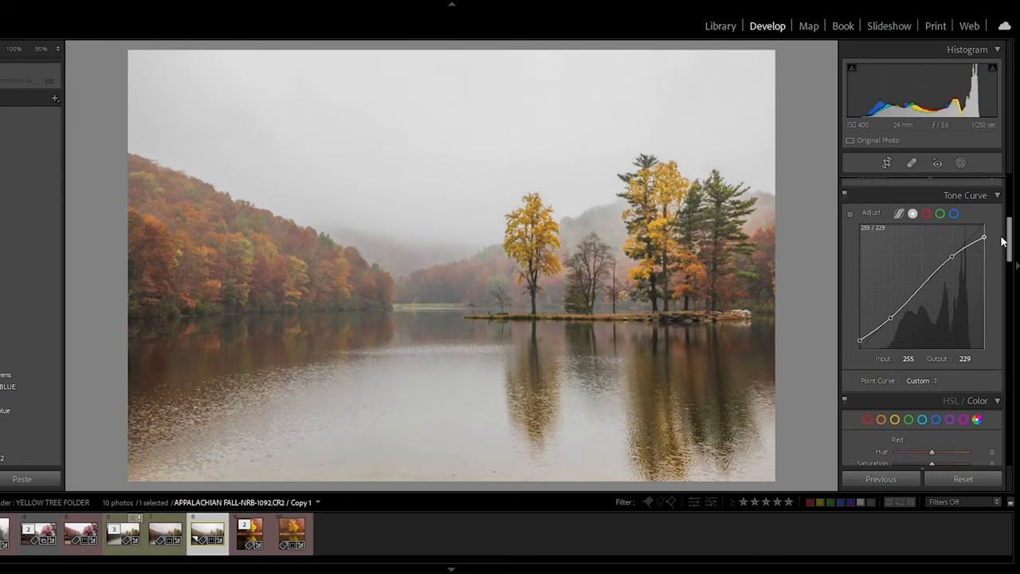
pyautogui.moveTo(985, 238); pyautogui.dragTo(984, 243)
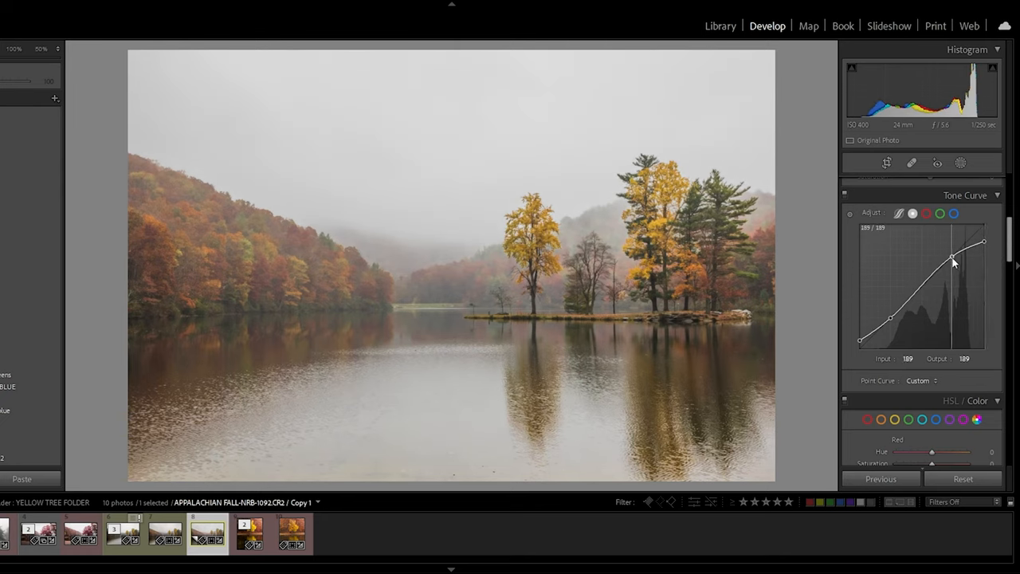
# Lift the upper midtones on the curve to brighten them
pyautogui.moveTo(953, 263); pyautogui.dragTo(955, 254)
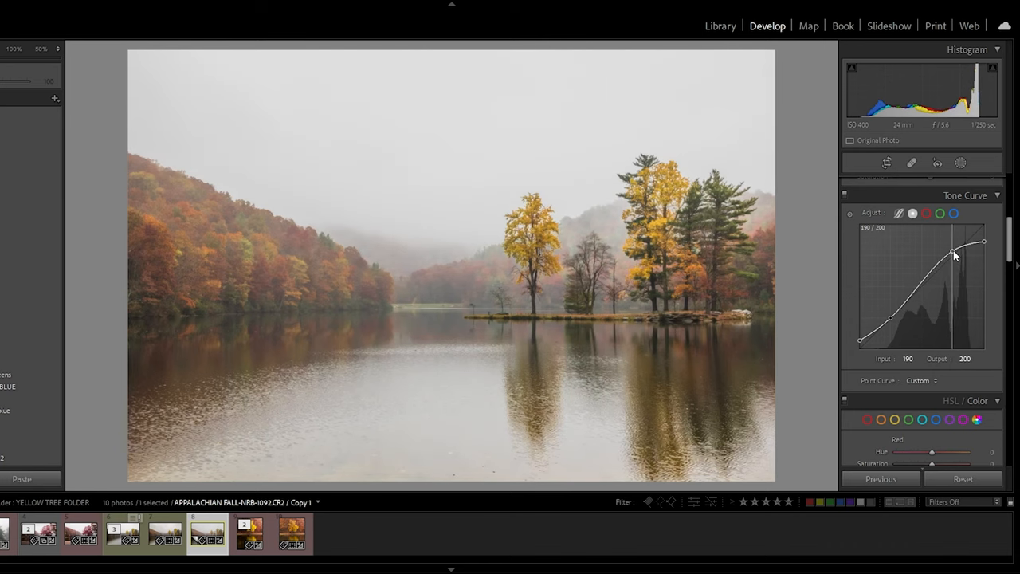
pyautogui.moveTo(955, 255); pyautogui.dragTo(953, 248)
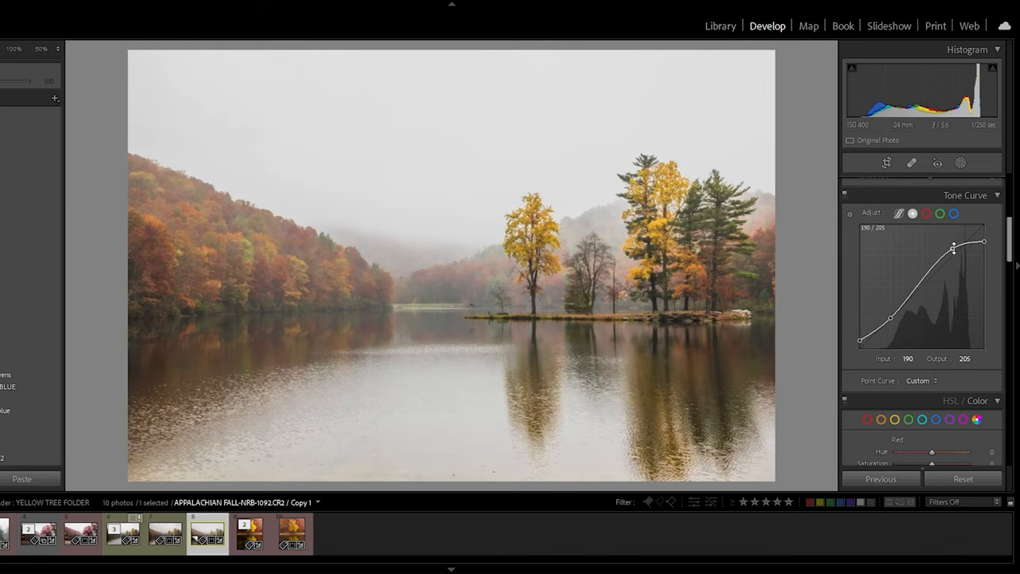
pyautogui.moveTo(954, 248); pyautogui.dragTo(965, 244)
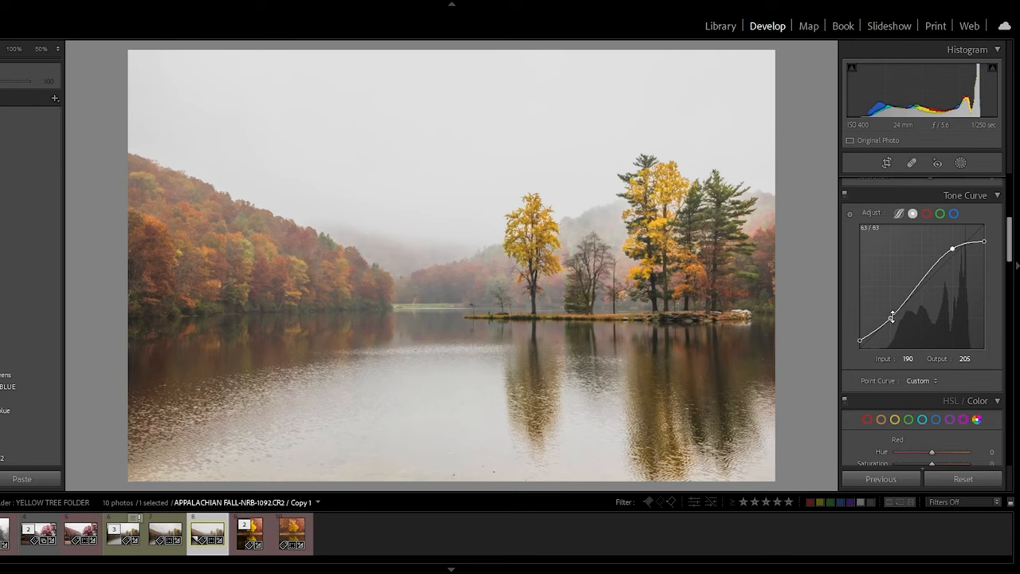
# Pull the lower midtone and shadow points down to deepen shadows into an S-curve
pyautogui.moveTo(893, 314); pyautogui.dragTo(893, 327)
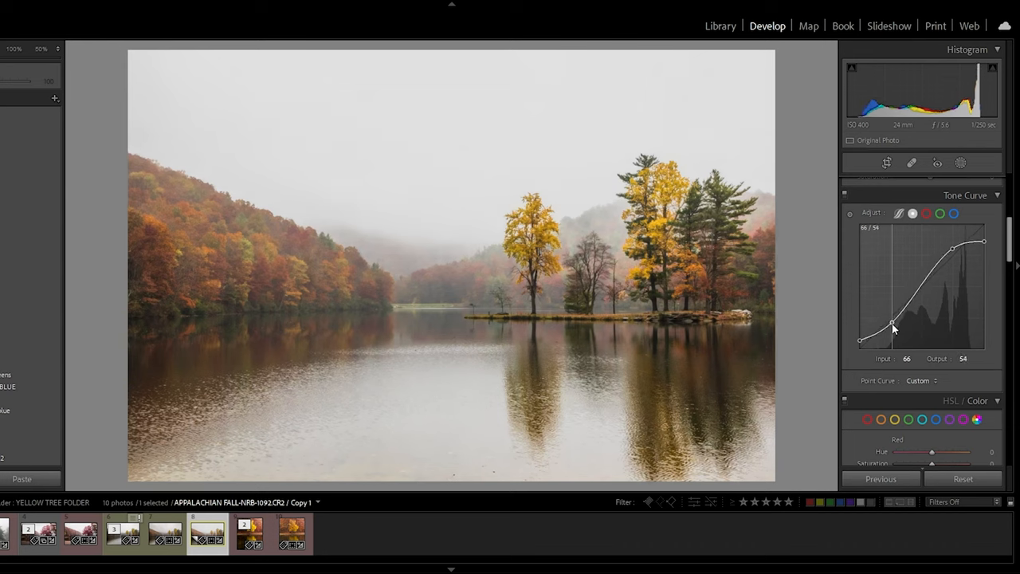
pyautogui.moveTo(894, 329); pyautogui.dragTo(893, 324)
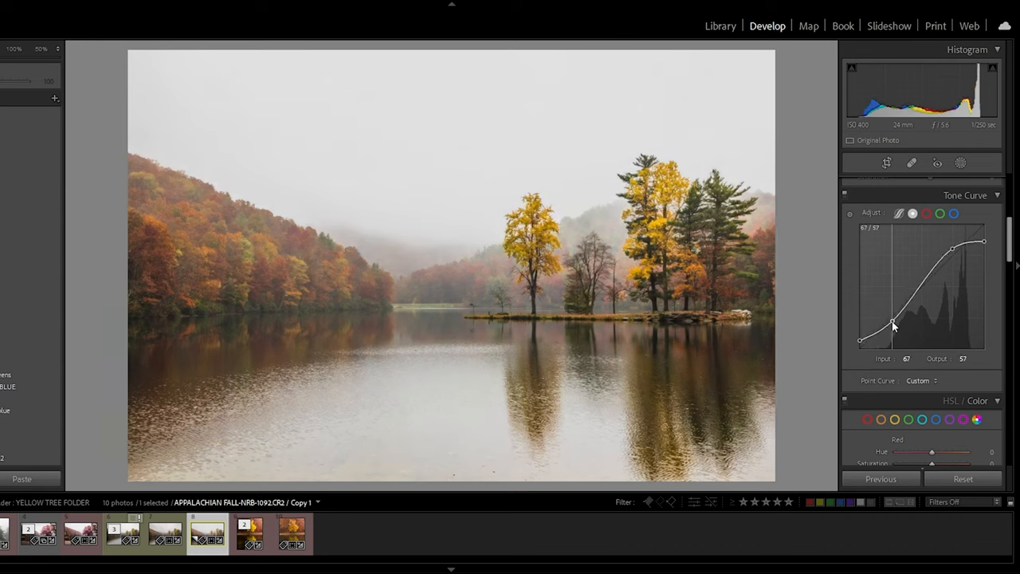
pyautogui.moveTo(893, 325); pyautogui.dragTo(892, 348)
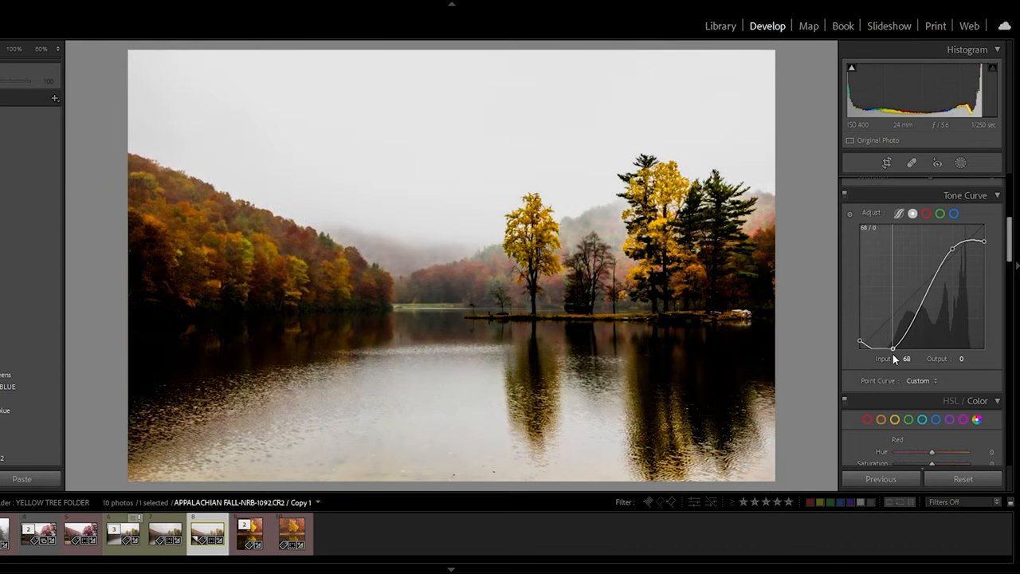
pyautogui.moveTo(894, 349); pyautogui.dragTo(890, 333)
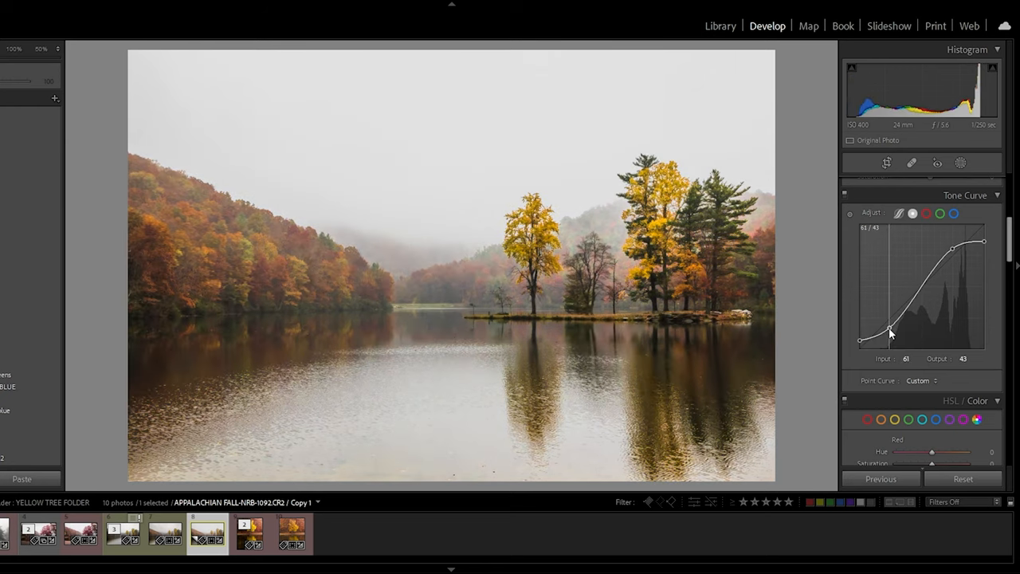
pyautogui.moveTo(888, 332); pyautogui.dragTo(887, 335)
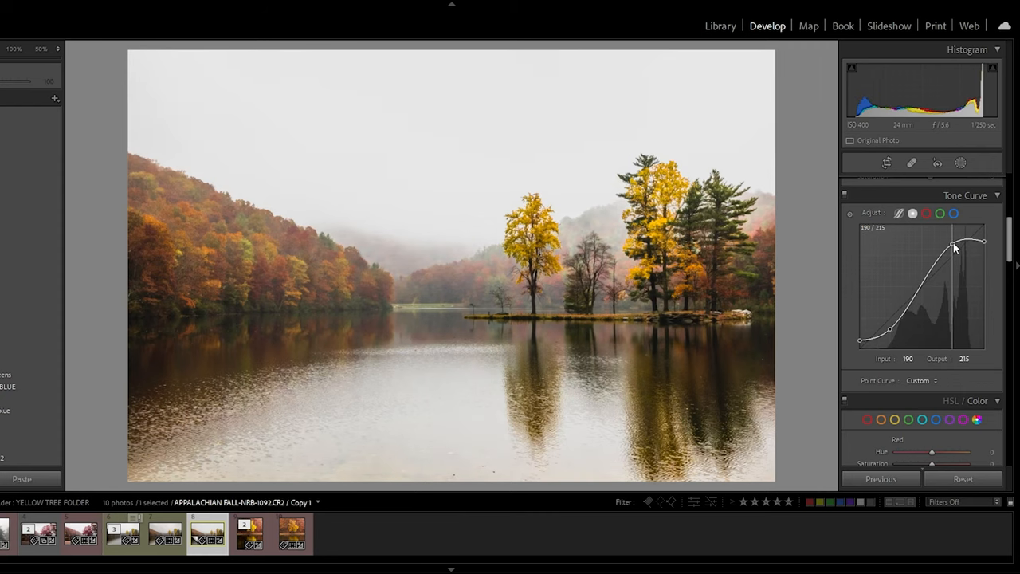
pyautogui.moveTo(892, 330); pyautogui.dragTo(892, 335)
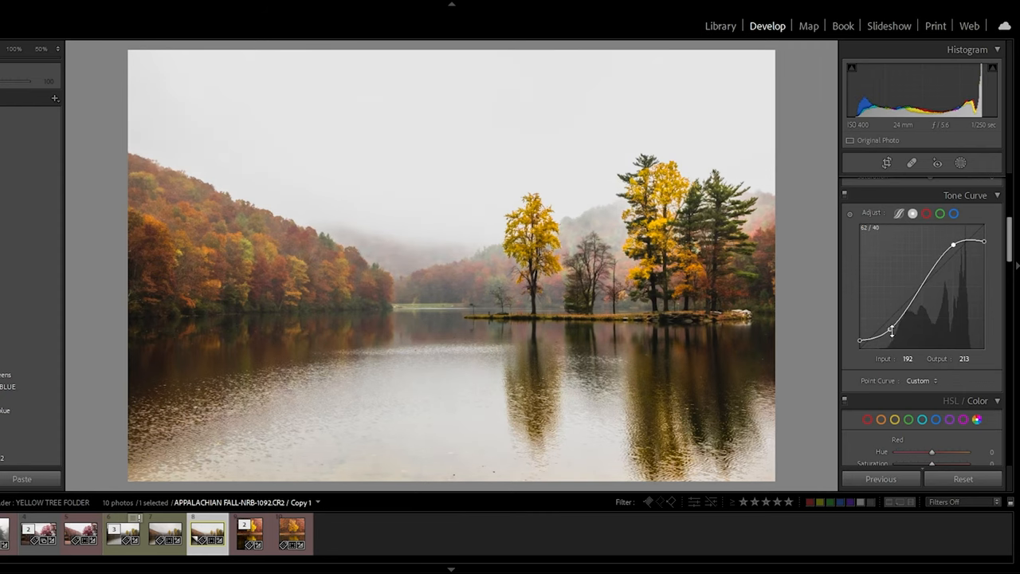
pyautogui.moveTo(893, 332); pyautogui.dragTo(890, 336)
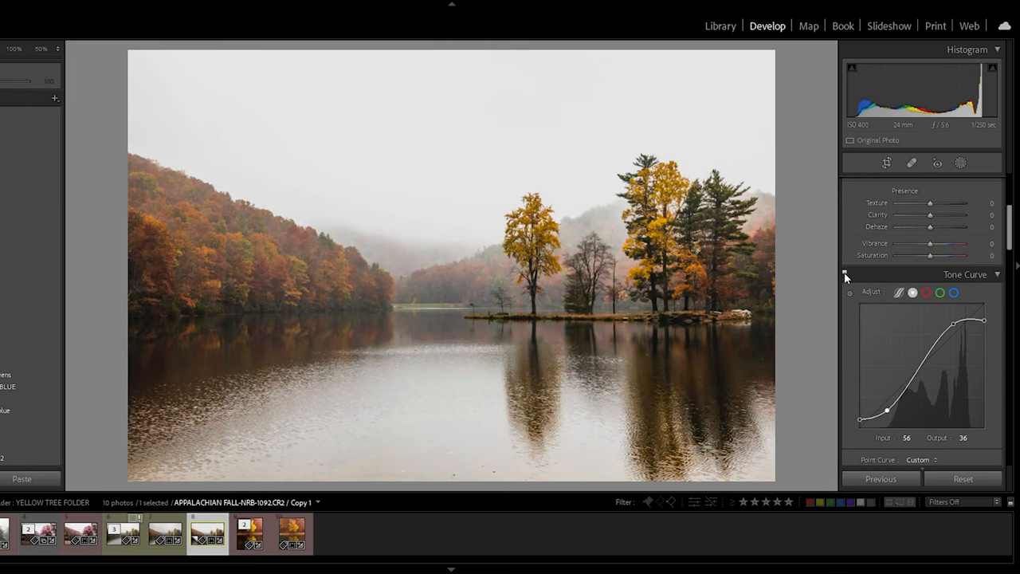
pyautogui.click(850, 291)
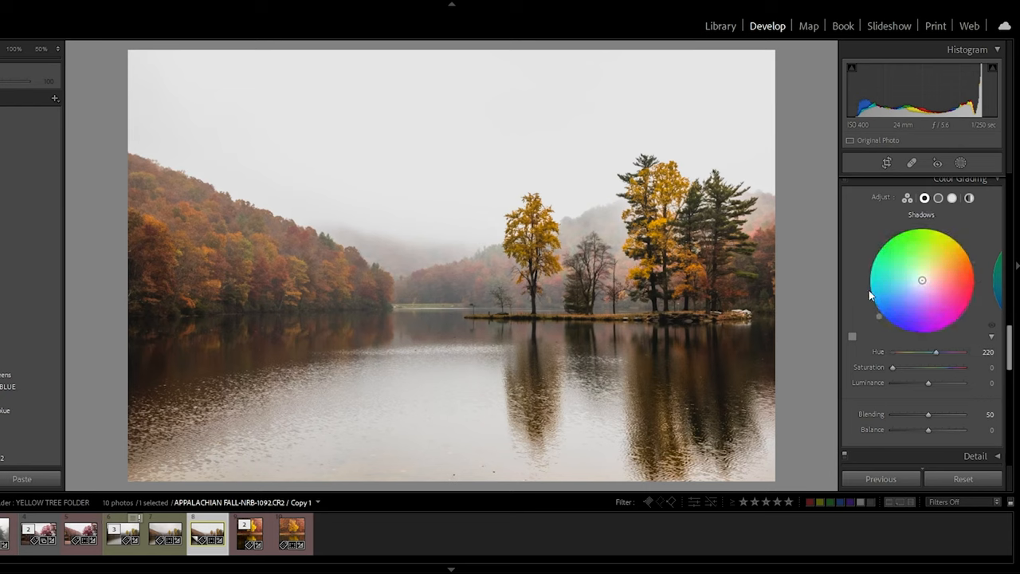
pyautogui.moveTo(891, 303)
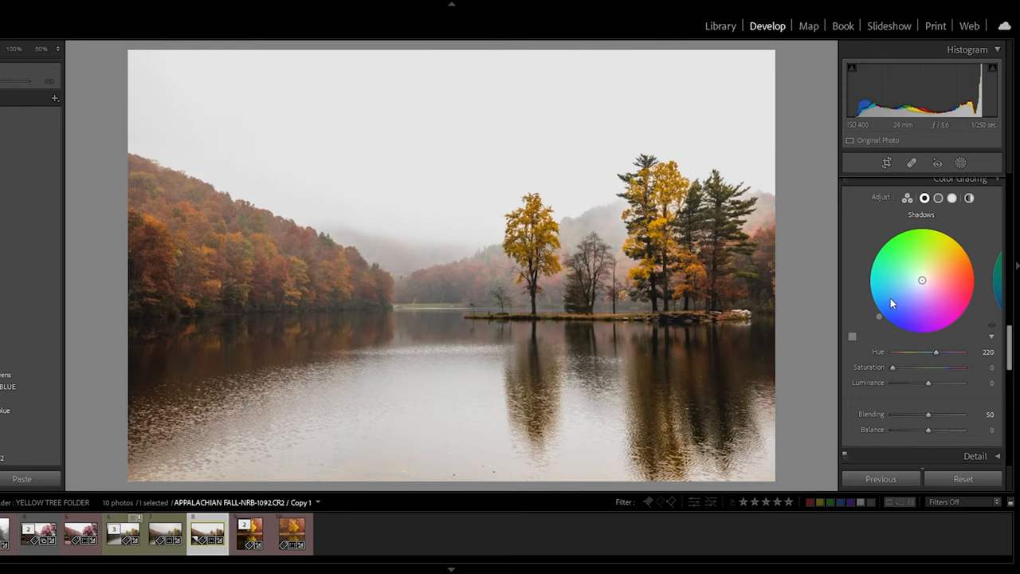
pyautogui.moveTo(885, 310)
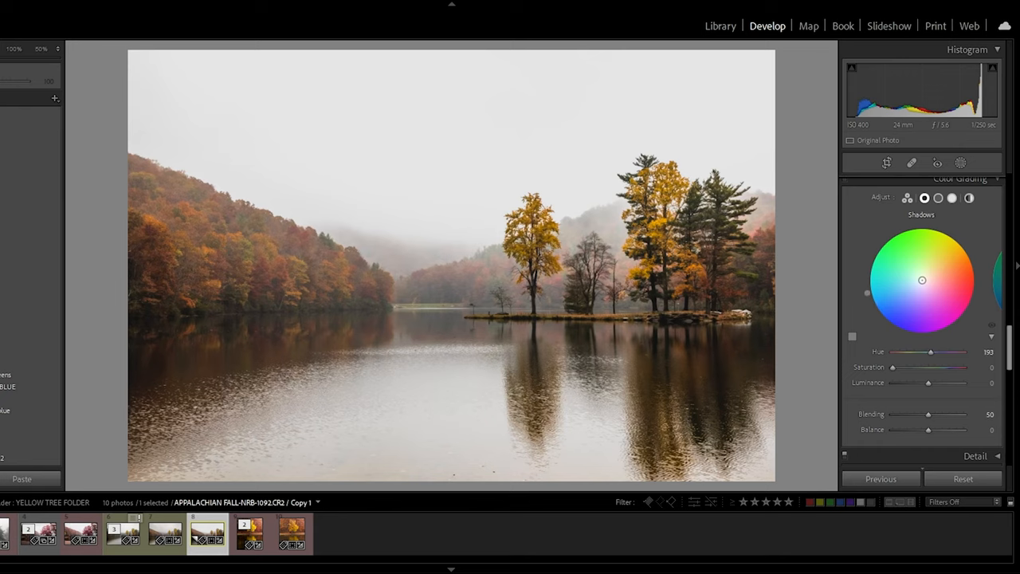
# Set the shadow colour-grading hue to a blue 220
pyautogui.moveTo(931, 352); pyautogui.dragTo(941, 351)
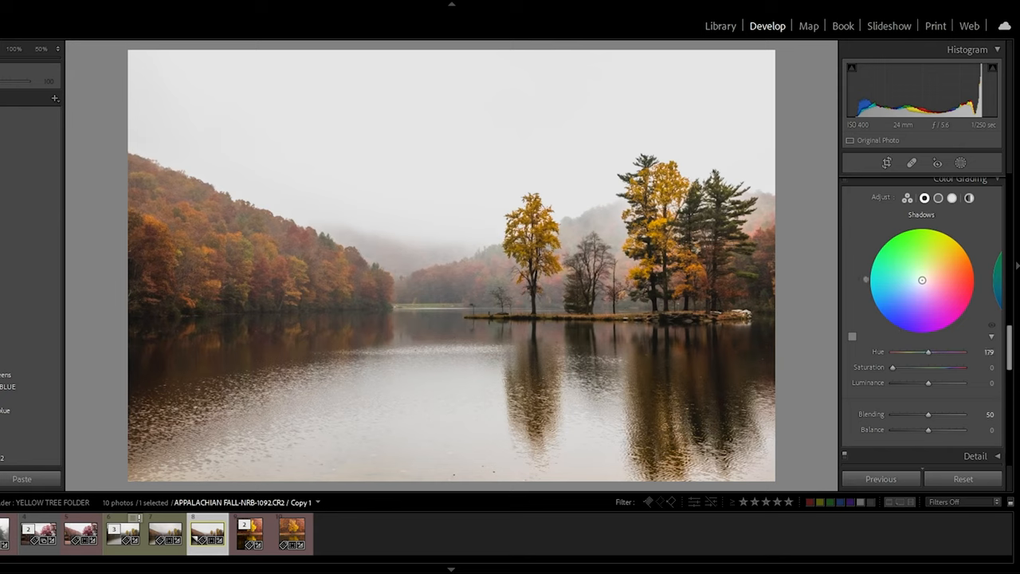
pyautogui.moveTo(928, 352); pyautogui.dragTo(934, 352)
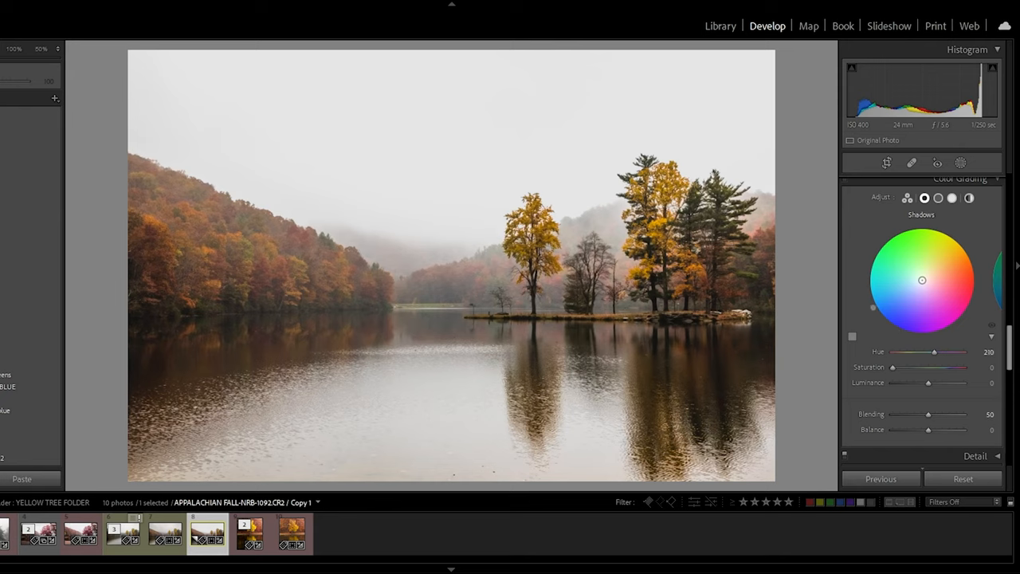
pyautogui.moveTo(935, 352); pyautogui.dragTo(941, 352)
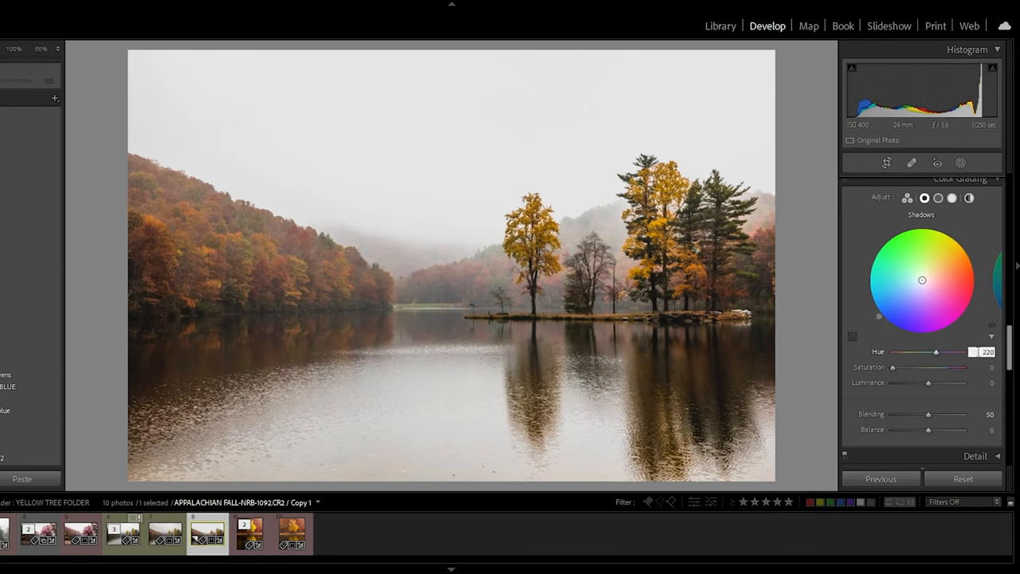
# Preview the shadow tint at full saturation, then settle it at 20
pyautogui.moveTo(893, 368); pyautogui.dragTo(965, 367)
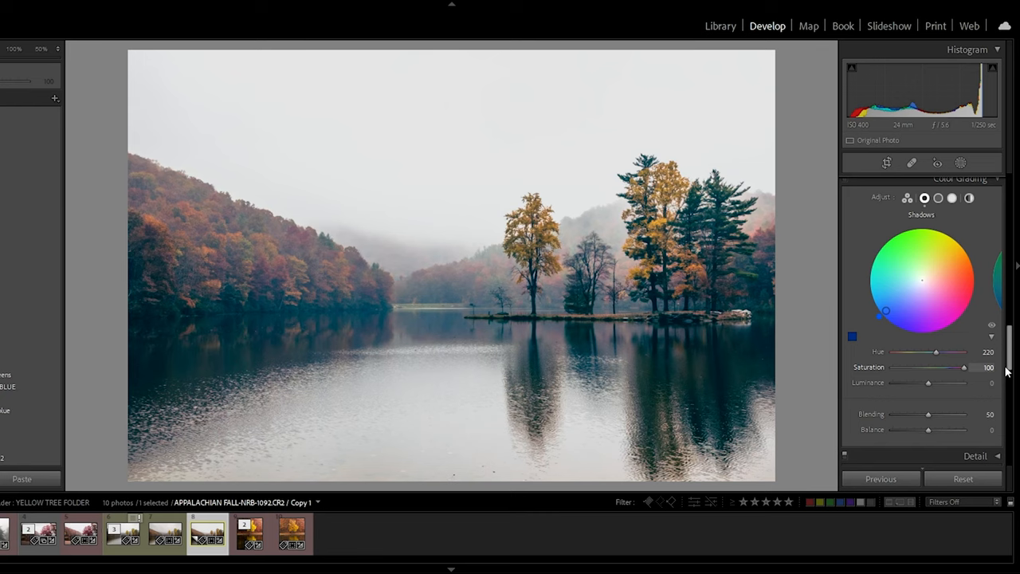
pyautogui.moveTo(989, 380)
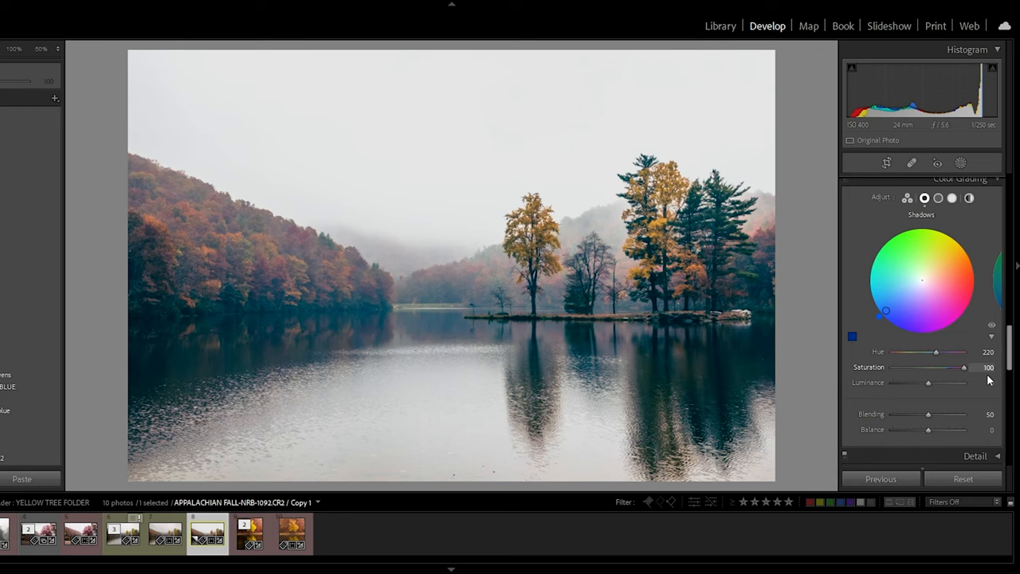
pyautogui.moveTo(971, 383)
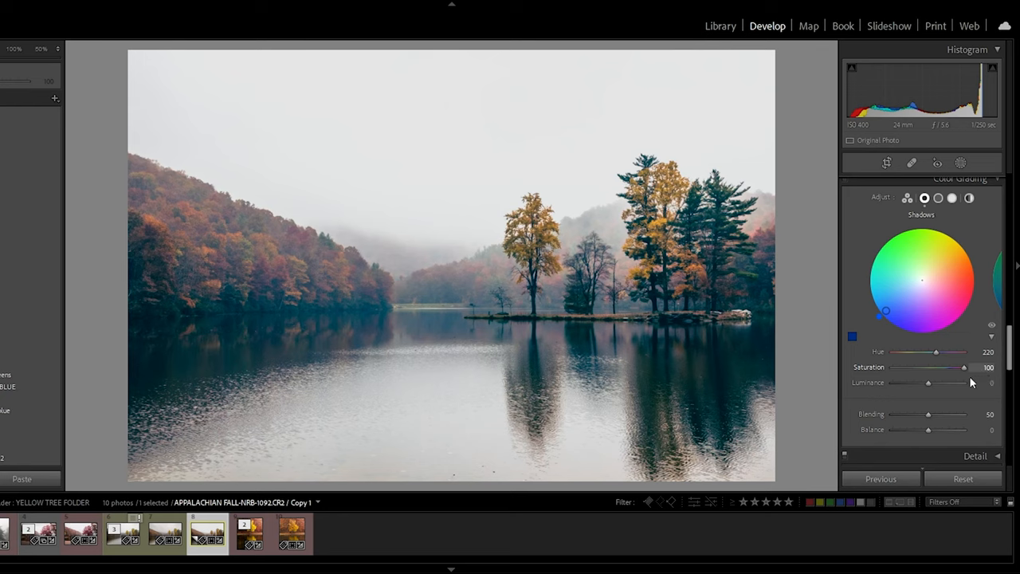
pyautogui.moveTo(964, 368); pyautogui.dragTo(895, 367)
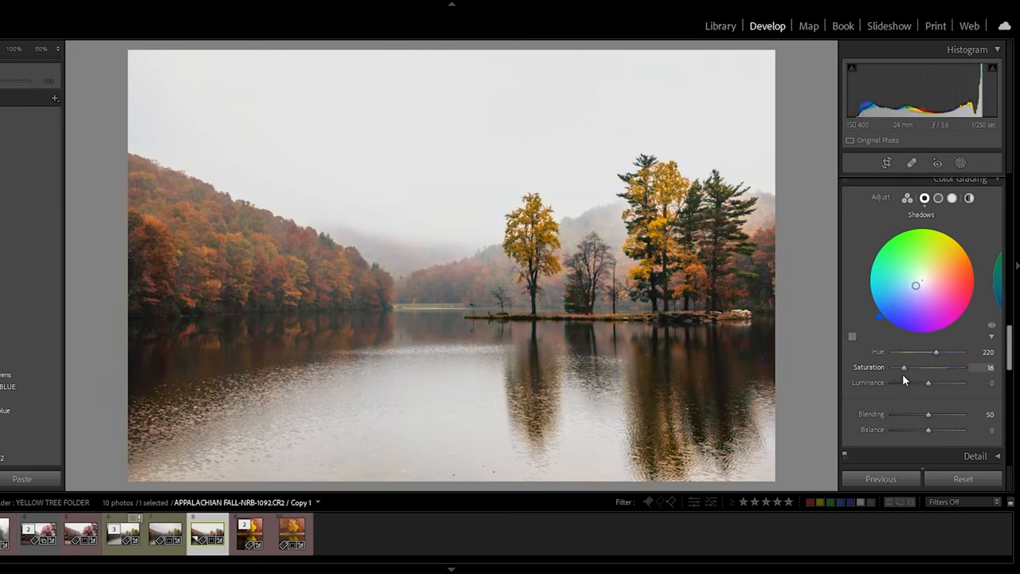
pyautogui.moveTo(904, 367); pyautogui.dragTo(907, 366)
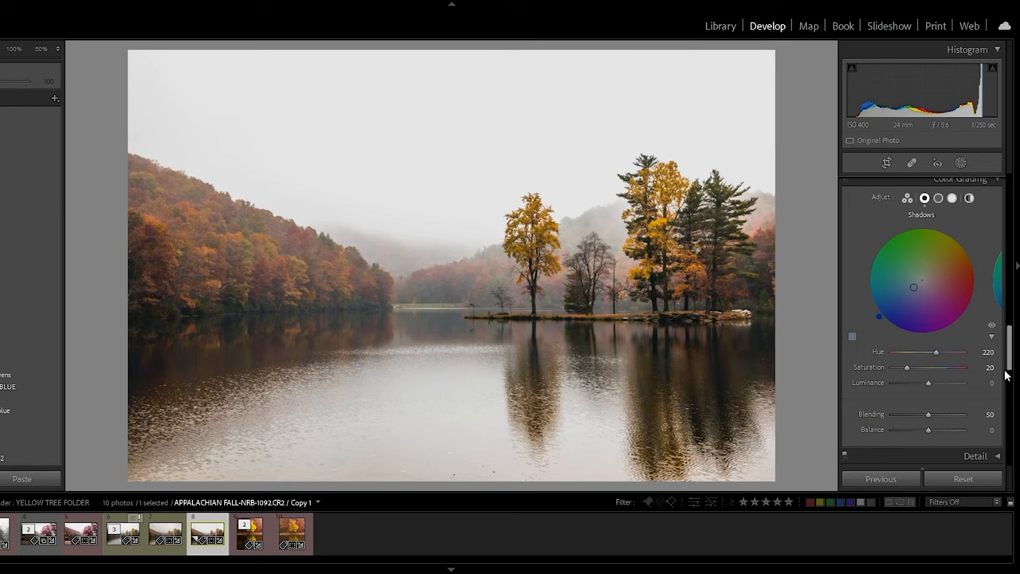
# Warm the highlights with hue 30 at saturation 10 in Color Grading
pyautogui.click(953, 198)
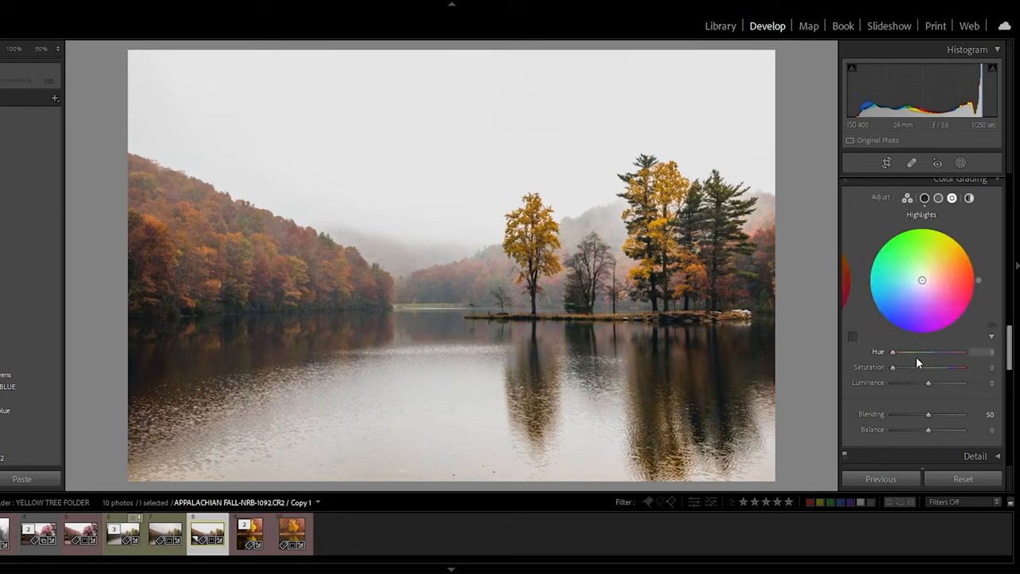
pyautogui.moveTo(893, 352); pyautogui.dragTo(901, 351)
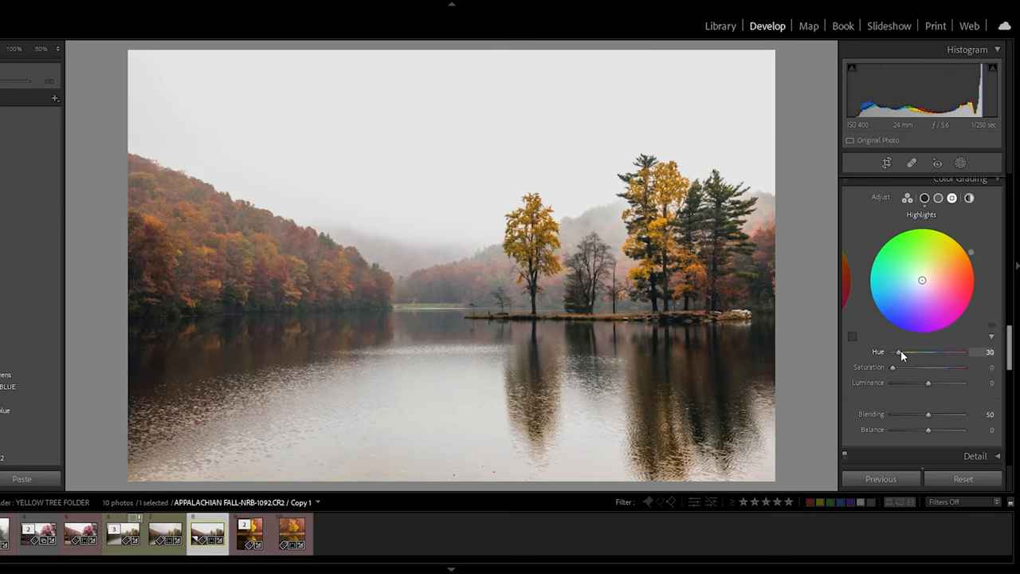
pyautogui.moveTo(895, 353); pyautogui.dragTo(901, 353)
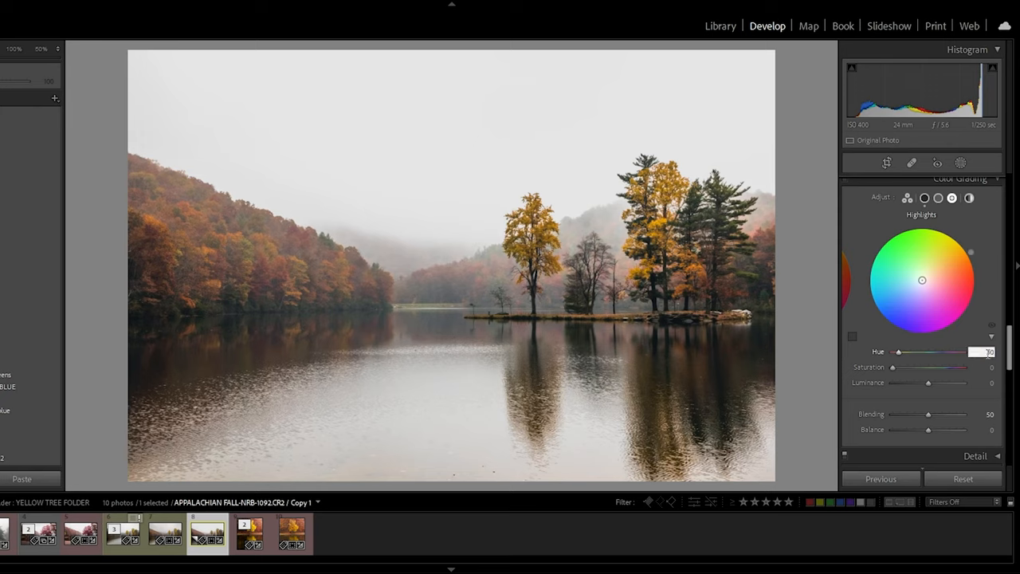
pyautogui.click(881, 479)
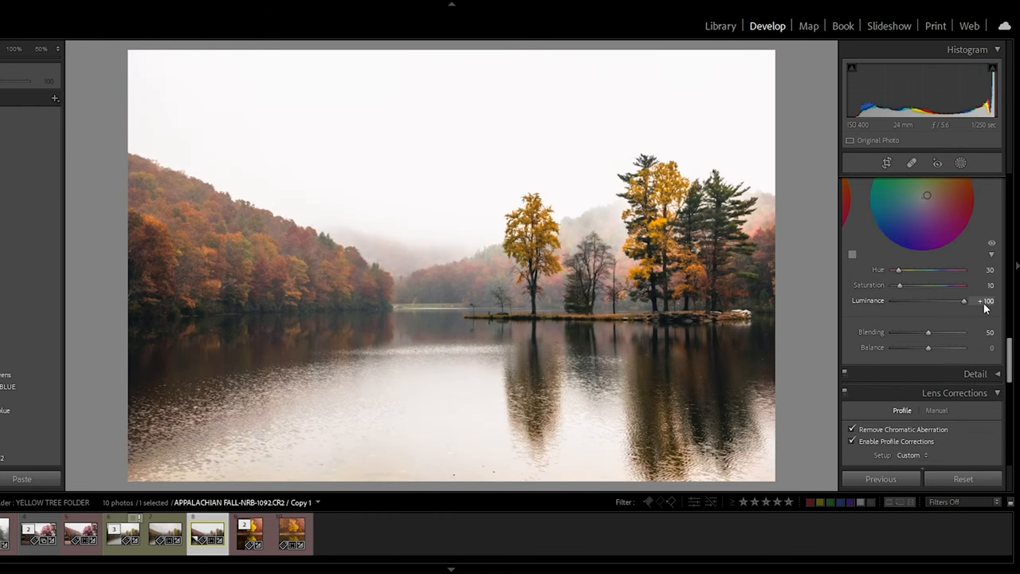
# Test Luminance, Blending and Balance extremes, returning the balance to neutral
pyautogui.moveTo(944, 301); pyautogui.dragTo(903, 301)
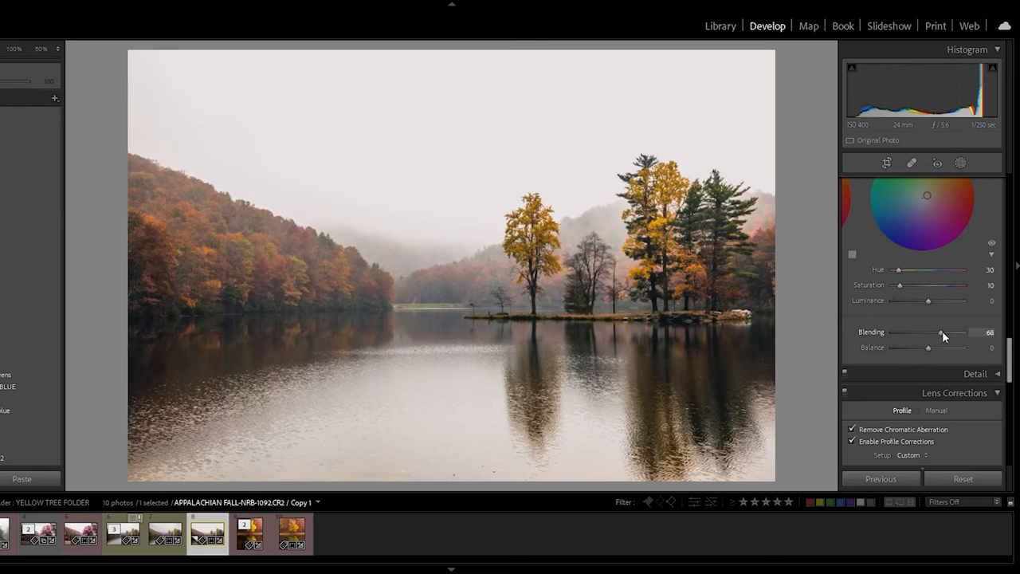
pyautogui.moveTo(941, 332); pyautogui.dragTo(964, 332)
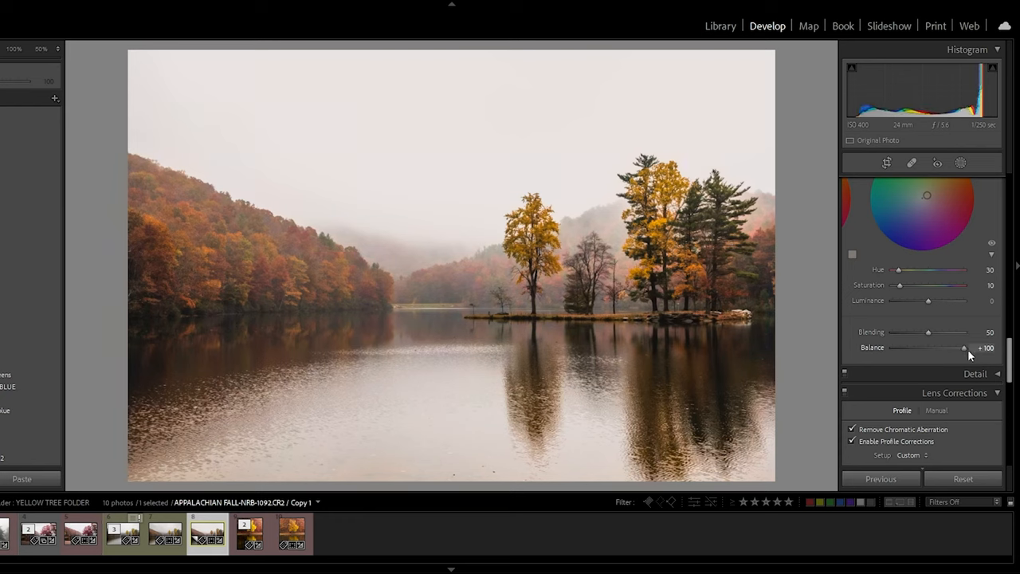
pyautogui.moveTo(964, 348); pyautogui.dragTo(894, 348)
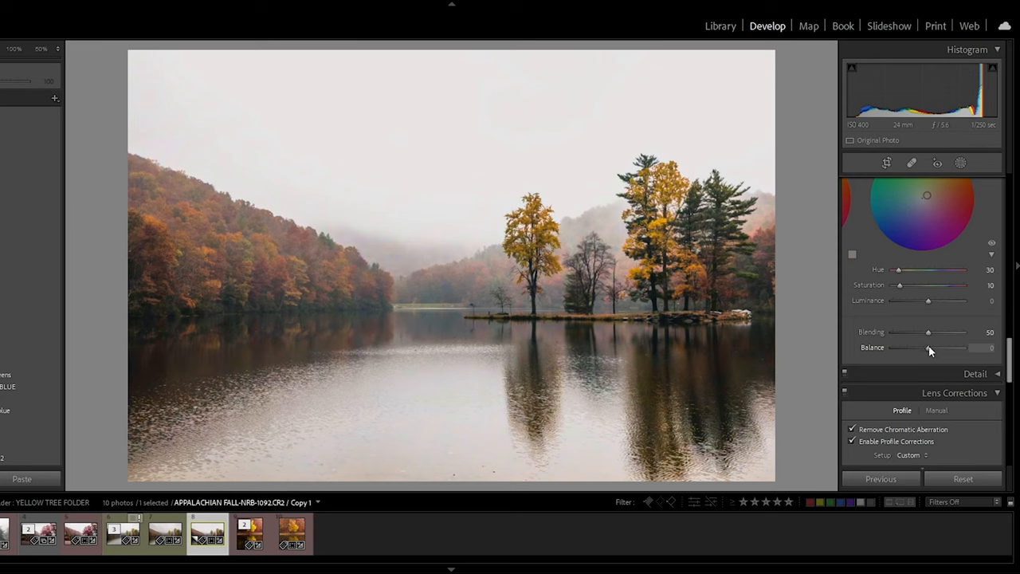
pyautogui.moveTo(931, 348); pyautogui.dragTo(909, 347)
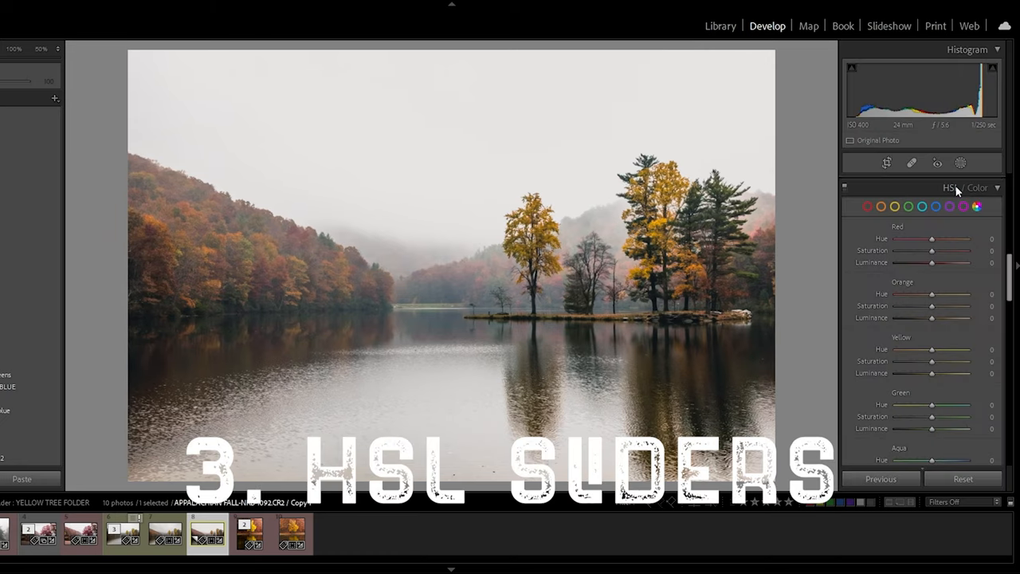
pyautogui.click(988, 206)
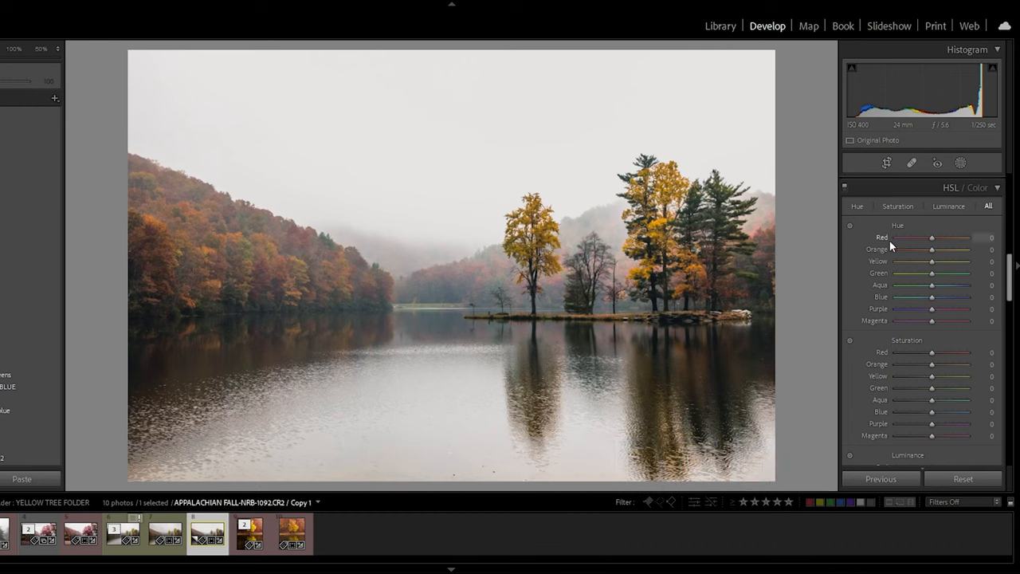
pyautogui.scroll(-3)
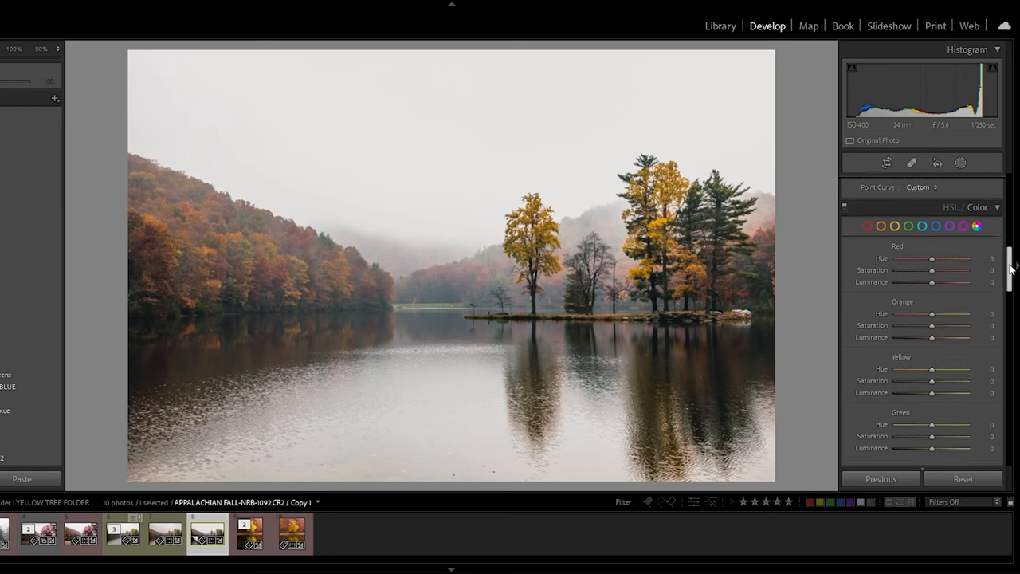
pyautogui.scroll(-3)
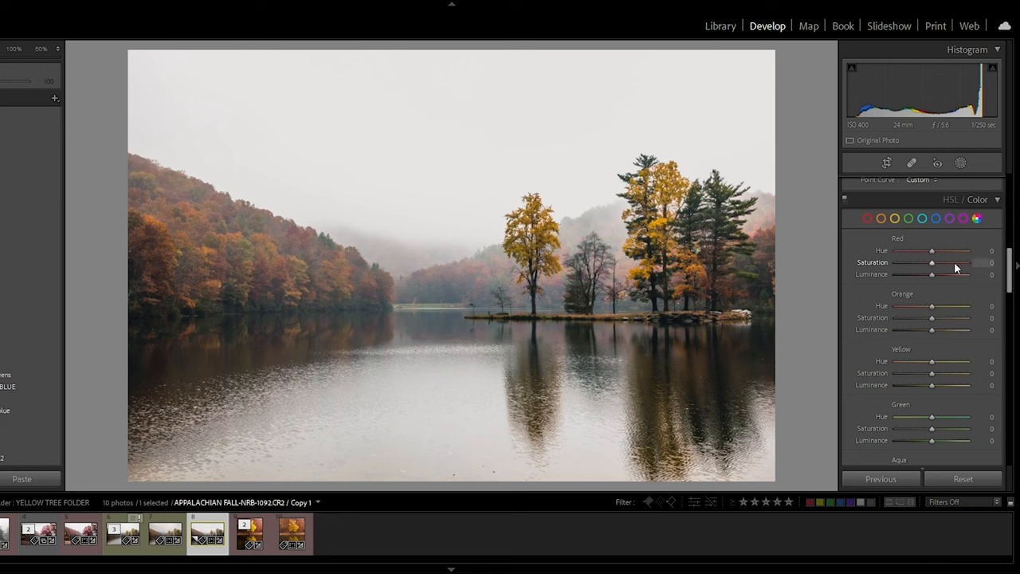
pyautogui.moveTo(933, 250); pyautogui.dragTo(896, 250)
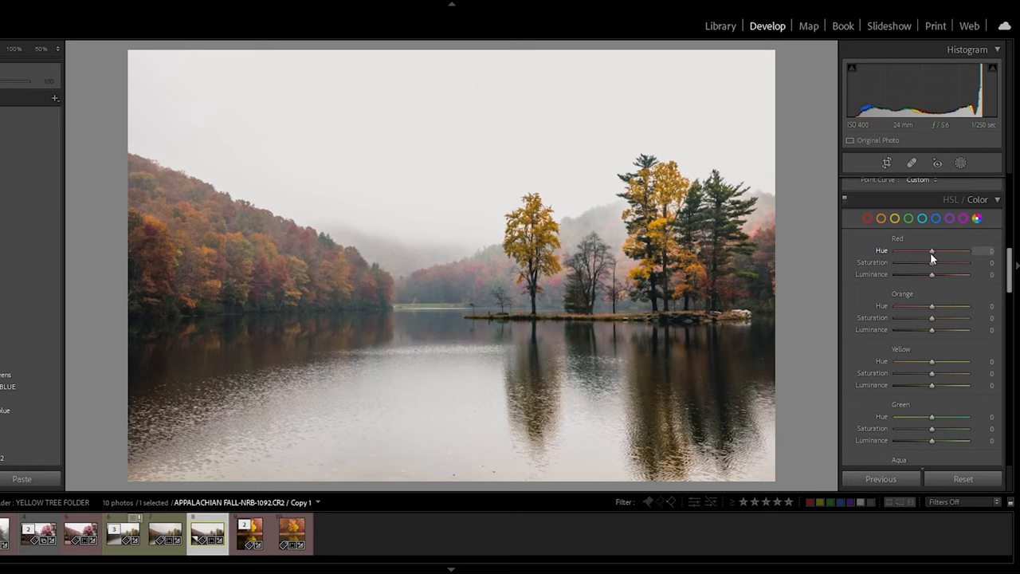
pyautogui.moveTo(932, 251); pyautogui.dragTo(965, 250)
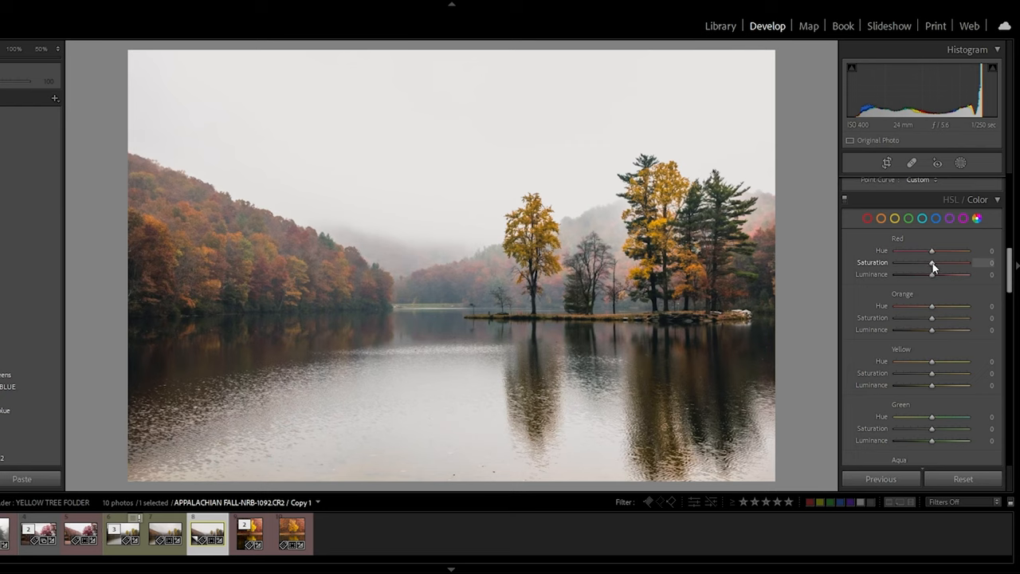
pyautogui.moveTo(932, 263); pyautogui.dragTo(981, 262)
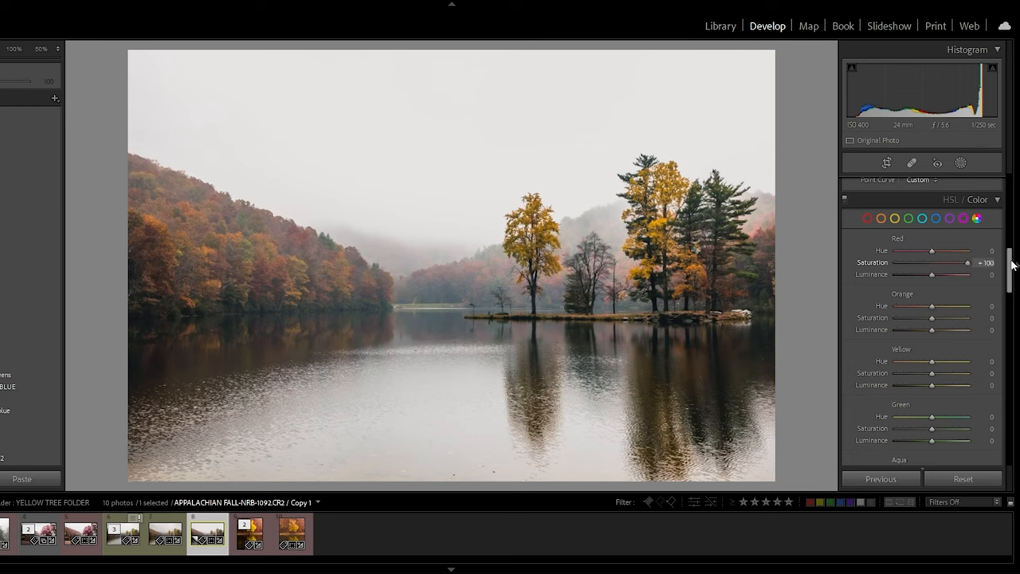
pyautogui.moveTo(961, 262); pyautogui.dragTo(897, 262)
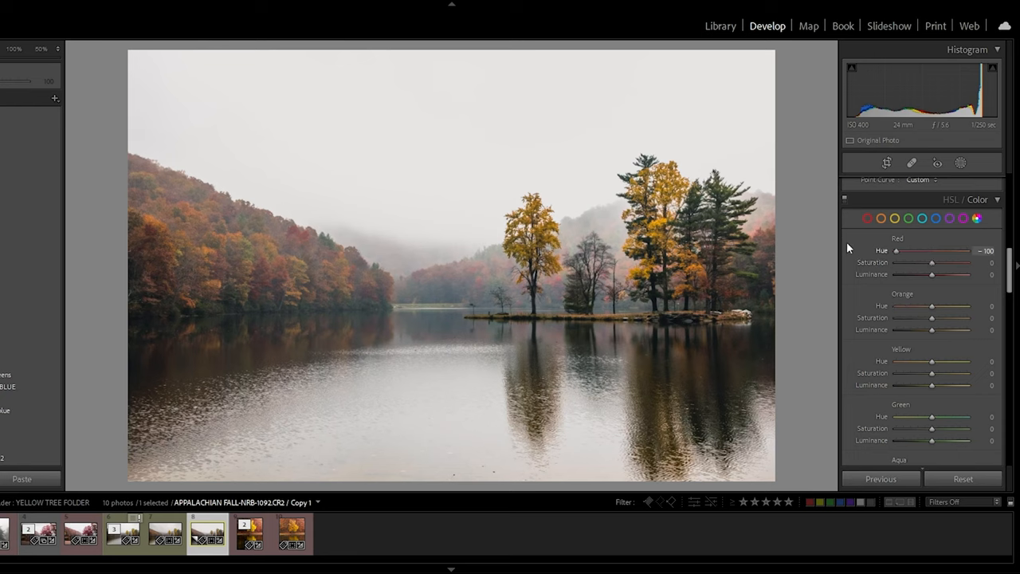
pyautogui.moveTo(448, 263)
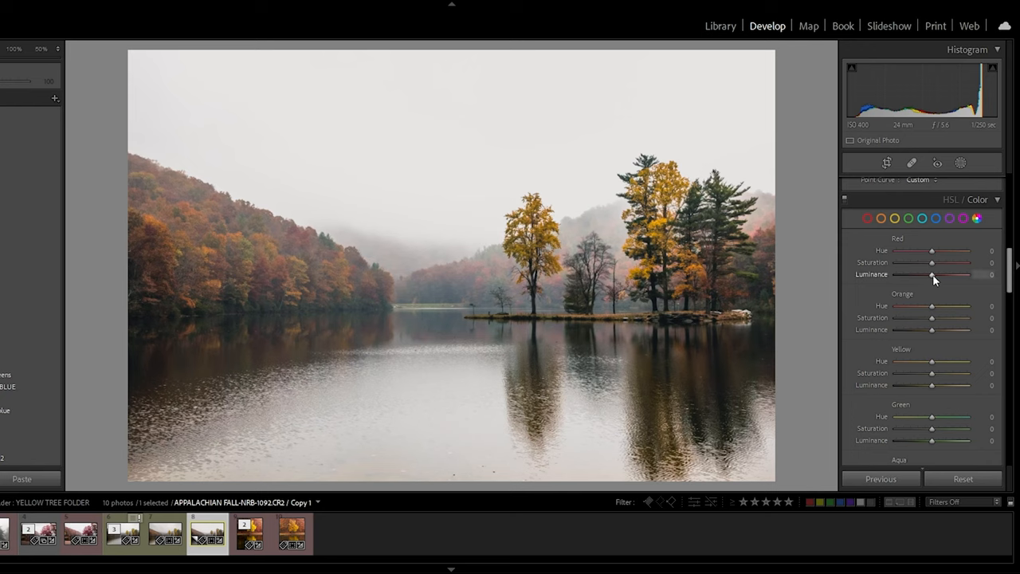
pyautogui.moveTo(932, 274); pyautogui.dragTo(917, 274)
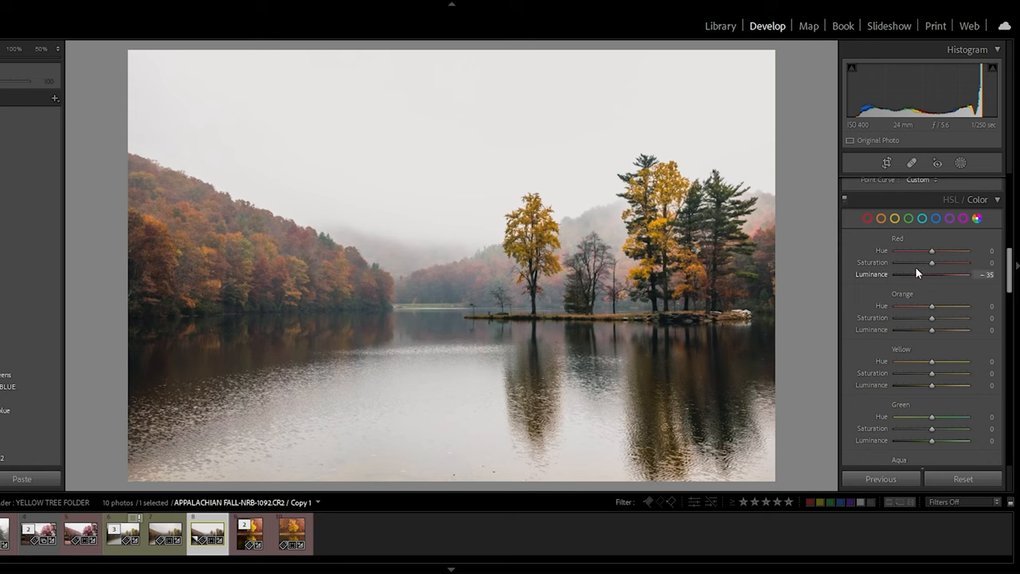
pyautogui.moveTo(932, 274); pyautogui.dragTo(913, 274)
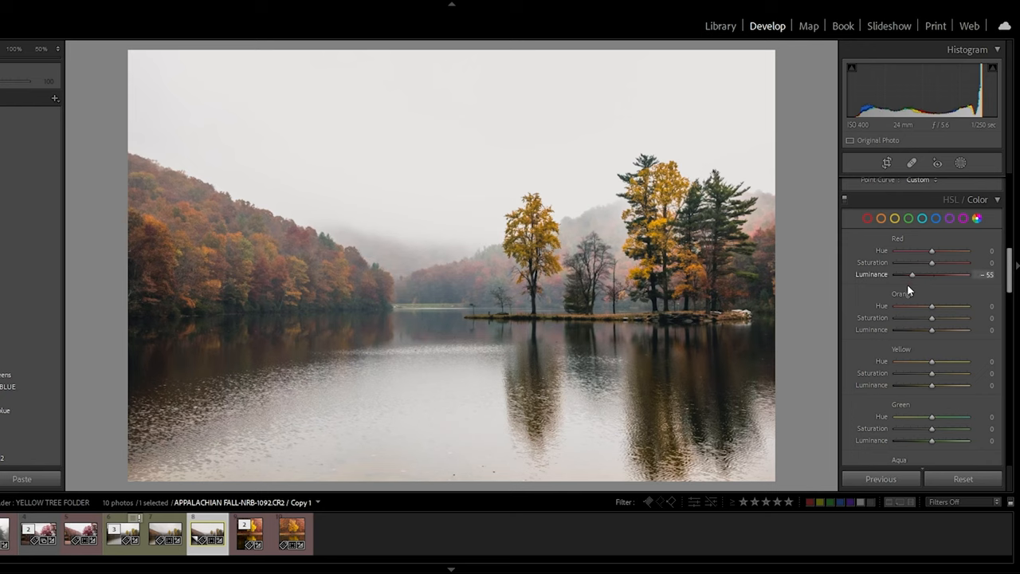
pyautogui.moveTo(912, 274); pyautogui.dragTo(933, 274)
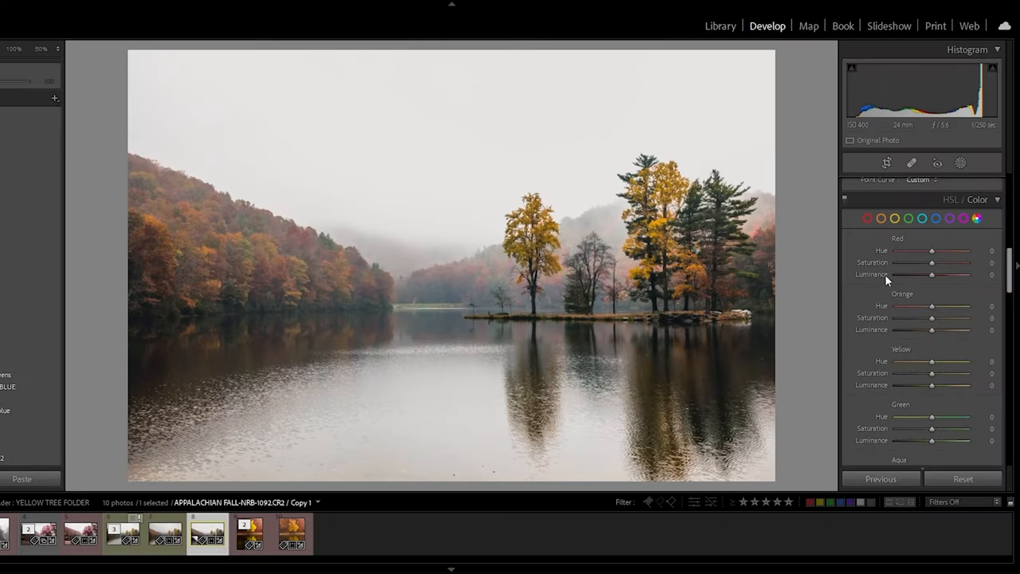
pyautogui.moveTo(525, 285)
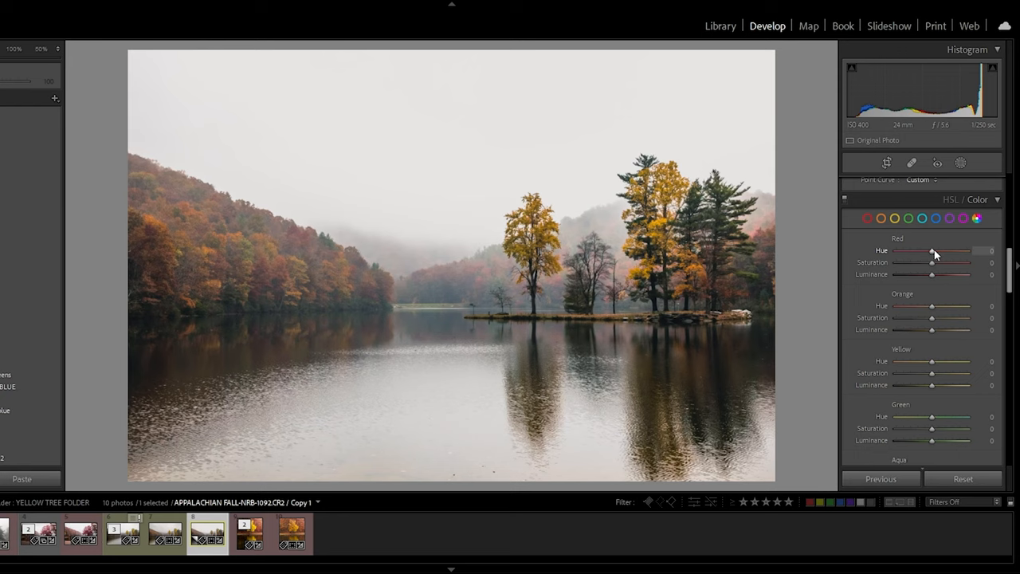
# Set Red hue −27, saturation +25 and luminance +10 in HSL
pyautogui.moveTo(934, 250); pyautogui.dragTo(925, 251)
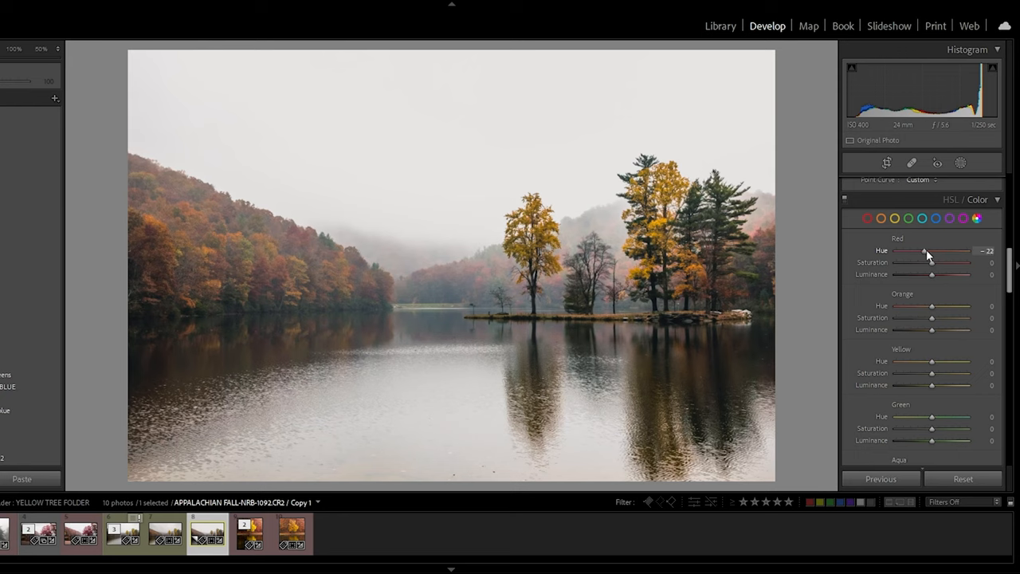
pyautogui.moveTo(927, 250); pyautogui.dragTo(923, 250)
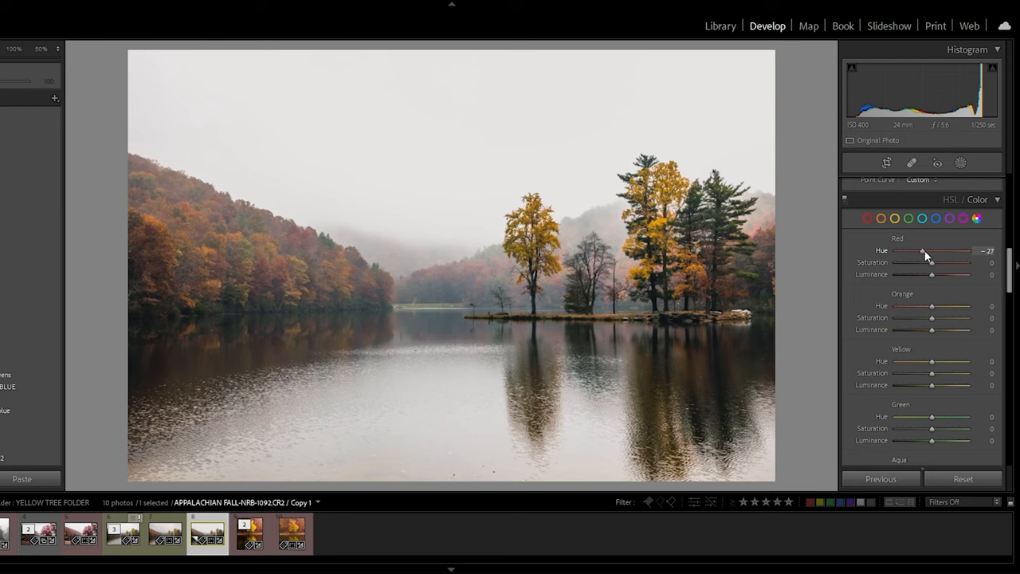
pyautogui.moveTo(931, 262); pyautogui.dragTo(941, 262)
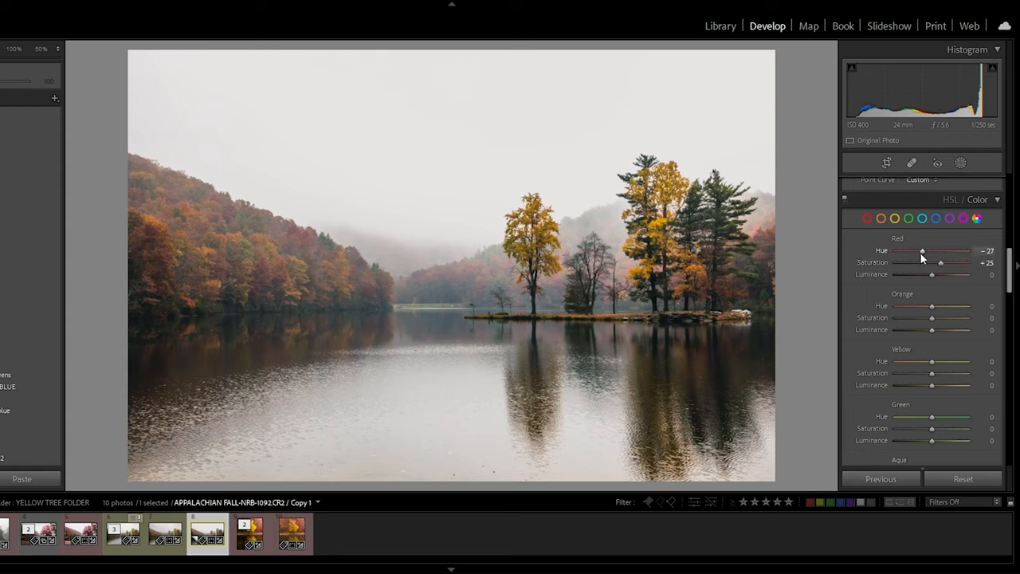
pyautogui.moveTo(931, 274); pyautogui.dragTo(937, 275)
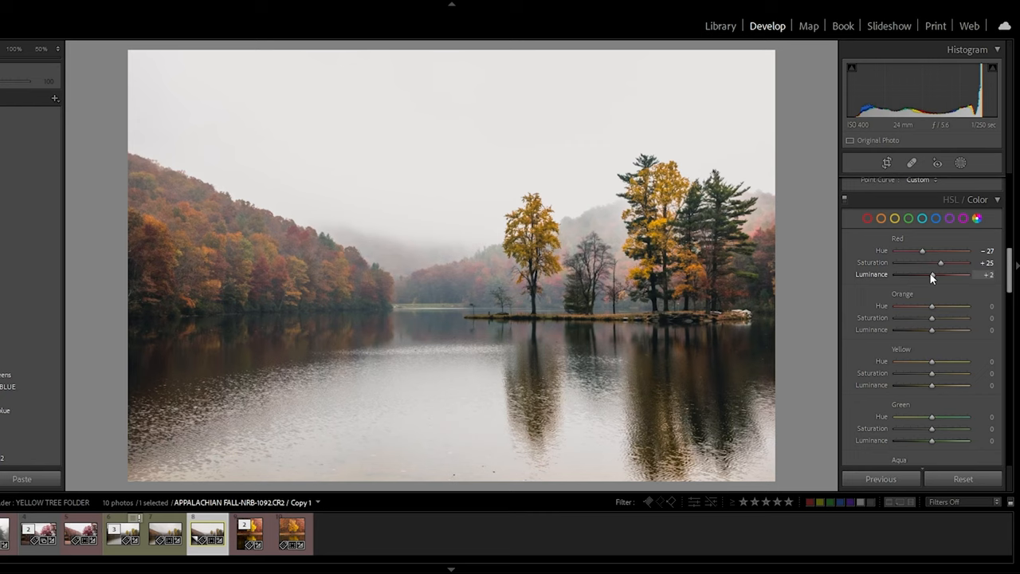
pyautogui.moveTo(930, 274); pyautogui.dragTo(953, 274)
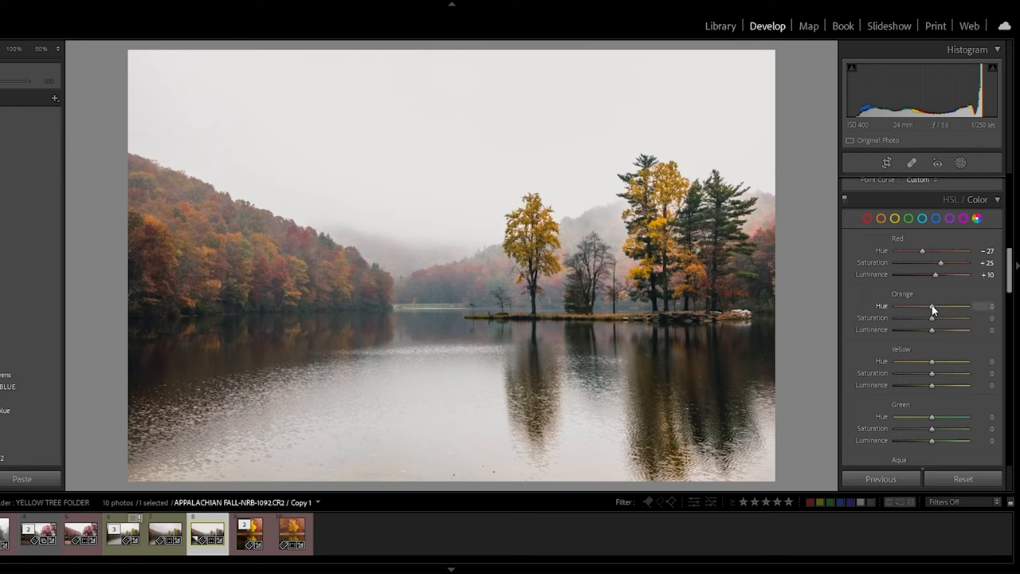
# Swing the orange hue to both extremes, then settle it at +5
pyautogui.moveTo(933, 306); pyautogui.dragTo(895, 306)
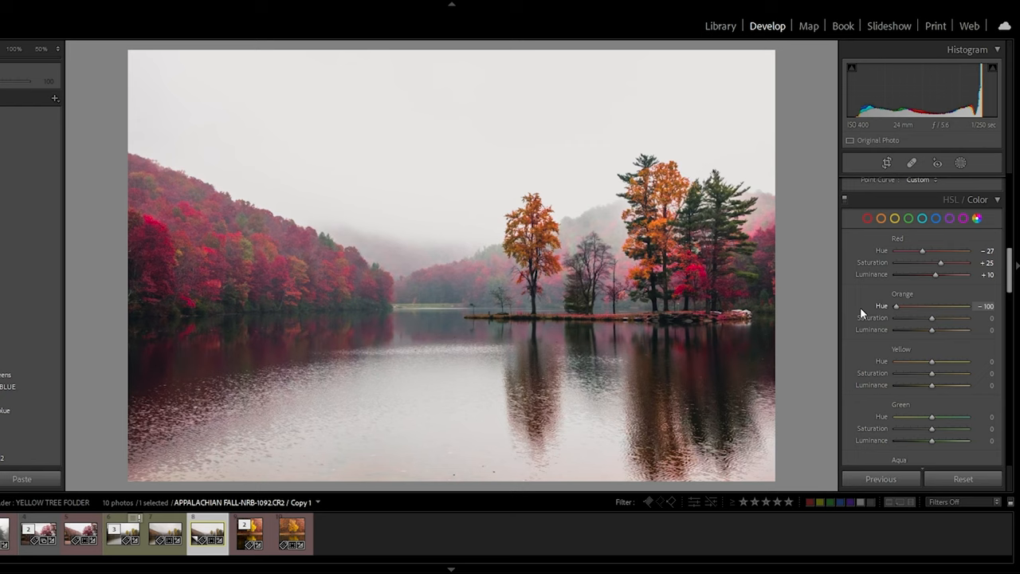
pyautogui.moveTo(891, 317)
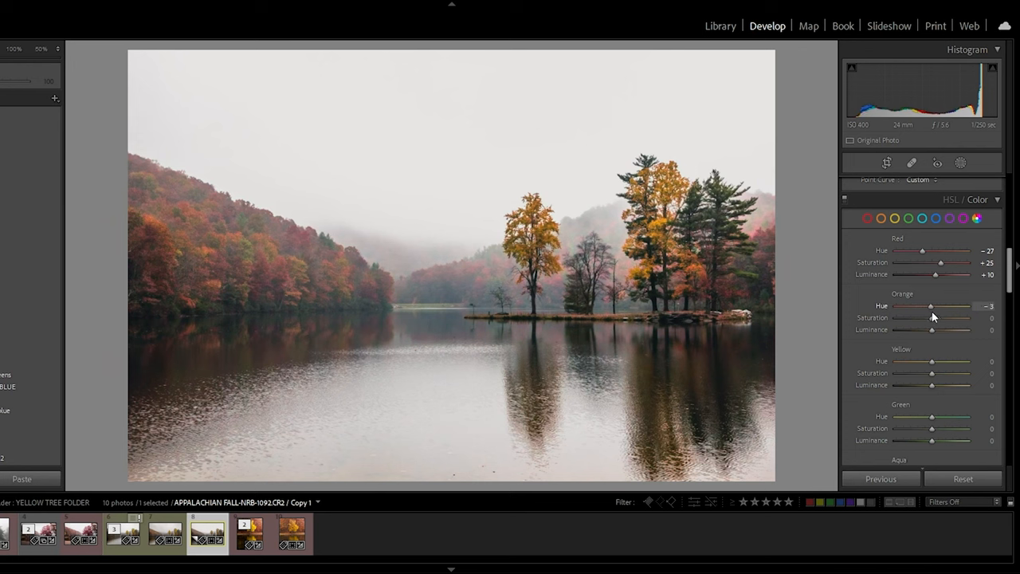
pyautogui.moveTo(931, 307); pyautogui.dragTo(981, 307)
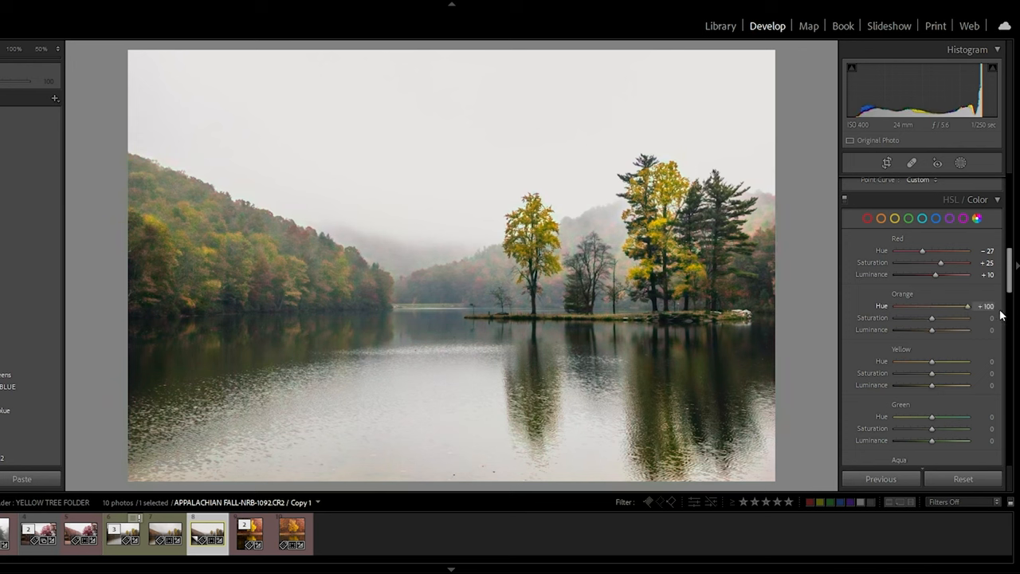
pyautogui.moveTo(965, 306); pyautogui.dragTo(933, 306)
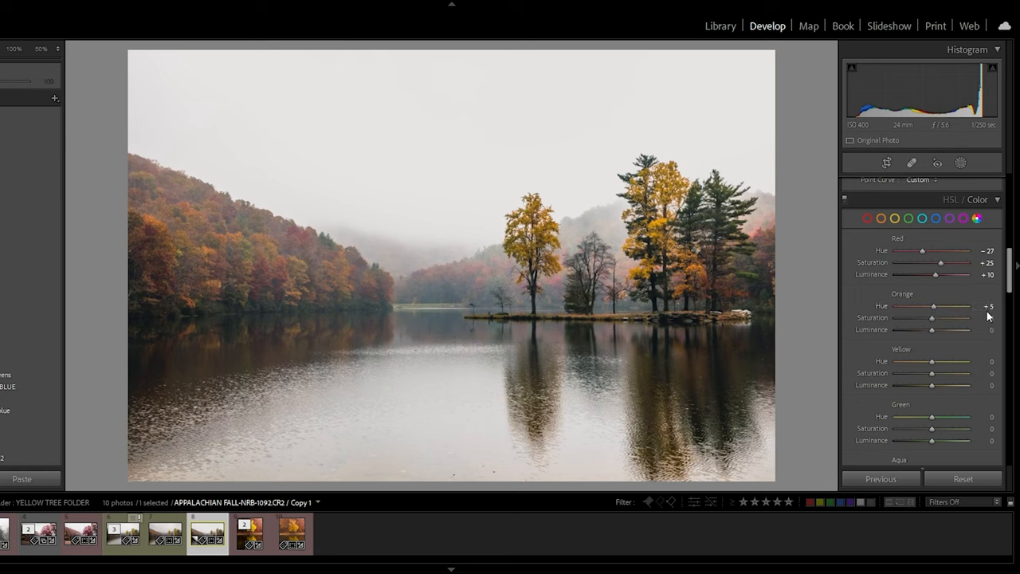
# Preview maximum orange saturation, then reduce it to +32
pyautogui.moveTo(932, 317); pyautogui.dragTo(985, 318)
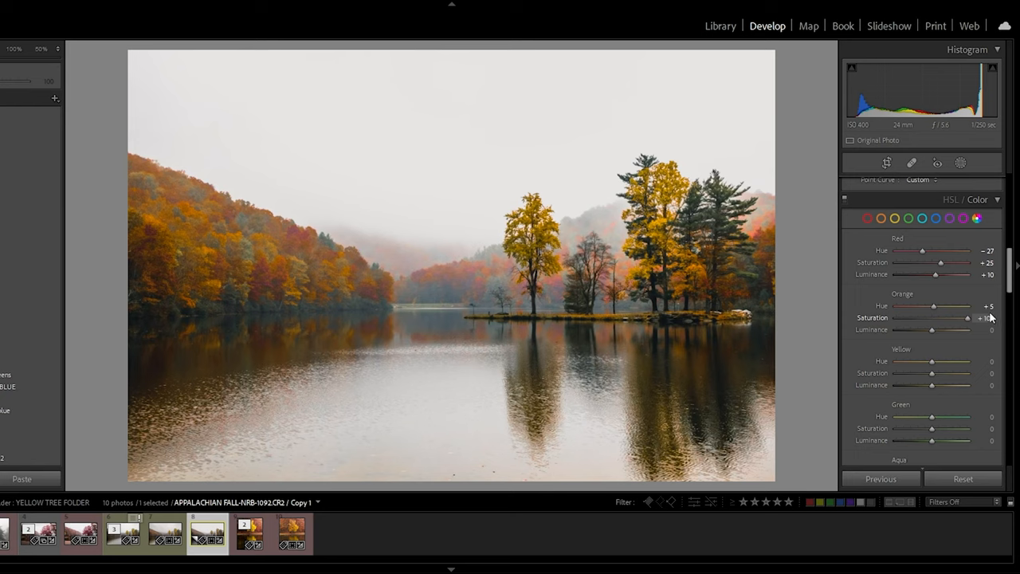
pyautogui.moveTo(956, 318); pyautogui.dragTo(993, 318)
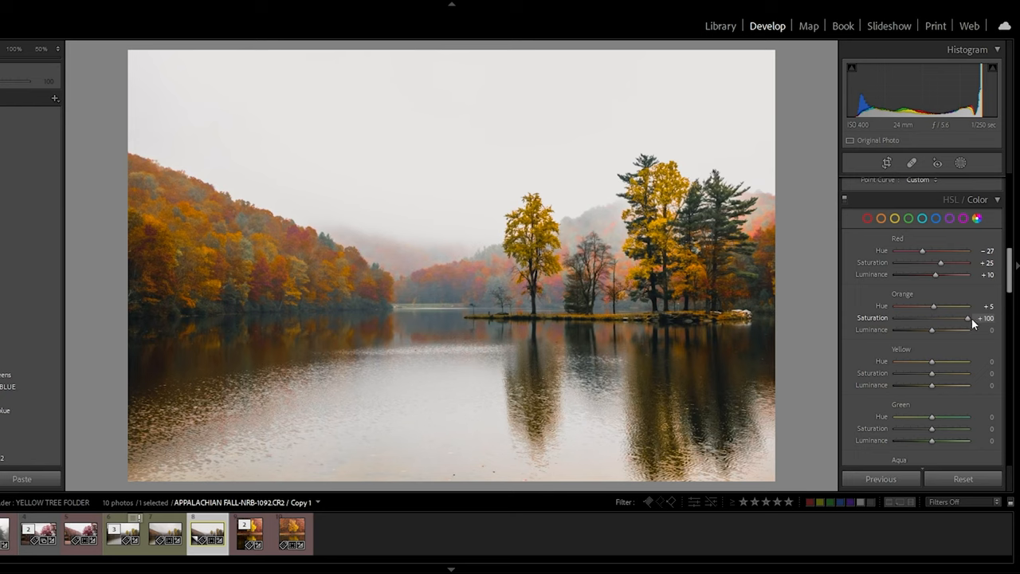
pyautogui.moveTo(973, 318); pyautogui.dragTo(942, 319)
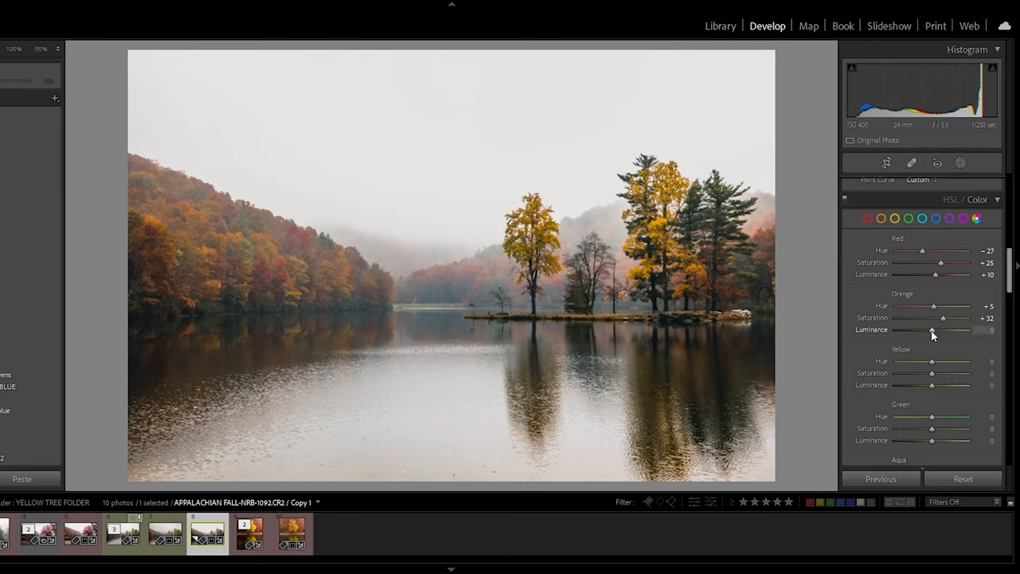
# Test maximum orange luminance, then settle it at +10
pyautogui.moveTo(932, 330); pyautogui.dragTo(967, 330)
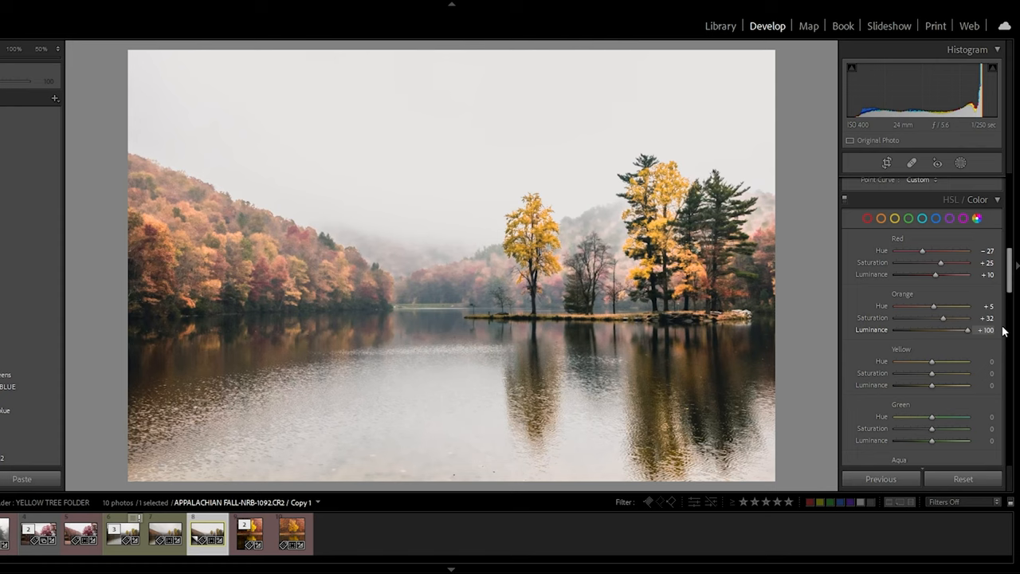
pyautogui.moveTo(998, 332)
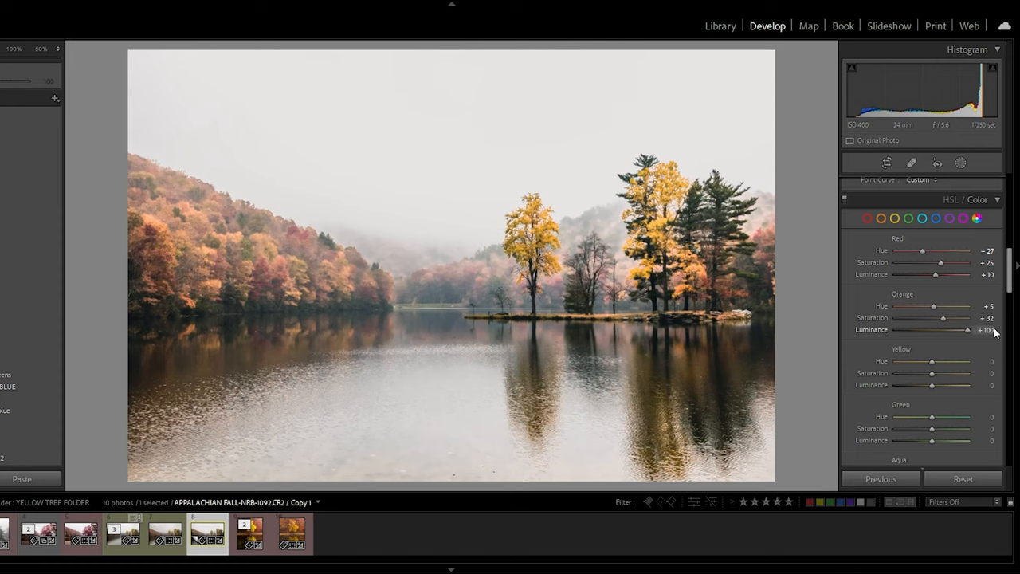
pyautogui.moveTo(971, 336)
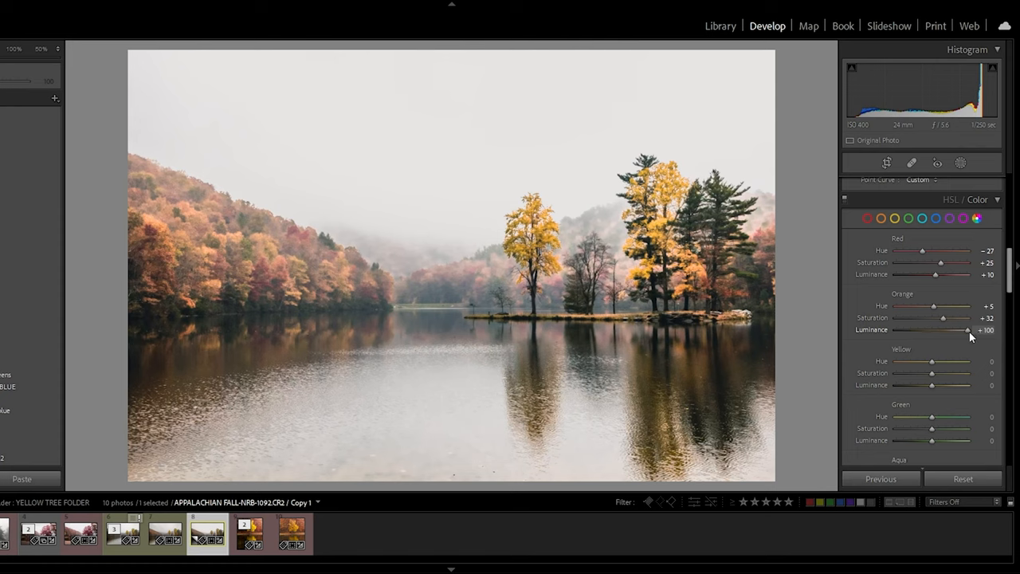
pyautogui.moveTo(967, 331); pyautogui.dragTo(945, 330)
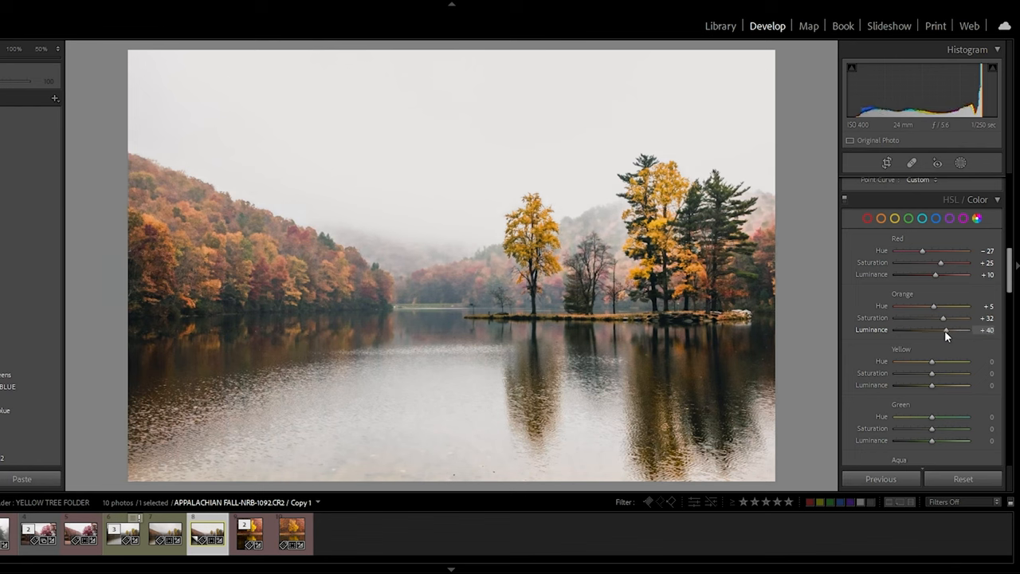
pyautogui.moveTo(945, 330); pyautogui.dragTo(925, 330)
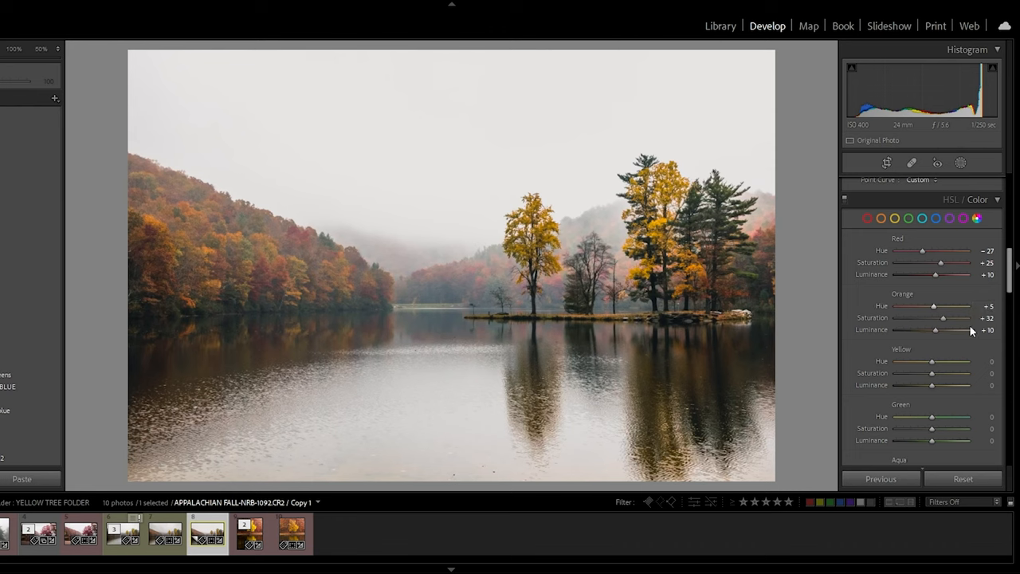
pyautogui.scroll(-3)
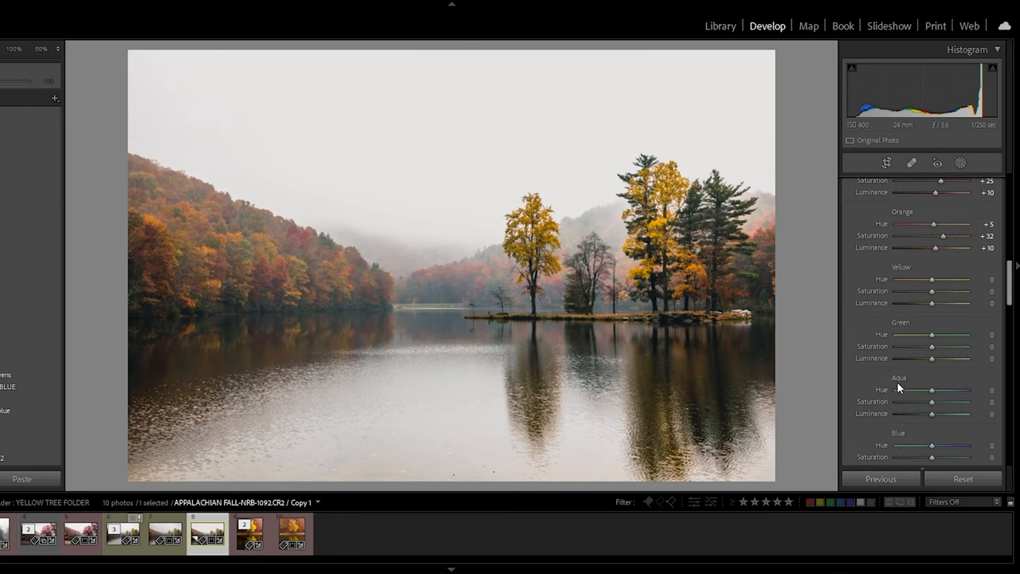
# Swing the yellow hue between extremes and settle it at +12
pyautogui.moveTo(932, 279); pyautogui.dragTo(981, 280)
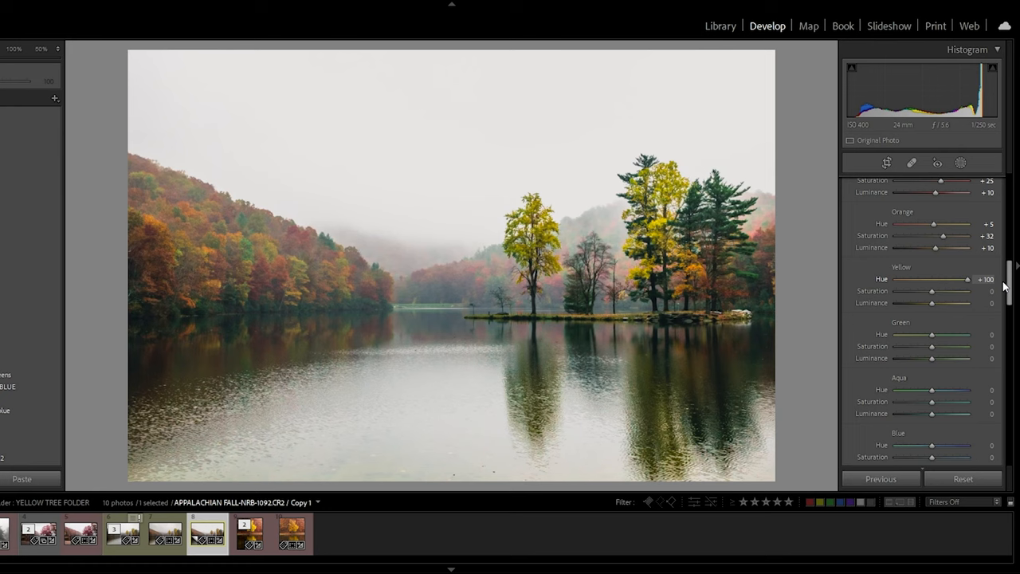
pyautogui.moveTo(969, 279); pyautogui.dragTo(940, 279)
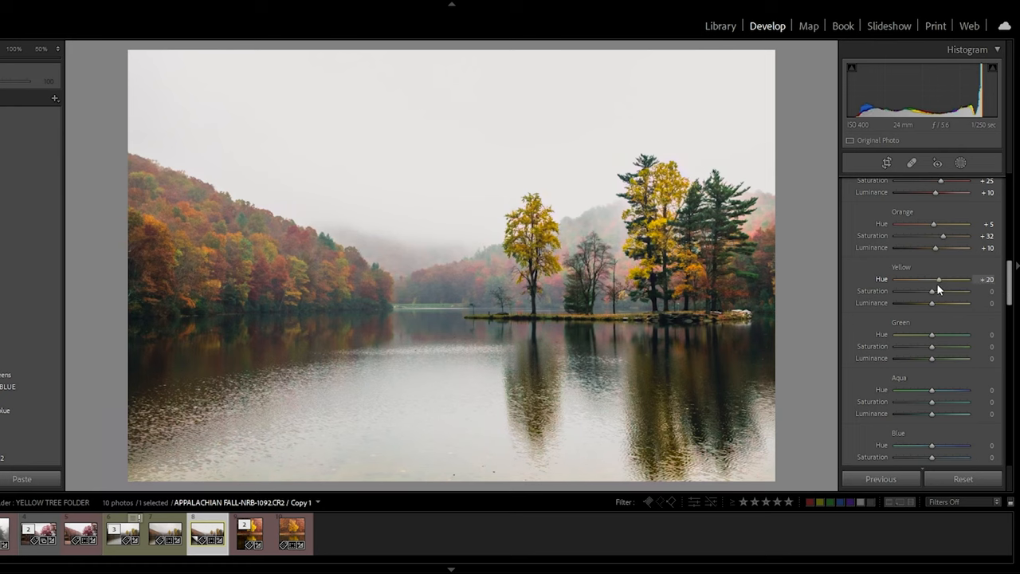
pyautogui.moveTo(939, 280); pyautogui.dragTo(896, 279)
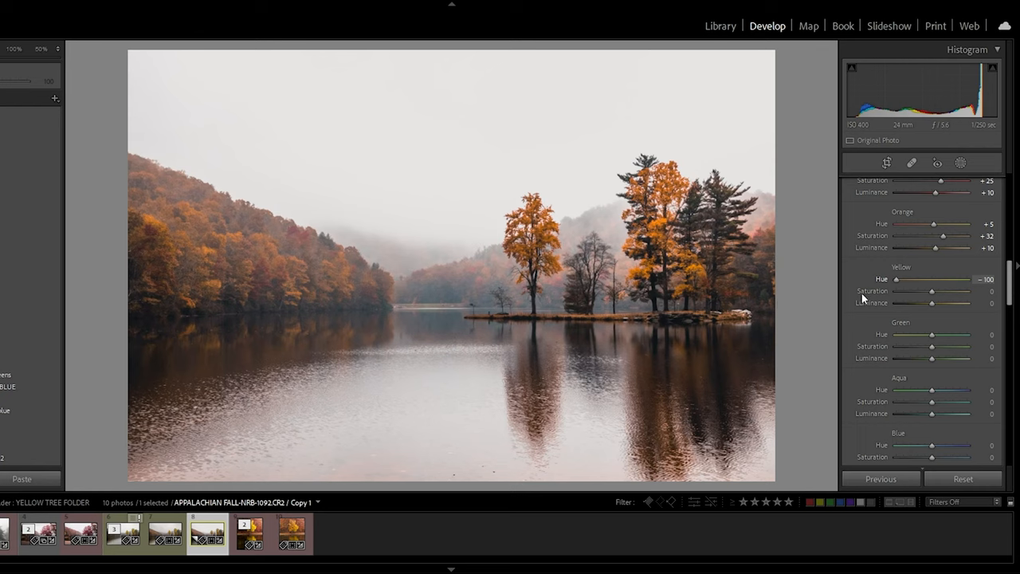
pyautogui.moveTo(896, 280); pyautogui.dragTo(922, 279)
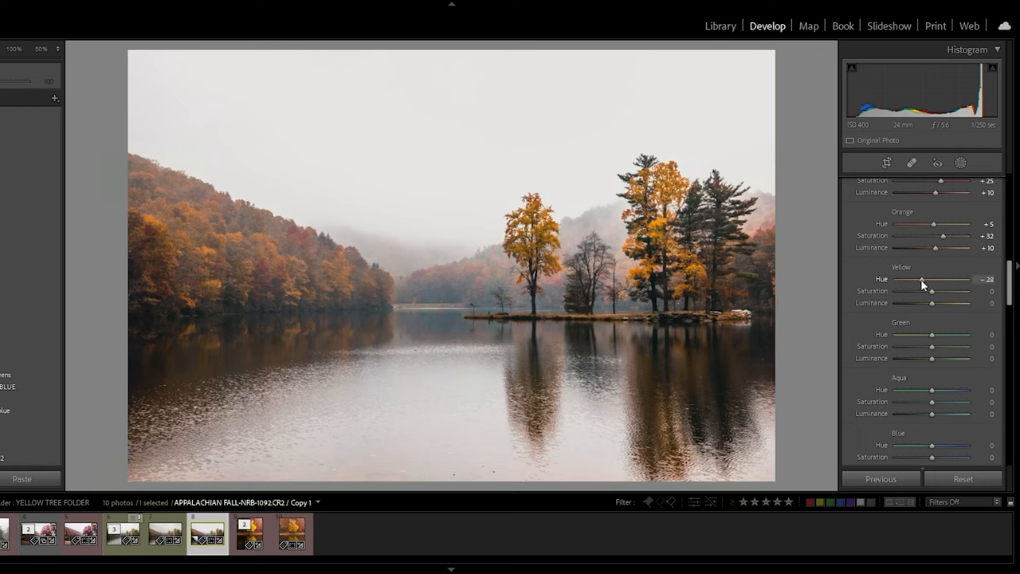
pyautogui.moveTo(923, 279); pyautogui.dragTo(937, 279)
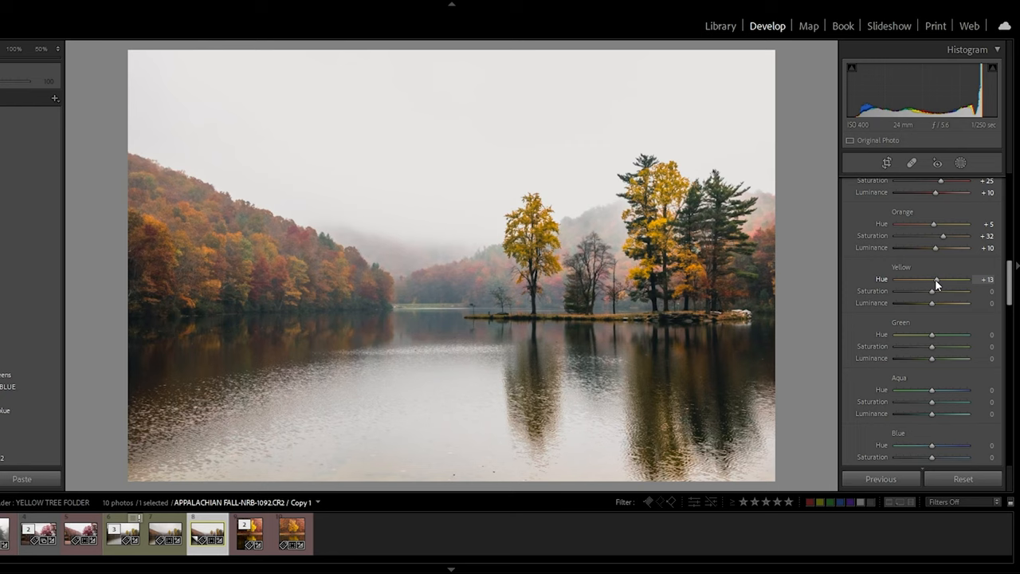
pyautogui.moveTo(939, 280); pyautogui.dragTo(937, 279)
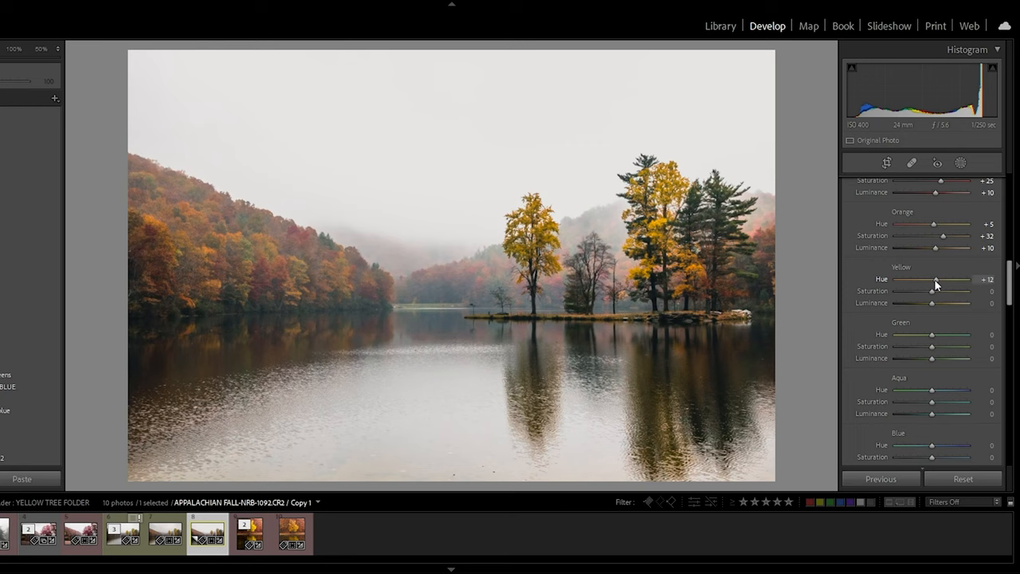
pyautogui.moveTo(936, 280); pyautogui.dragTo(941, 280)
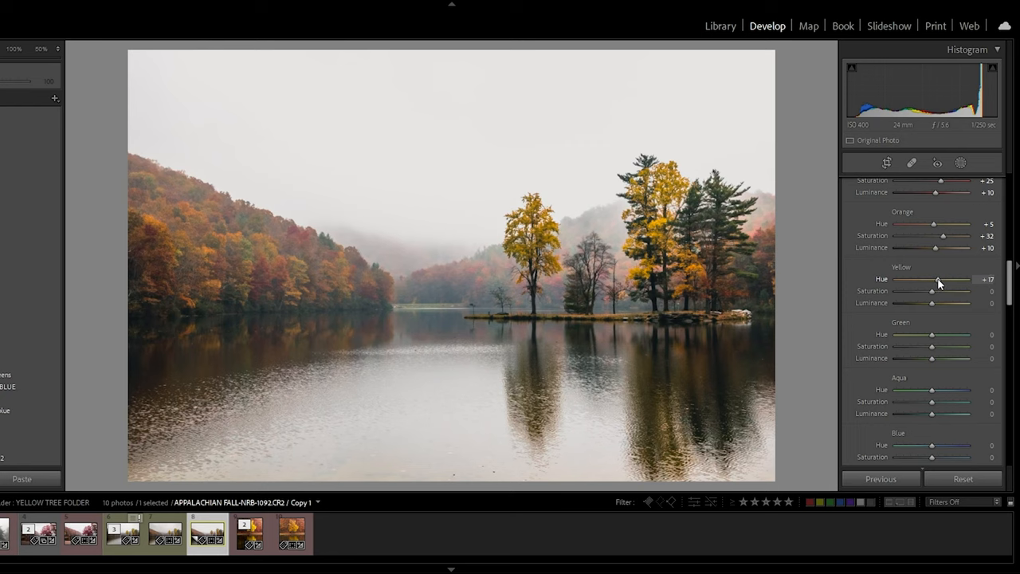
# Set yellow saturation to +10 and brighten the yellow trees to +45 luminance
pyautogui.moveTo(933, 291); pyautogui.dragTo(993, 291)
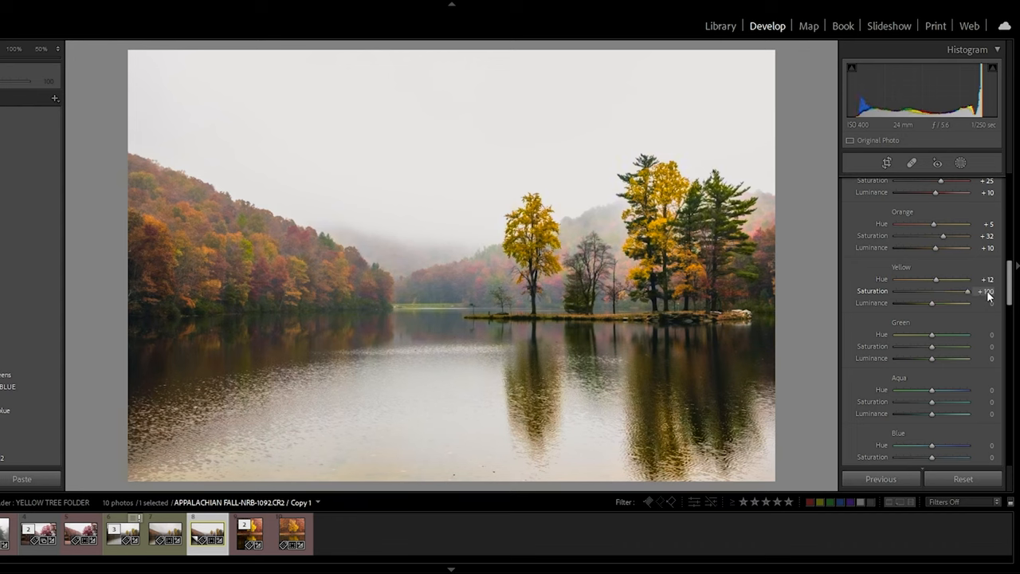
pyautogui.moveTo(941, 291); pyautogui.dragTo(953, 291)
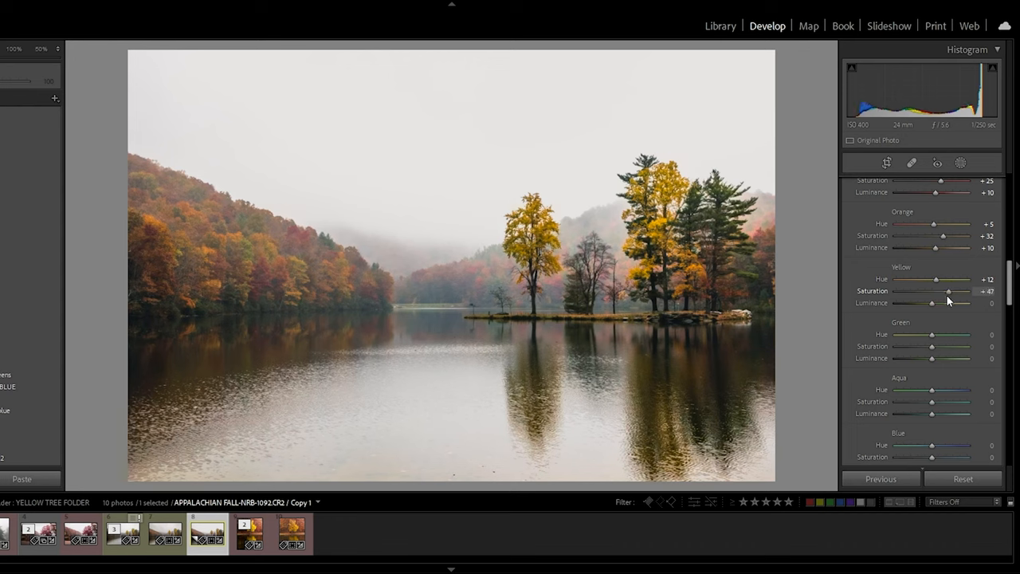
pyautogui.moveTo(950, 291); pyautogui.dragTo(934, 291)
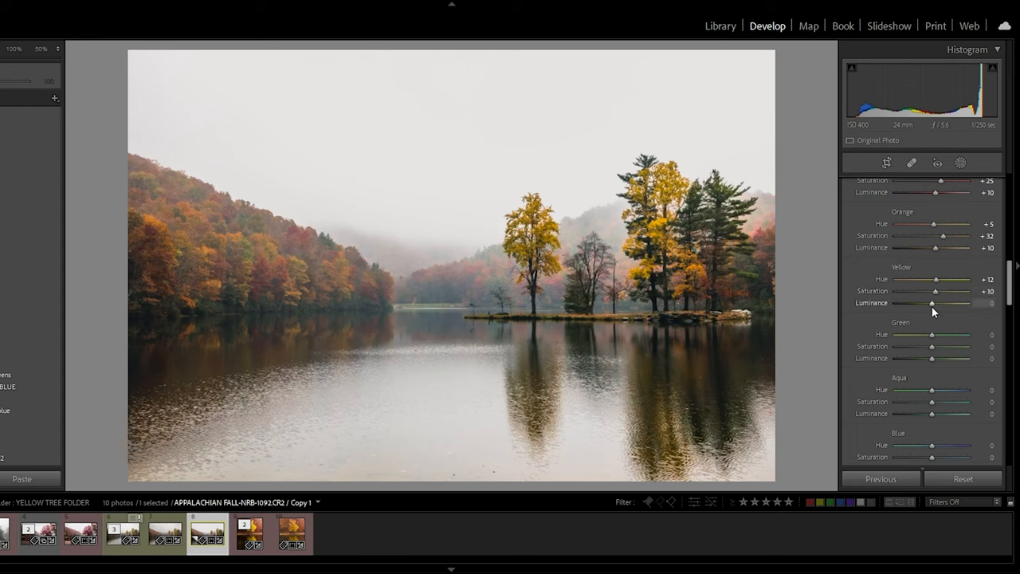
pyautogui.moveTo(932, 303); pyautogui.dragTo(971, 303)
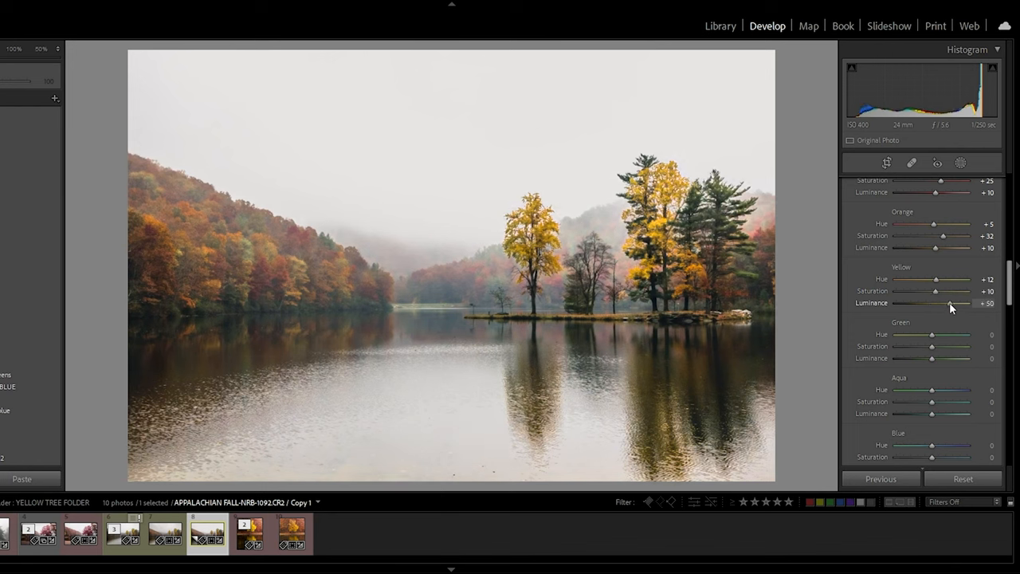
pyautogui.moveTo(961, 303); pyautogui.dragTo(956, 303)
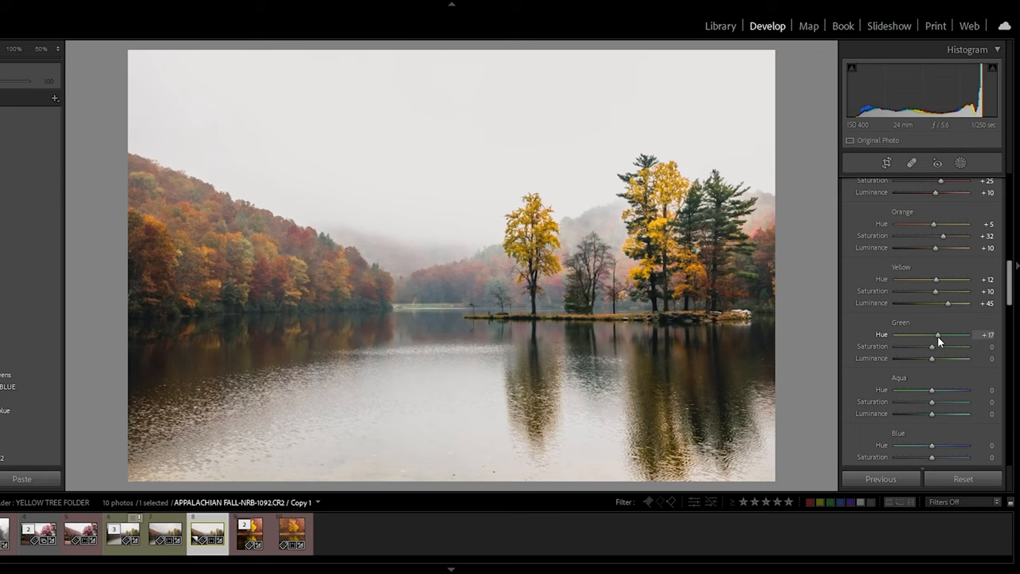
# Set Green hue +23, saturation −62 and luminance +30
pyautogui.moveTo(939, 334); pyautogui.dragTo(944, 334)
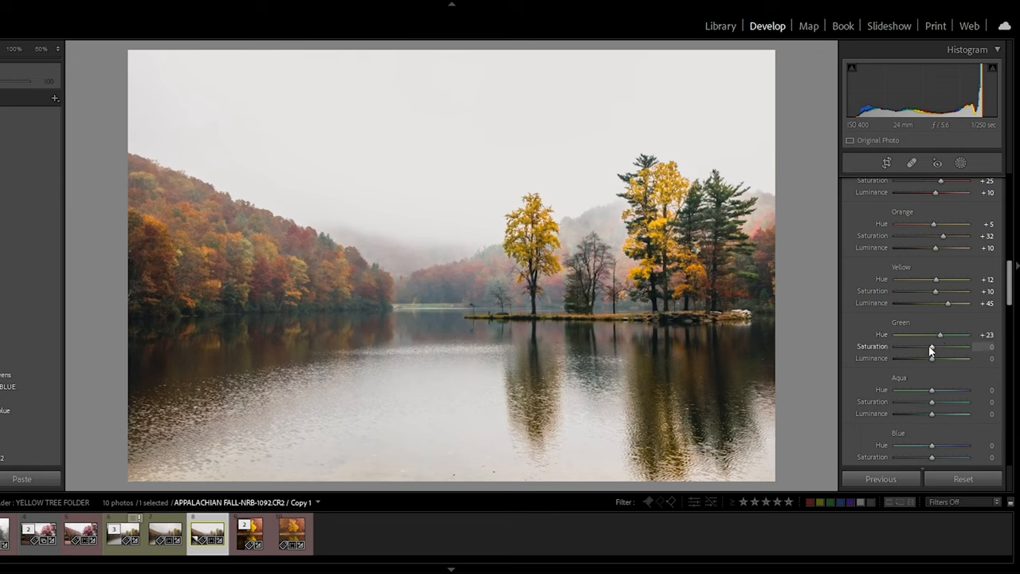
pyautogui.moveTo(933, 346); pyautogui.dragTo(901, 346)
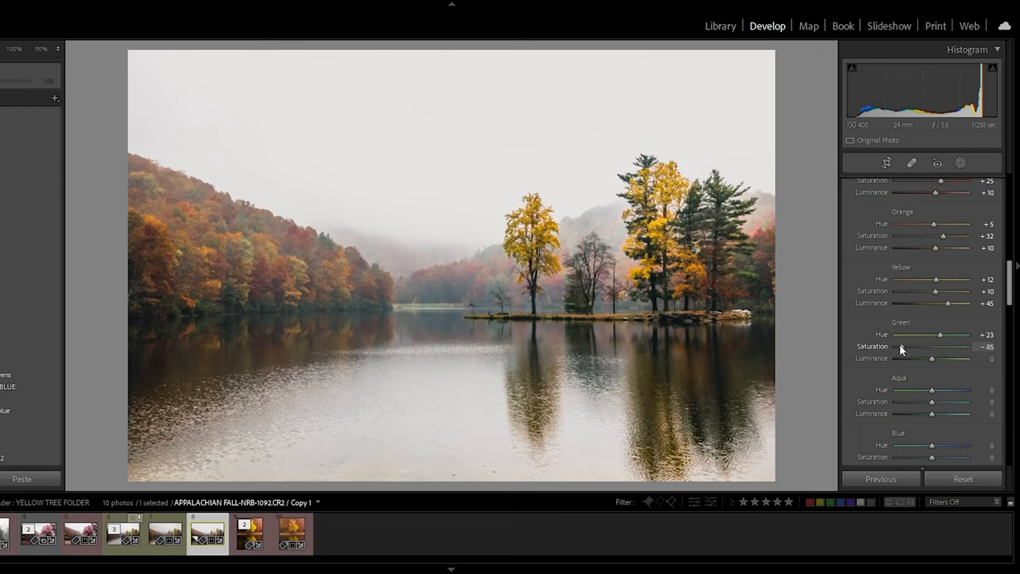
pyautogui.moveTo(925, 346); pyautogui.dragTo(936, 346)
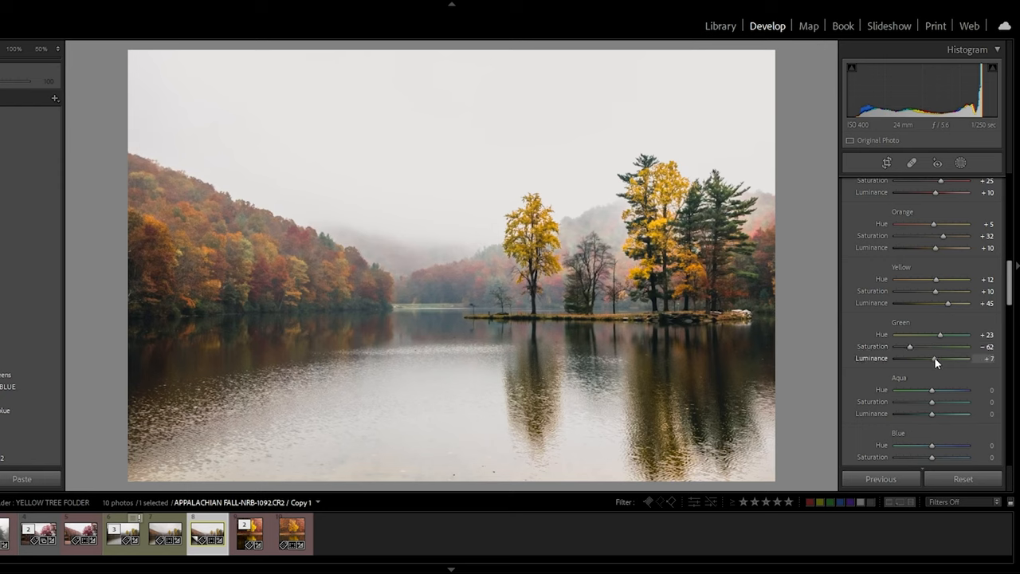
pyautogui.moveTo(938, 358); pyautogui.dragTo(942, 358)
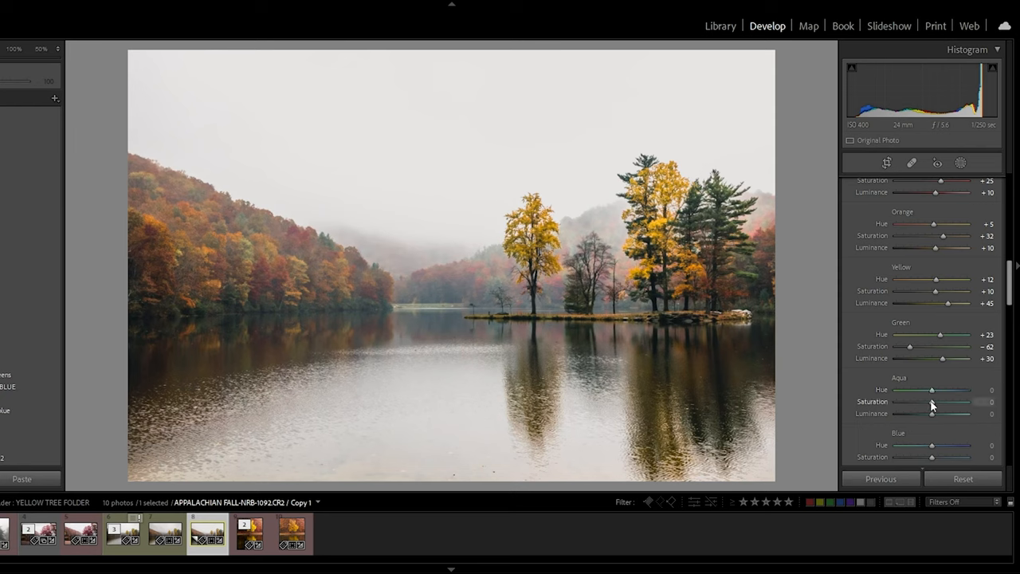
# Cut Blue saturation to −57, Purple to −100 and Magenta to −82
pyautogui.moveTo(932, 402); pyautogui.dragTo(927, 401)
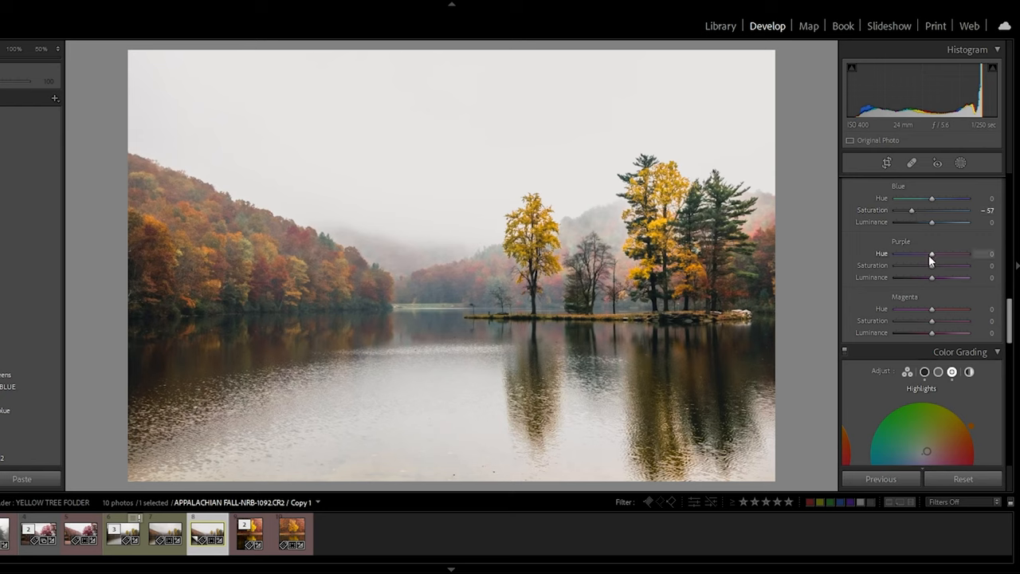
pyautogui.moveTo(931, 265); pyautogui.dragTo(914, 266)
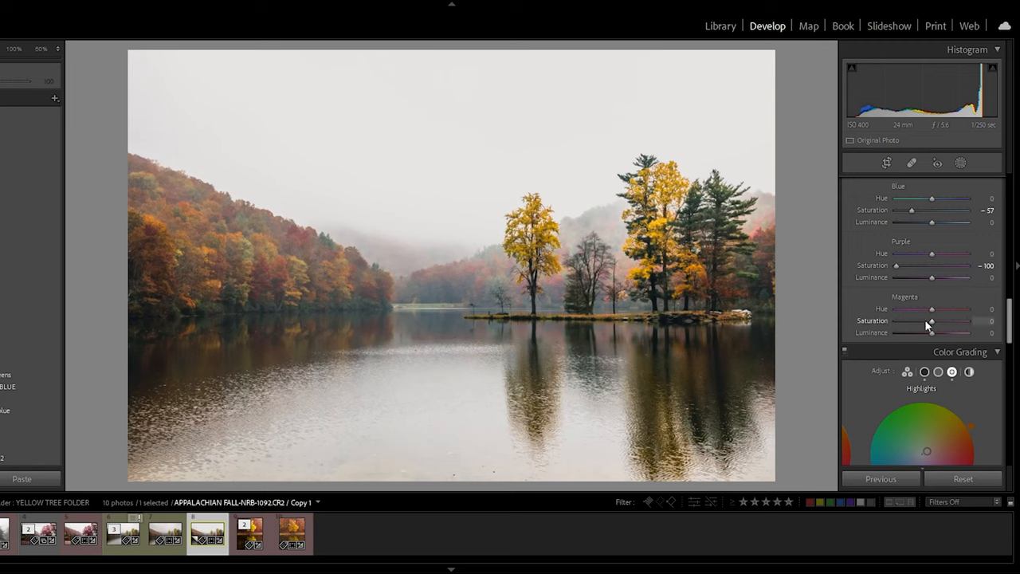
pyautogui.moveTo(931, 322); pyautogui.dragTo(967, 321)
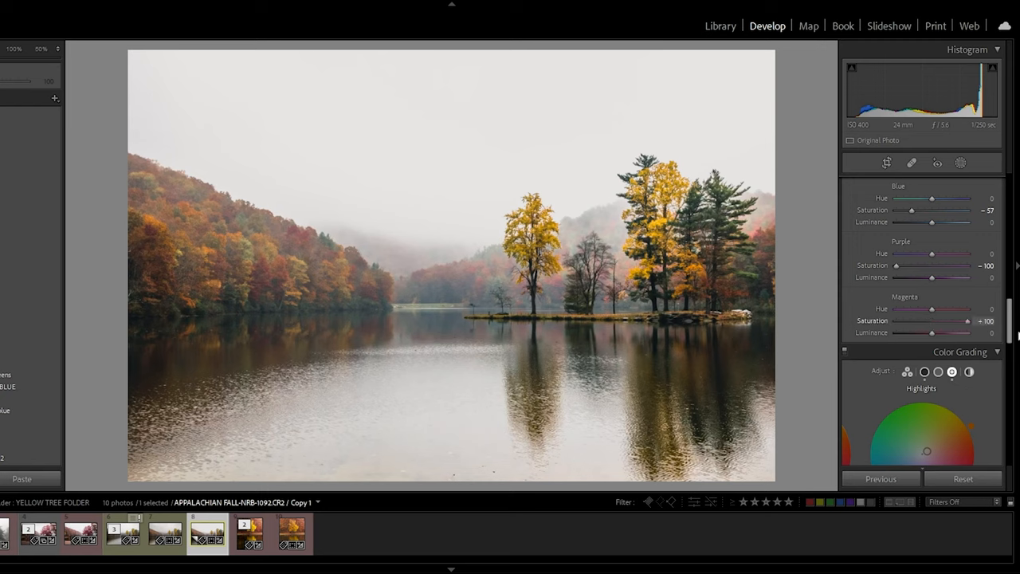
pyautogui.moveTo(966, 320); pyautogui.dragTo(921, 320)
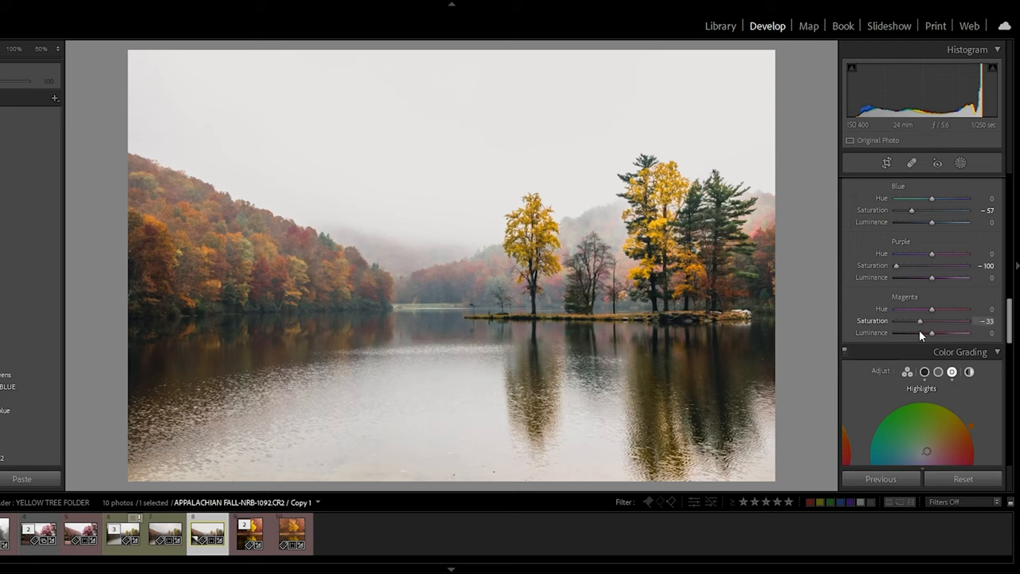
pyautogui.moveTo(940, 320); pyautogui.dragTo(913, 320)
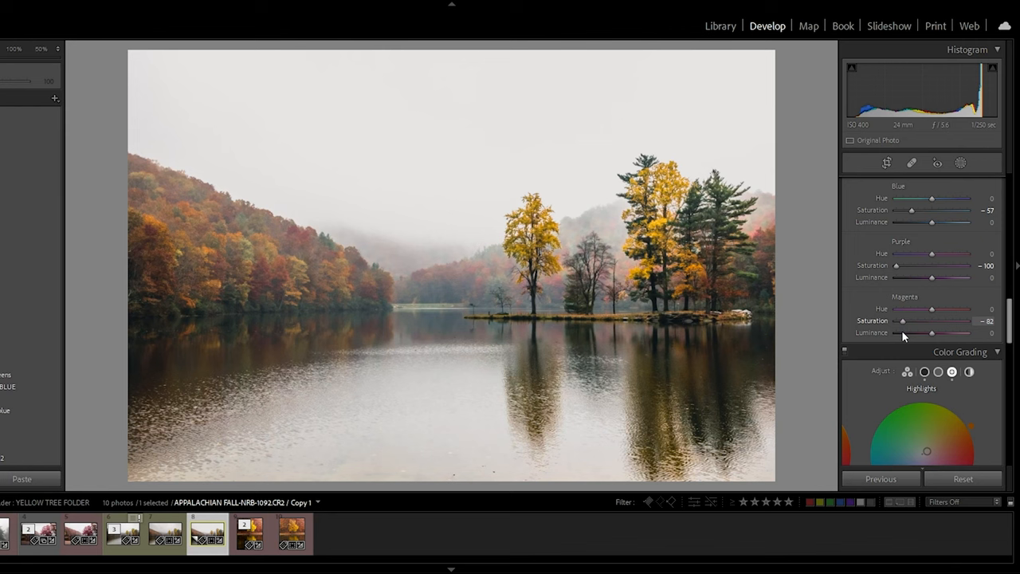
# Scroll to Calibration, test the green primary hue at −35 and return it to 0
pyautogui.scroll(-3)
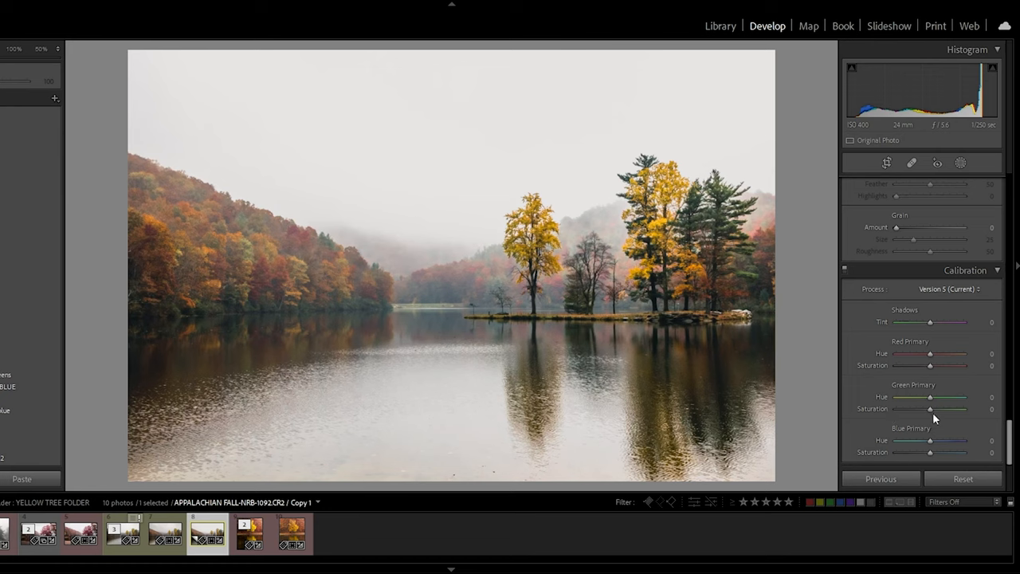
pyautogui.moveTo(905, 454)
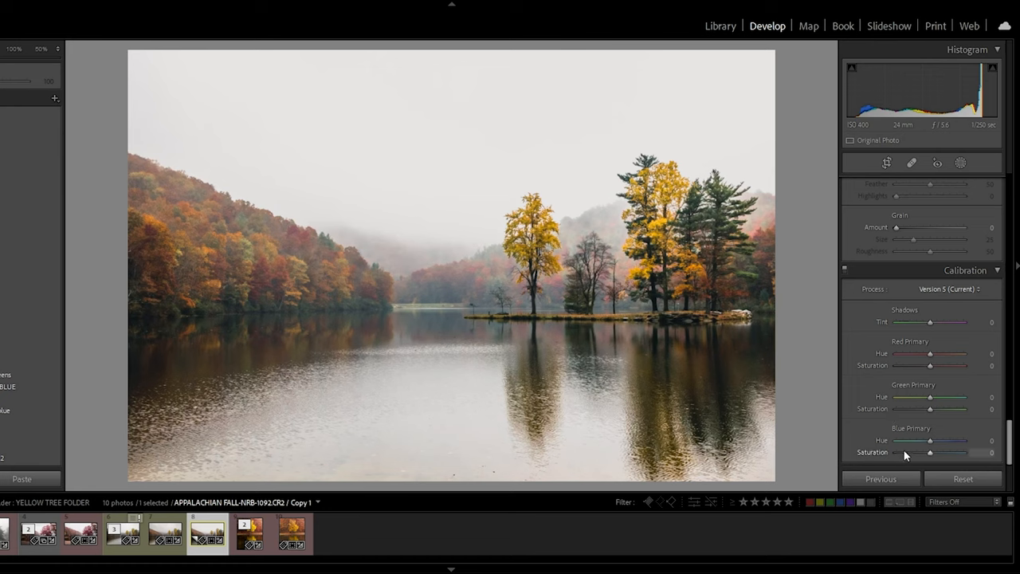
pyautogui.moveTo(929, 354); pyautogui.dragTo(895, 354)
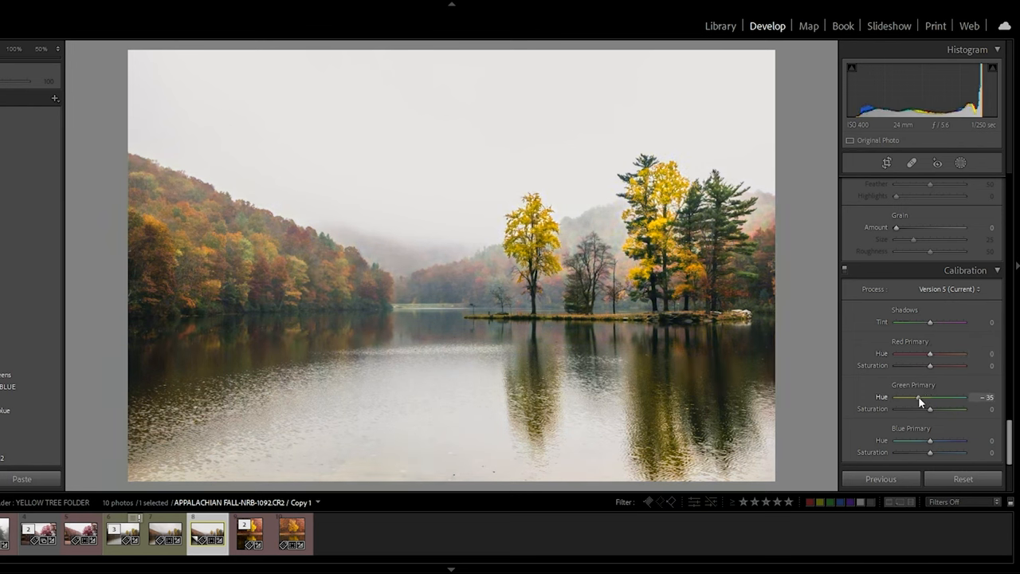
pyautogui.moveTo(919, 397); pyautogui.dragTo(934, 397)
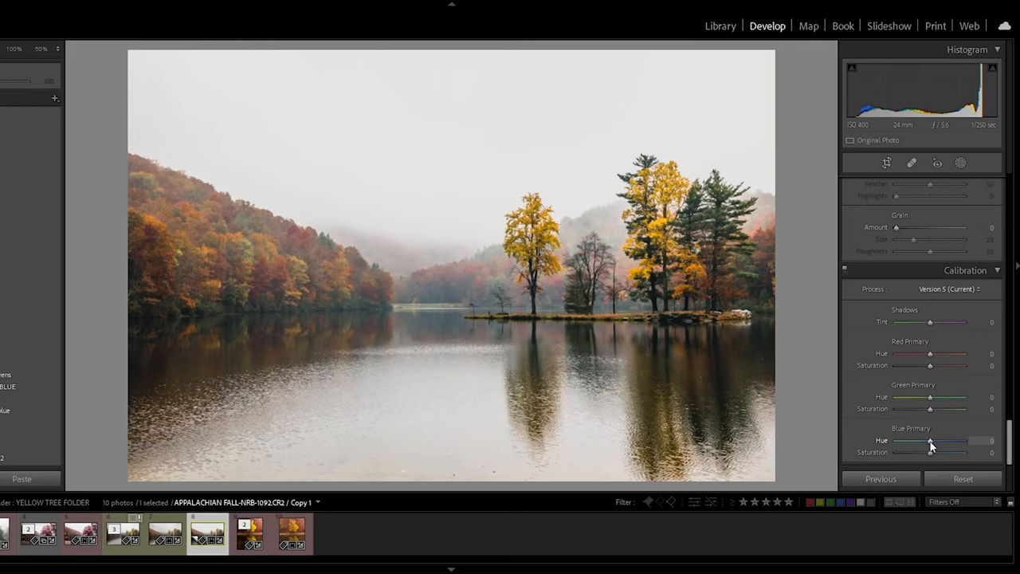
pyautogui.moveTo(916, 354)
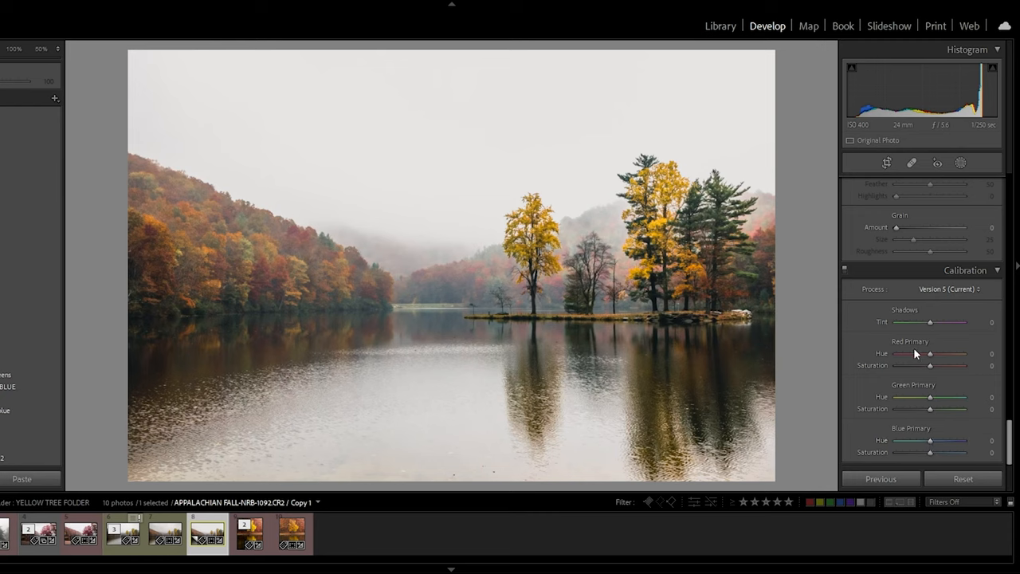
pyautogui.moveTo(931, 368)
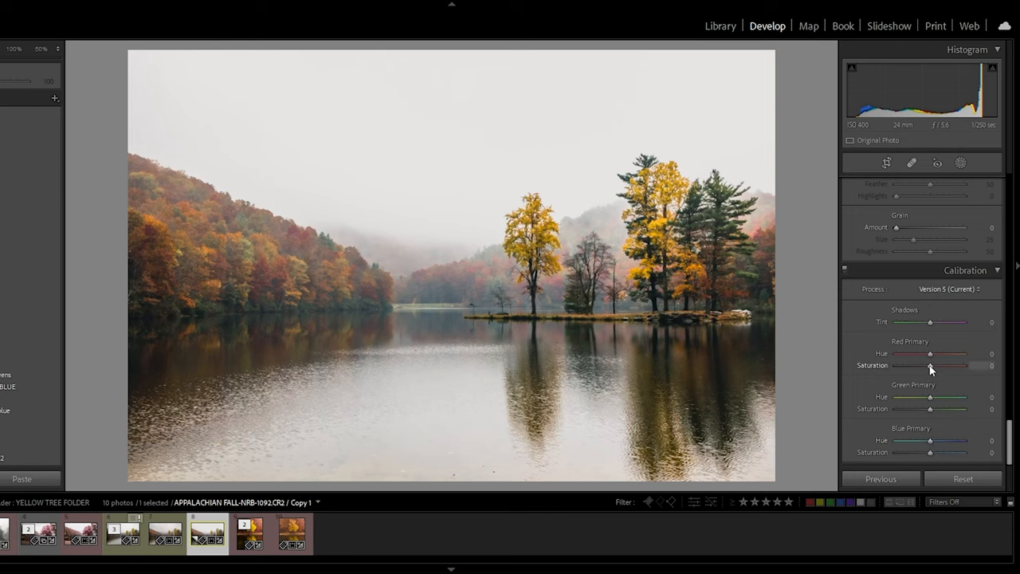
# Test red primary saturation up to +56, then return it to 0
pyautogui.moveTo(932, 365); pyautogui.dragTo(948, 365)
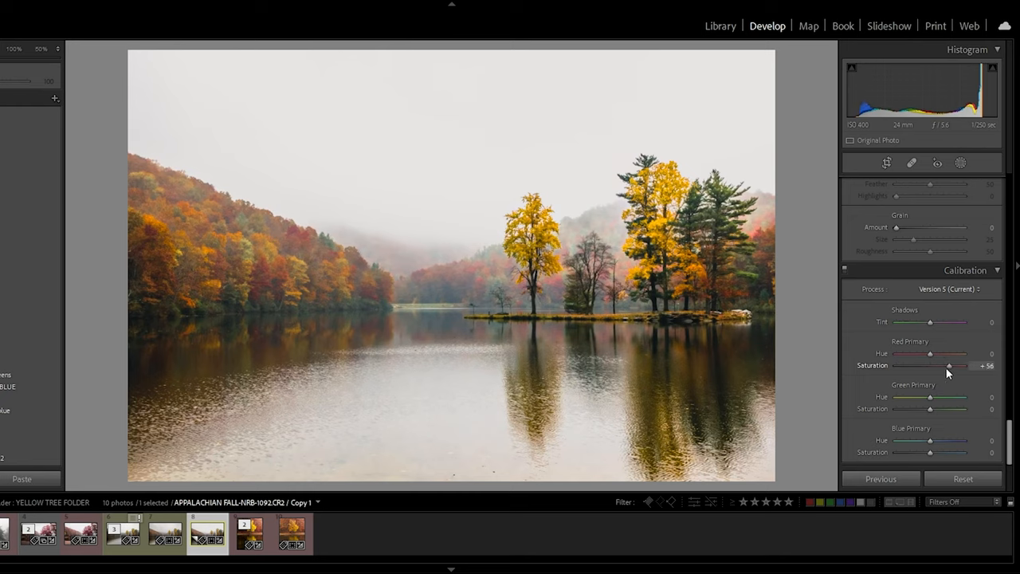
pyautogui.moveTo(950, 365); pyautogui.dragTo(940, 365)
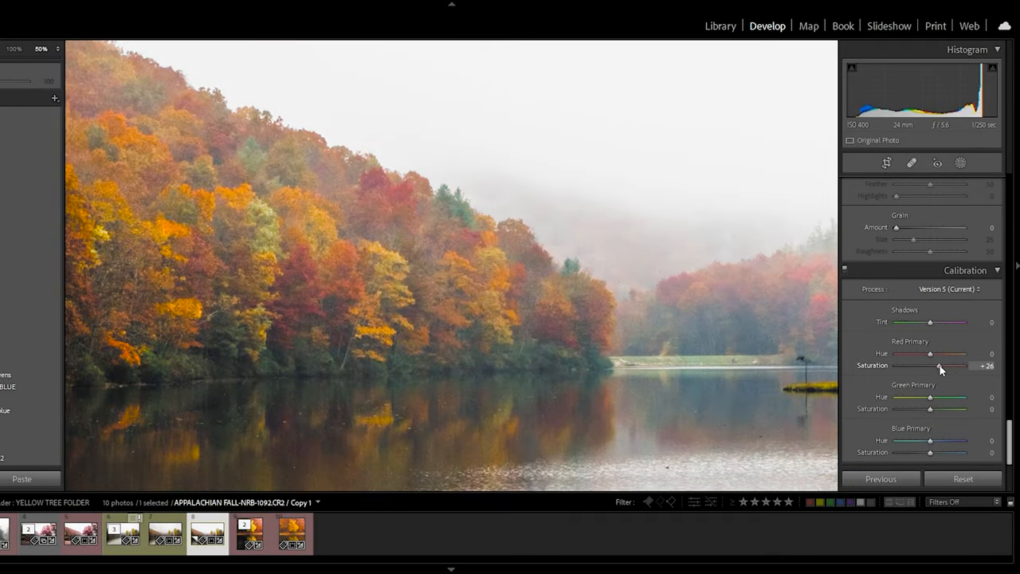
pyautogui.moveTo(941, 366); pyautogui.dragTo(968, 365)
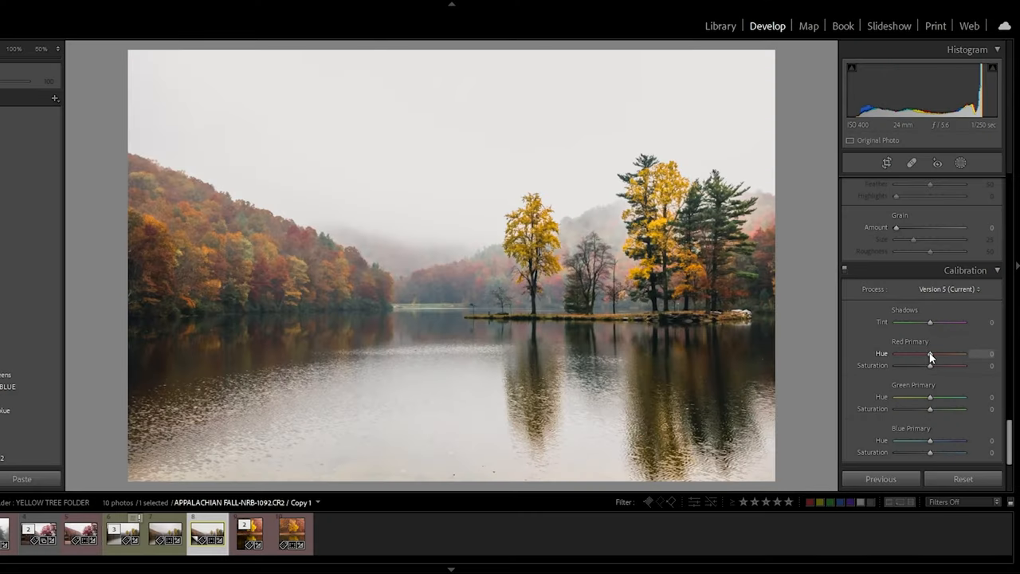
# Try red primary hue at both extremes, then settle it at +14
pyautogui.moveTo(930, 354); pyautogui.dragTo(960, 354)
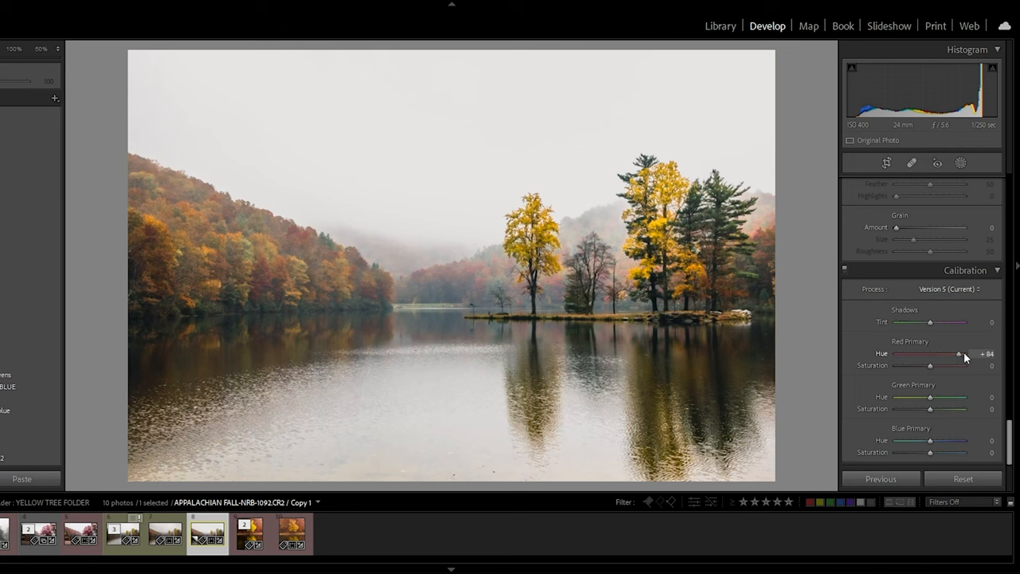
pyautogui.moveTo(959, 354); pyautogui.dragTo(965, 354)
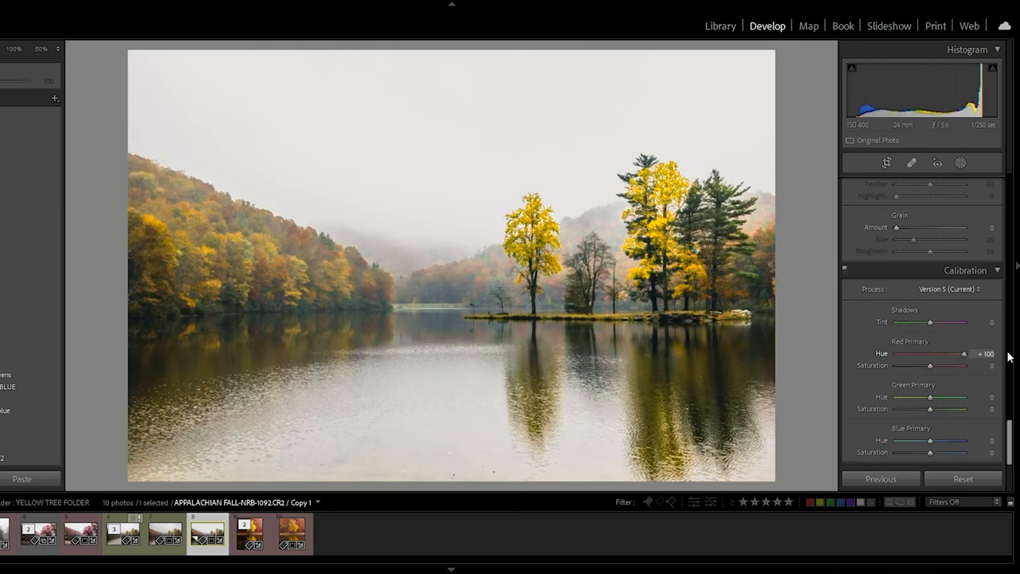
pyautogui.moveTo(941, 353); pyautogui.dragTo(877, 353)
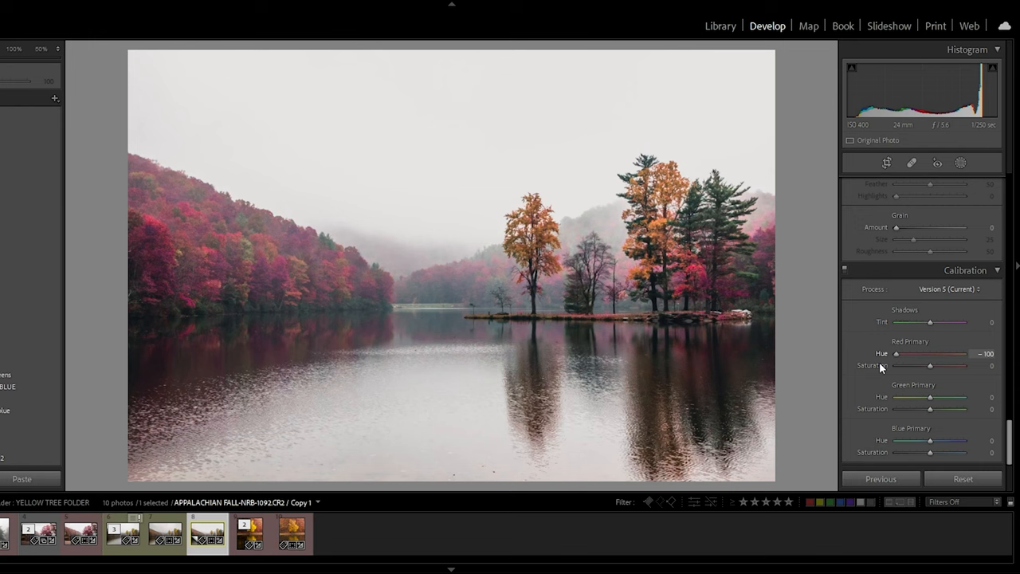
pyautogui.moveTo(896, 354); pyautogui.dragTo(965, 354)
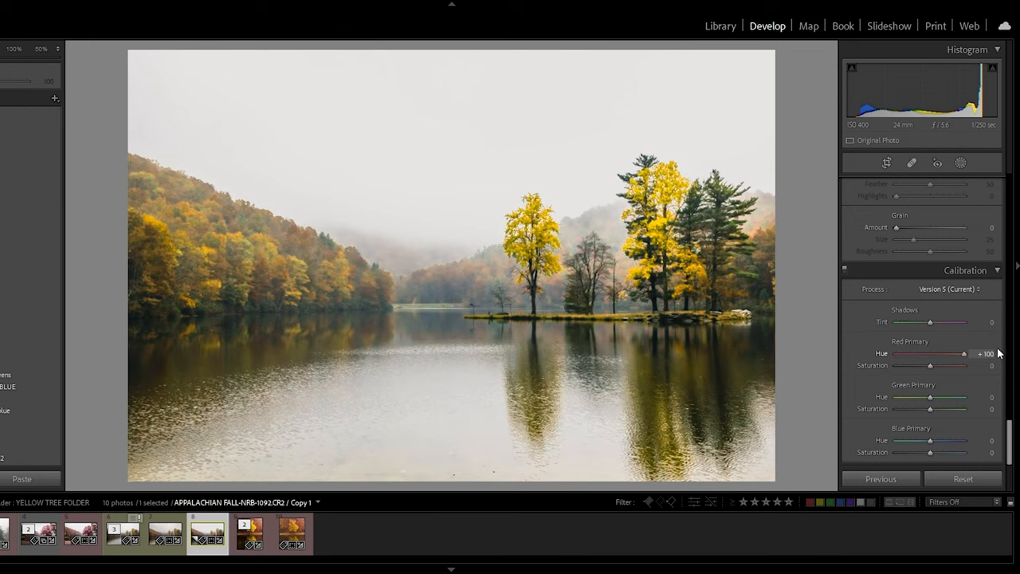
pyautogui.moveTo(963, 353); pyautogui.dragTo(931, 353)
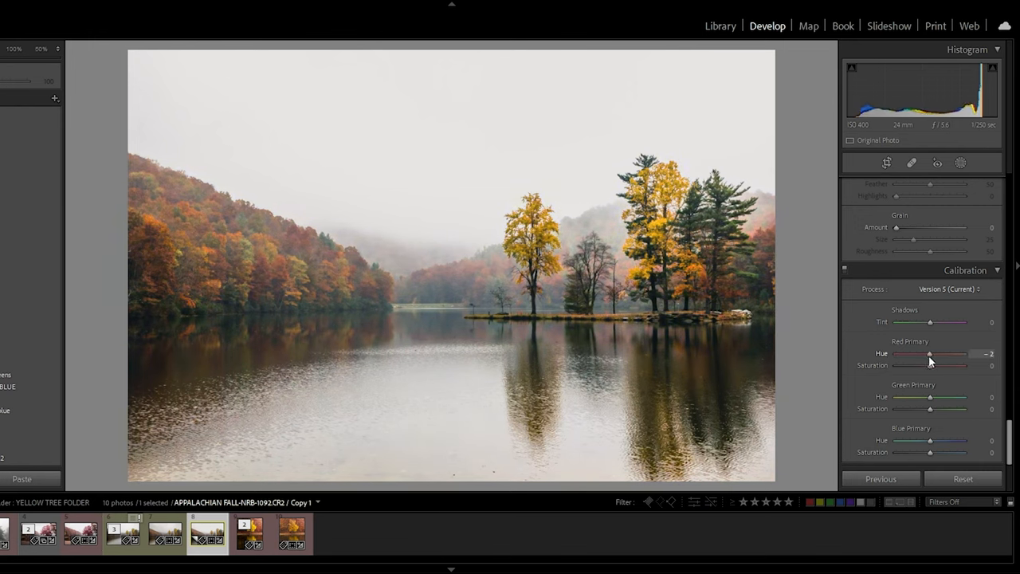
pyautogui.moveTo(931, 354); pyautogui.dragTo(965, 354)
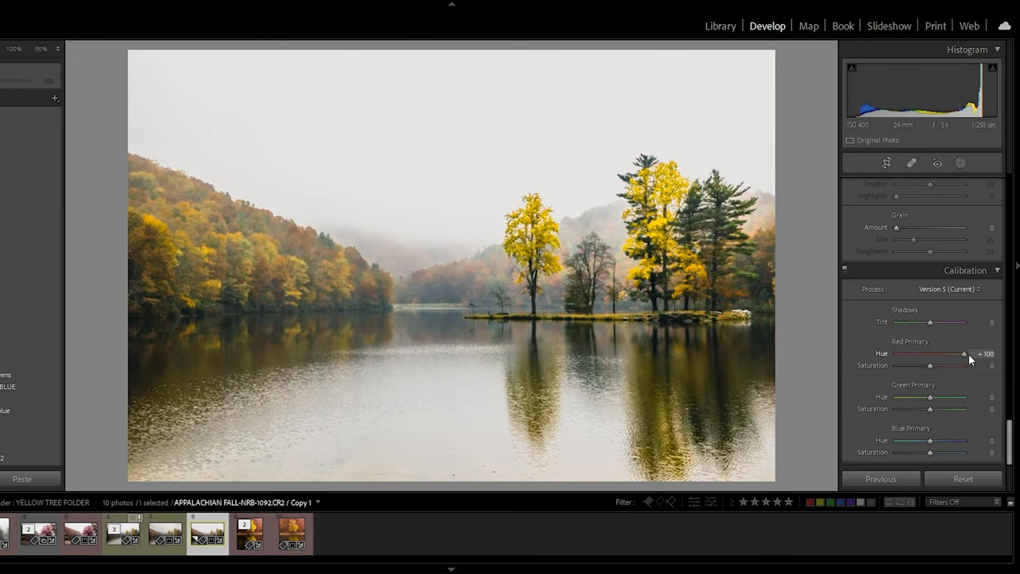
pyautogui.moveTo(965, 353); pyautogui.dragTo(933, 353)
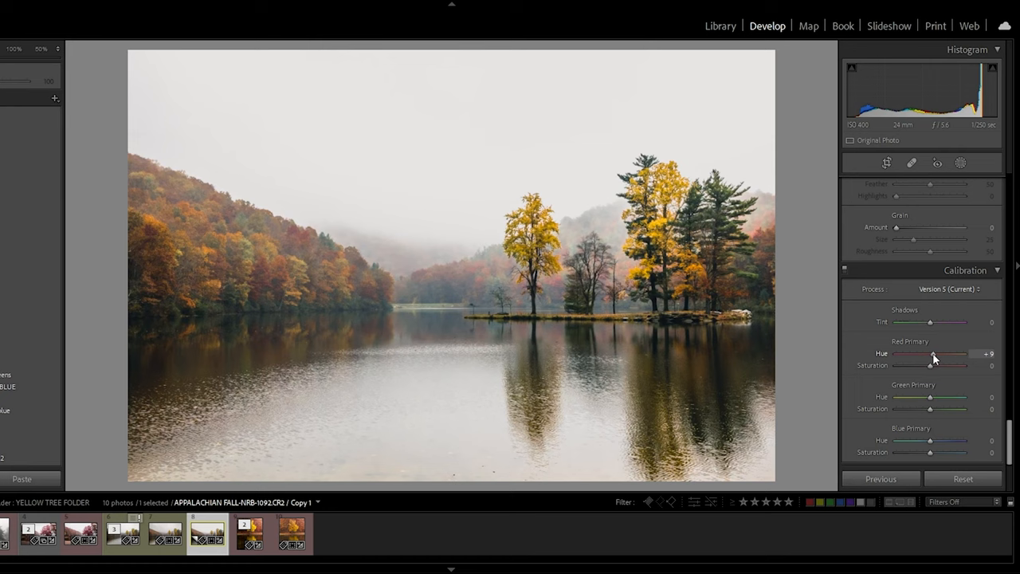
pyautogui.moveTo(935, 353); pyautogui.dragTo(944, 353)
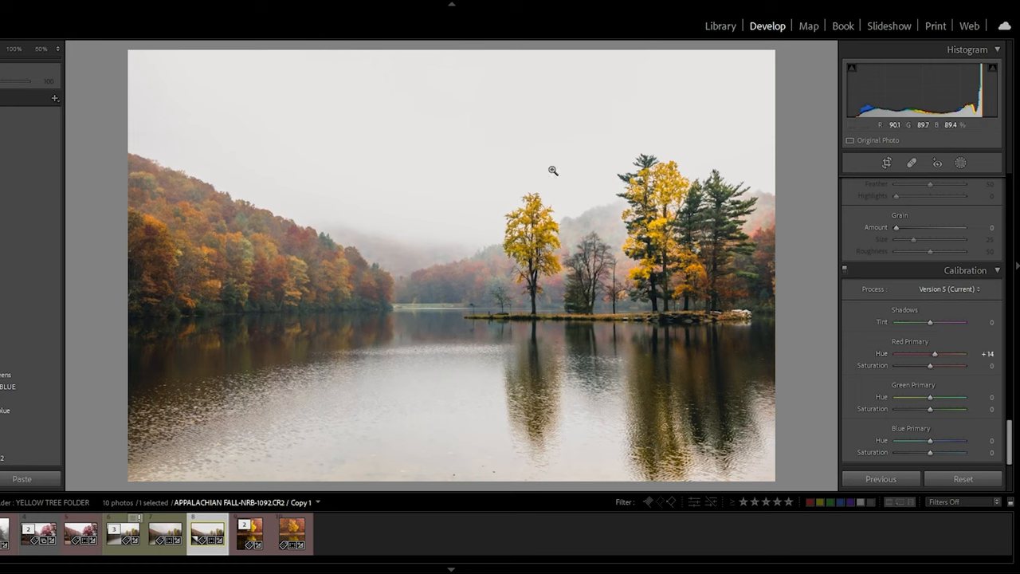
pyautogui.moveTo(680, 218)
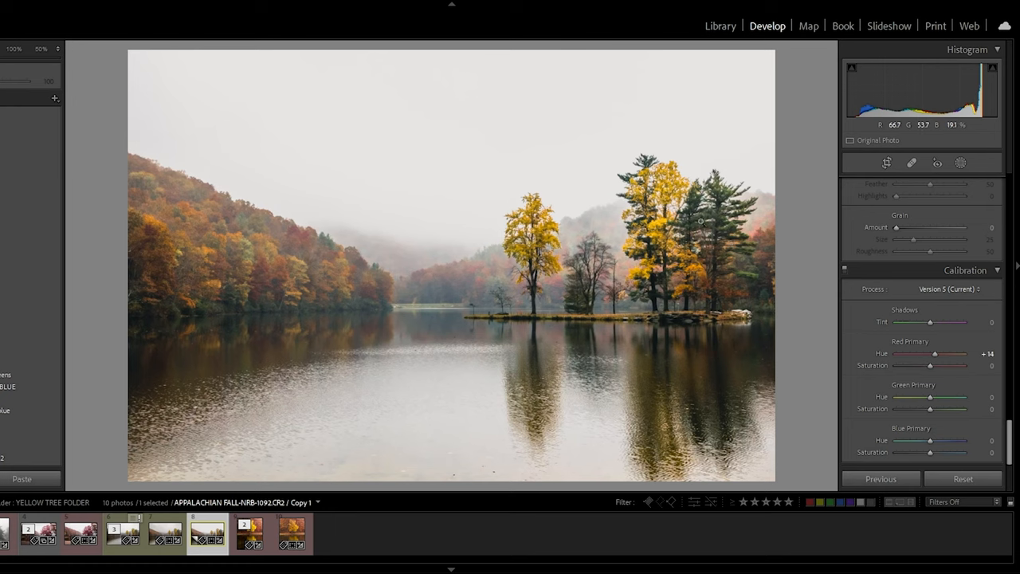
pyautogui.moveTo(270, 230)
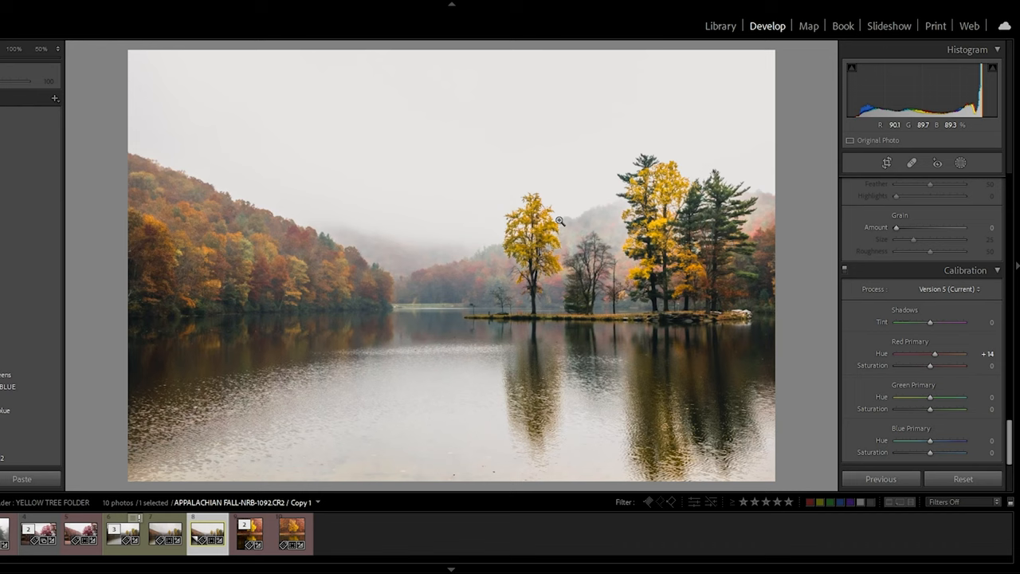
# Preview maximum red primary saturation, then set it to about +19
pyautogui.moveTo(932, 365); pyautogui.dragTo(938, 365)
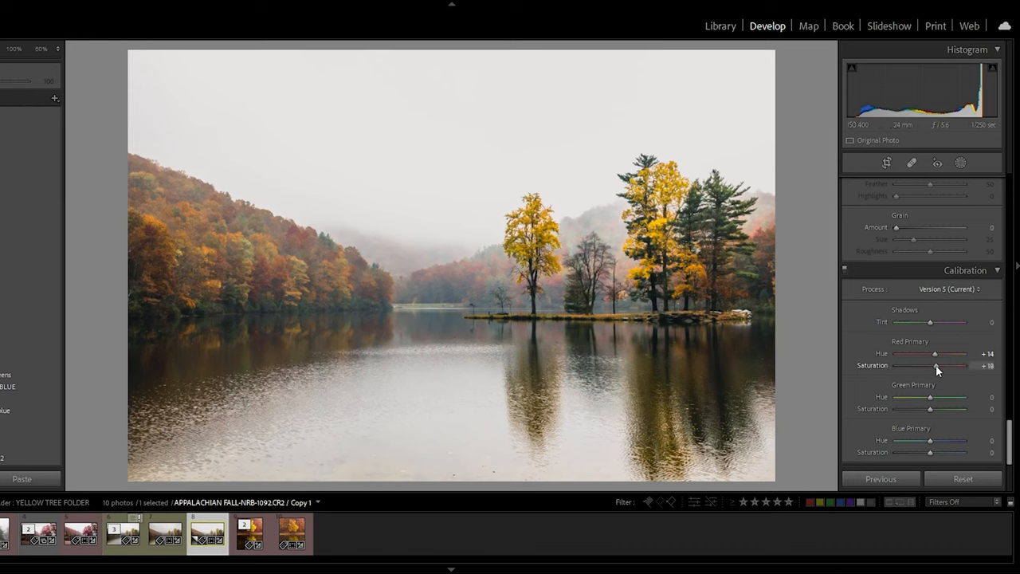
pyautogui.moveTo(937, 365); pyautogui.dragTo(964, 365)
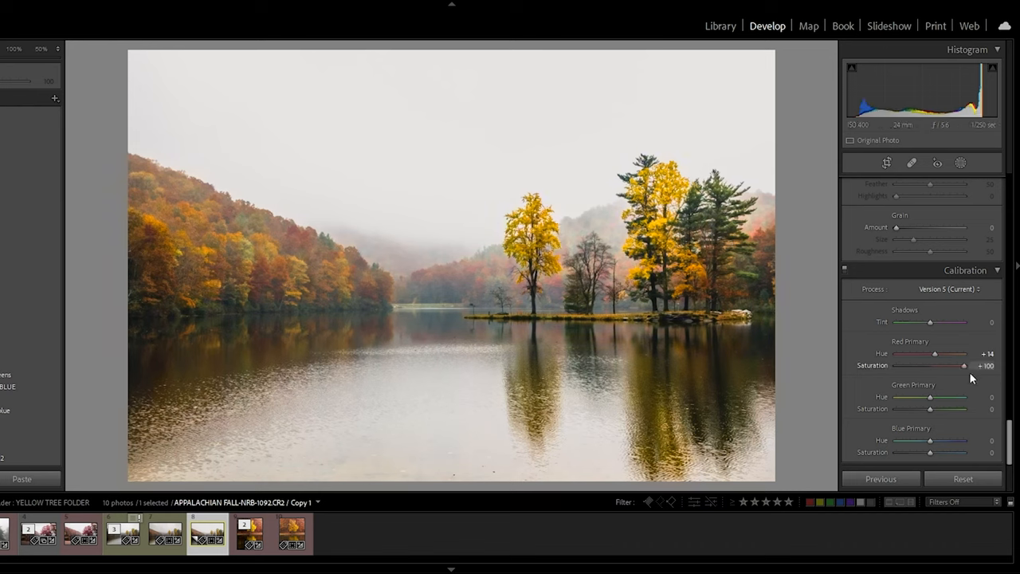
pyautogui.moveTo(963, 365); pyautogui.dragTo(937, 365)
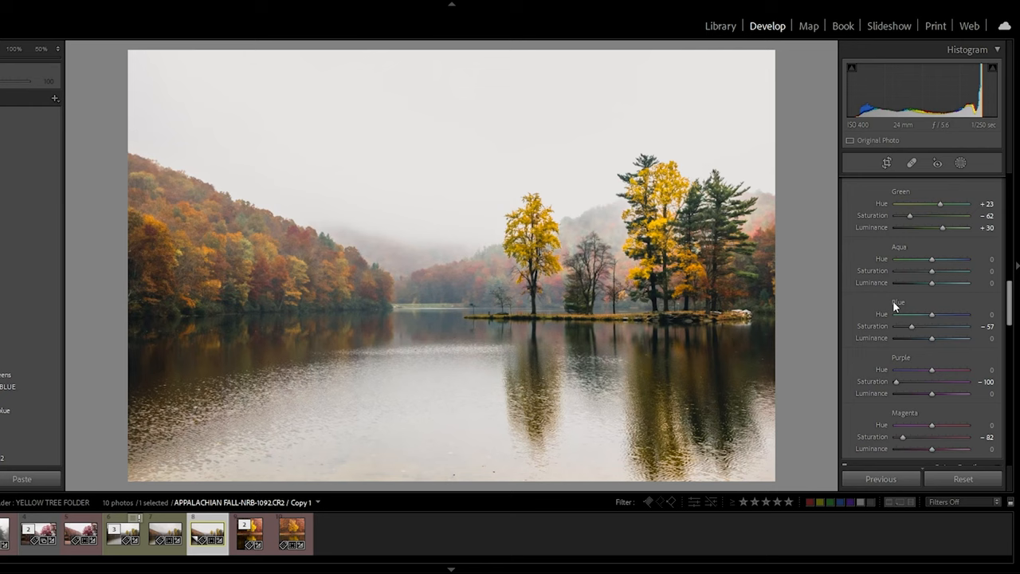
# Test the blue primary hue, return it to 0 and lower blue saturation to -30
pyautogui.scroll(-3)
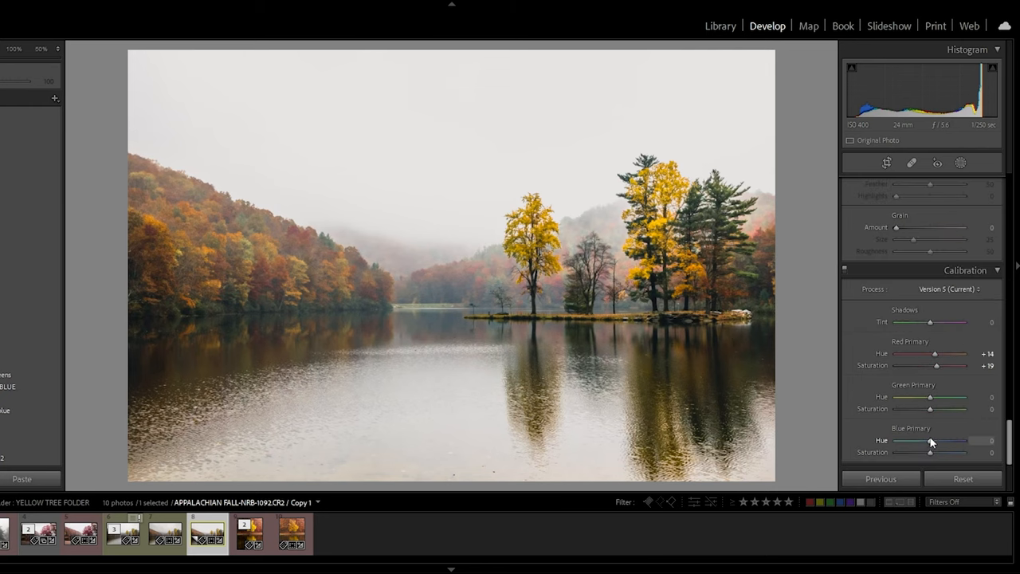
pyautogui.moveTo(930, 440); pyautogui.dragTo(894, 440)
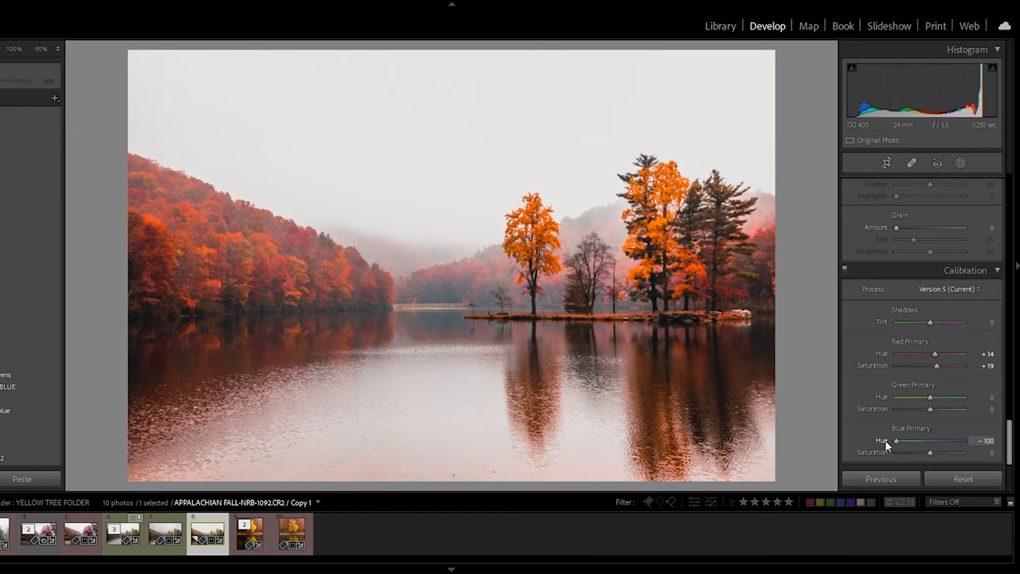
pyautogui.moveTo(895, 441); pyautogui.dragTo(910, 441)
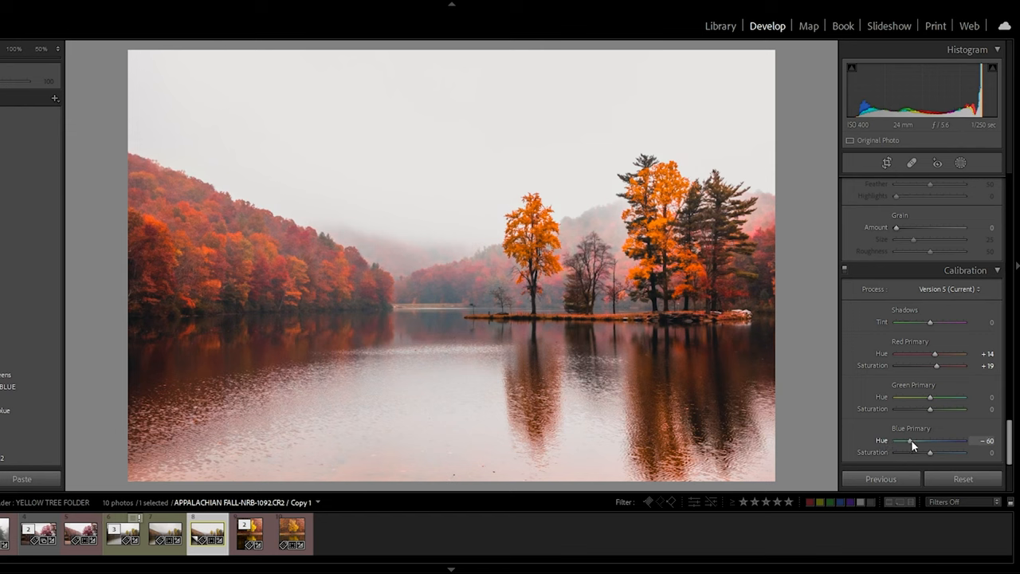
pyautogui.moveTo(915, 441); pyautogui.dragTo(960, 441)
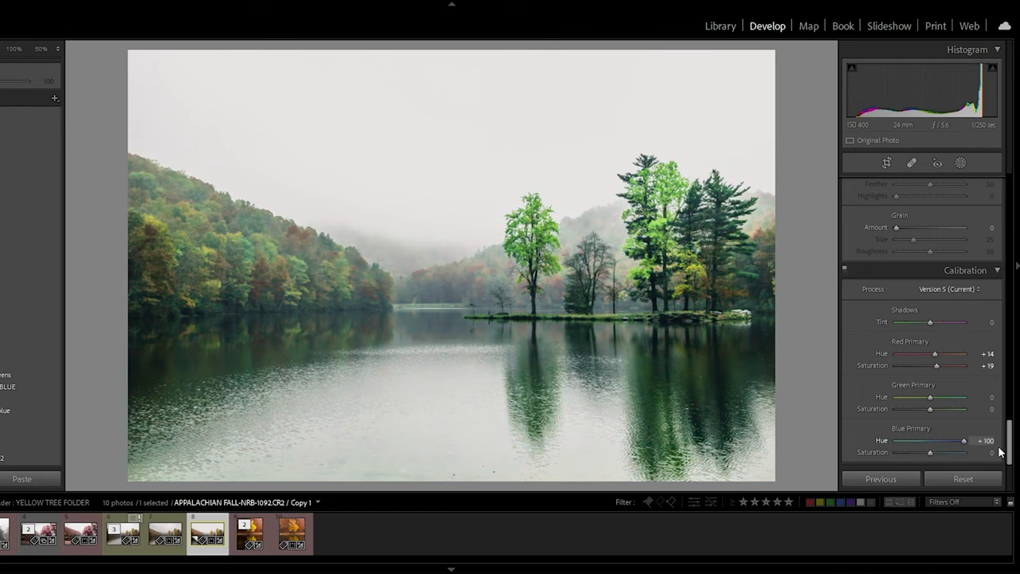
pyautogui.moveTo(960, 441); pyautogui.dragTo(887, 440)
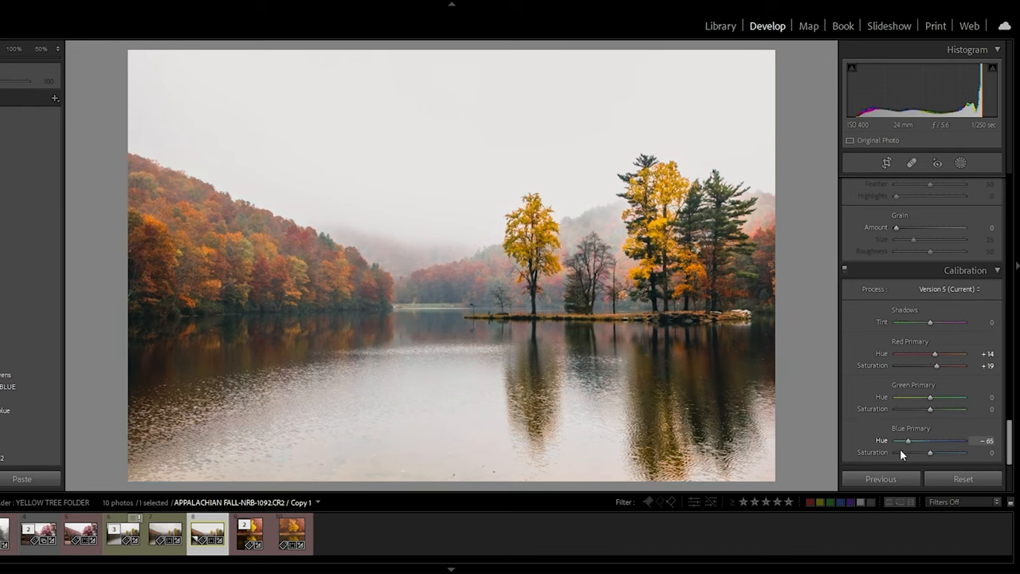
pyautogui.moveTo(888, 441); pyautogui.dragTo(931, 441)
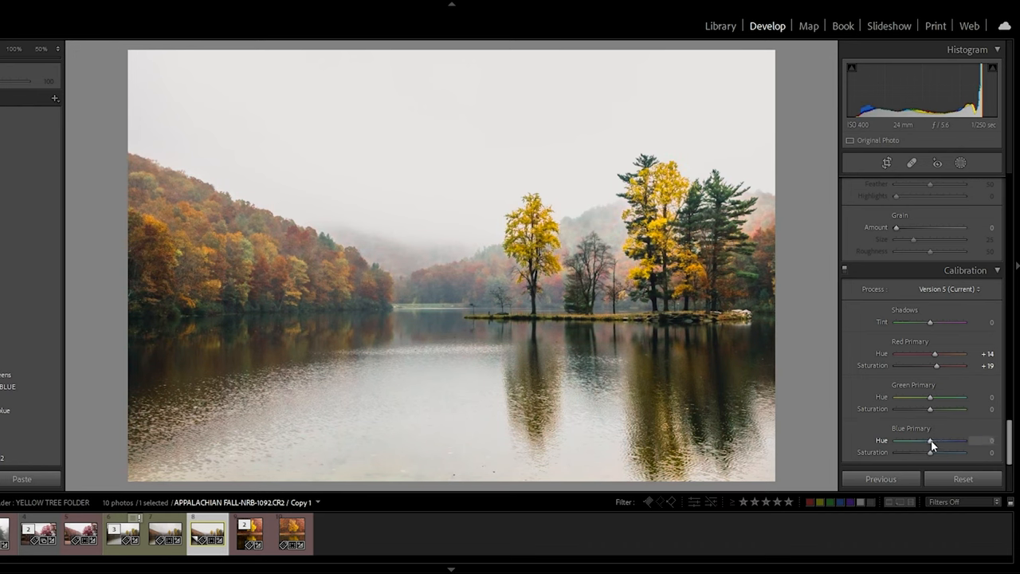
pyautogui.moveTo(938, 453); pyautogui.dragTo(923, 453)
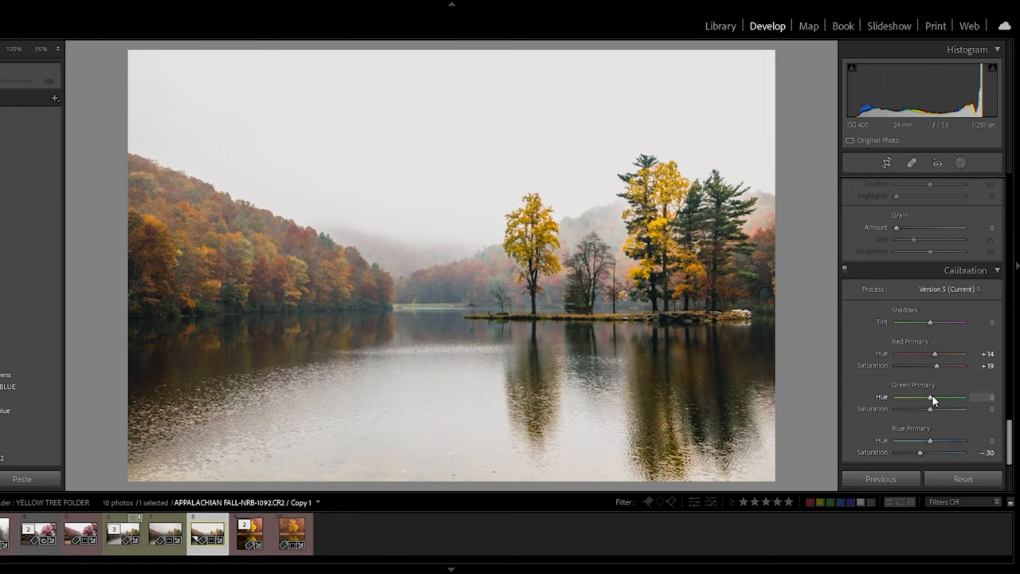
# Sweep the green primary hue and settle it at -11, nudging green saturation
pyautogui.moveTo(931, 397); pyautogui.dragTo(964, 397)
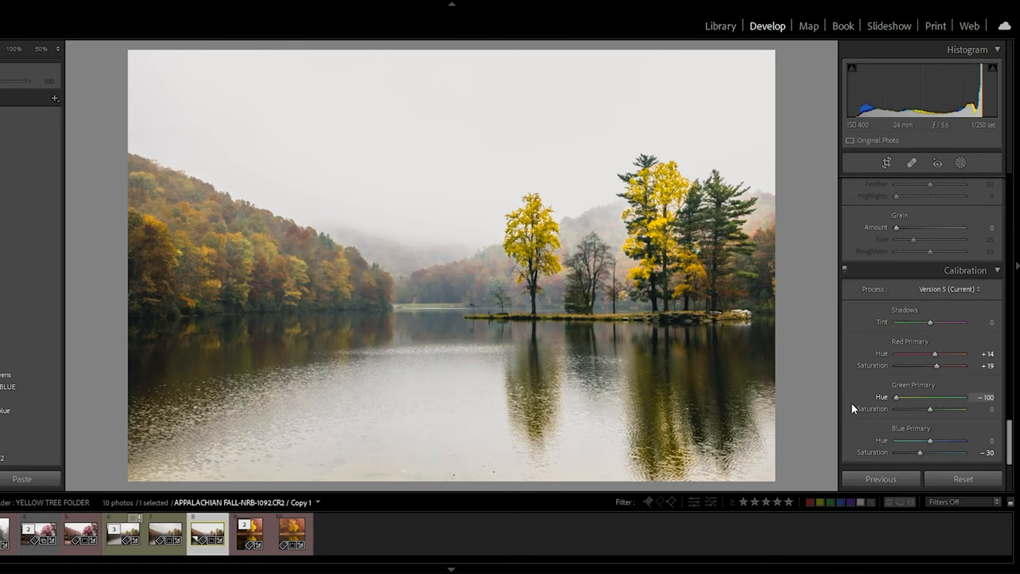
pyautogui.moveTo(894, 397); pyautogui.dragTo(963, 397)
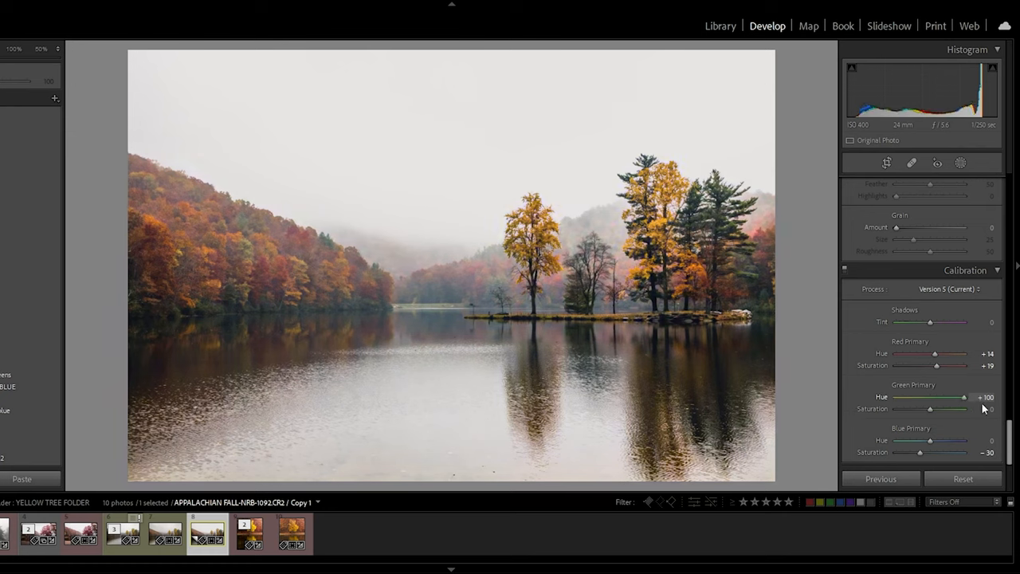
pyautogui.moveTo(962, 397); pyautogui.dragTo(931, 397)
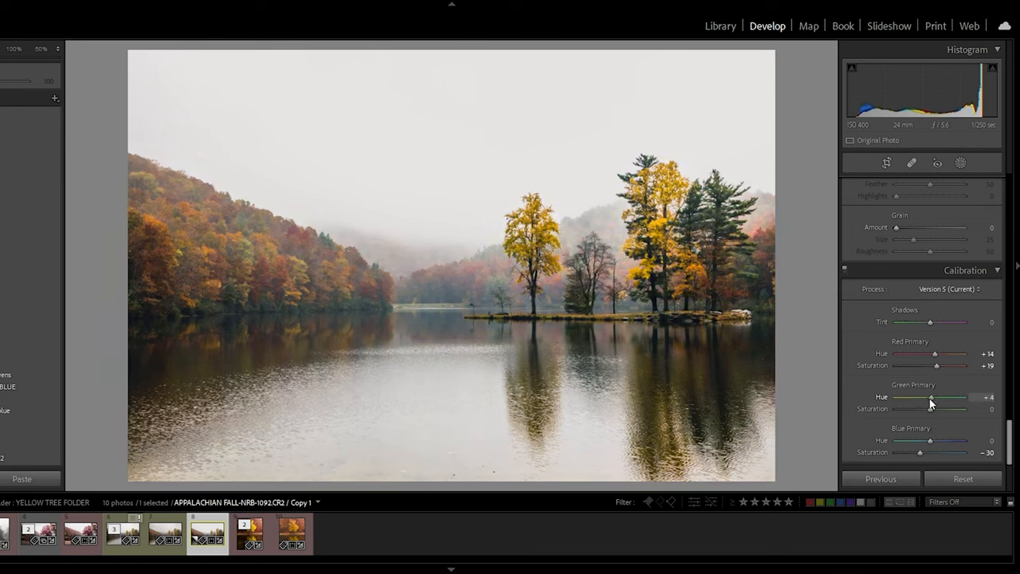
pyautogui.moveTo(932, 397); pyautogui.dragTo(927, 397)
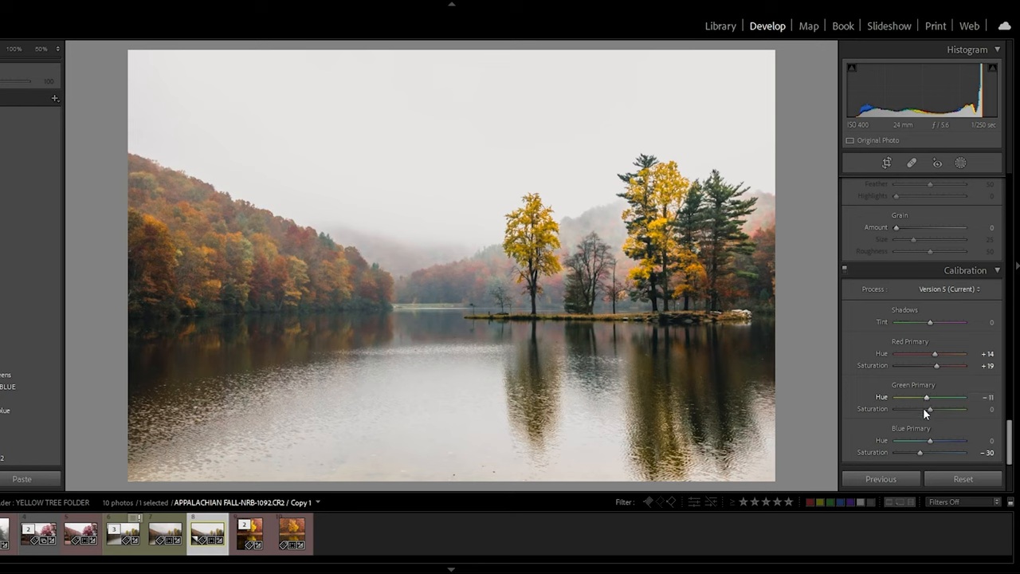
pyautogui.moveTo(920, 409); pyautogui.dragTo(941, 409)
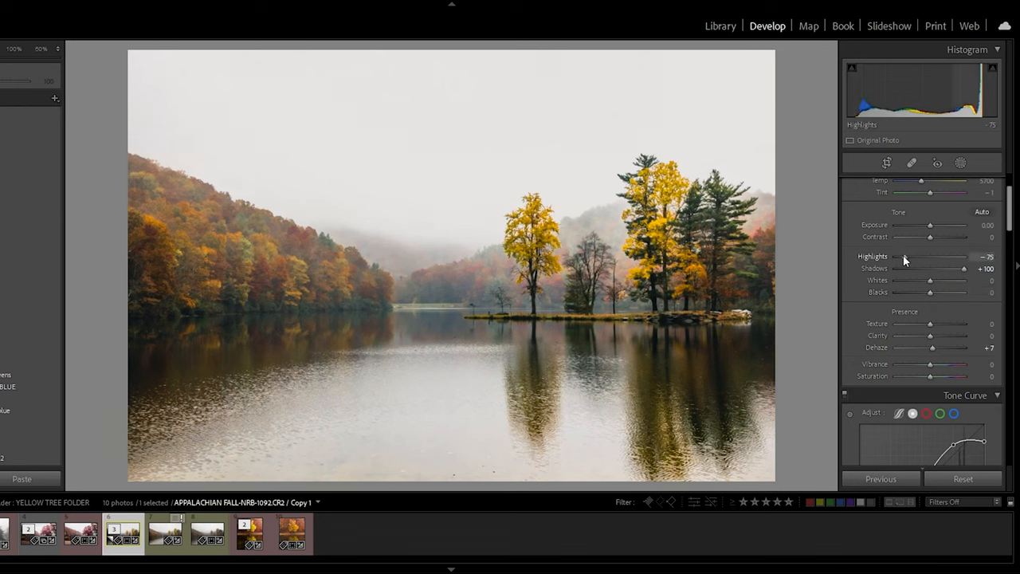
# Fine-tune highlights to -75 with shadows at +100 and dehaze +7
pyautogui.moveTo(921, 257); pyautogui.dragTo(931, 257)
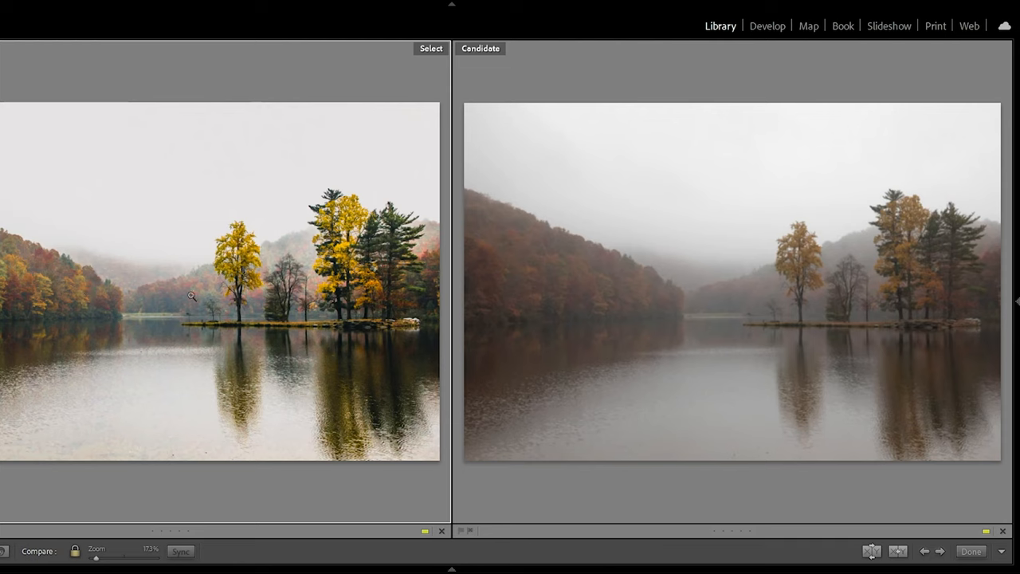
pyautogui.moveTo(977, 230)
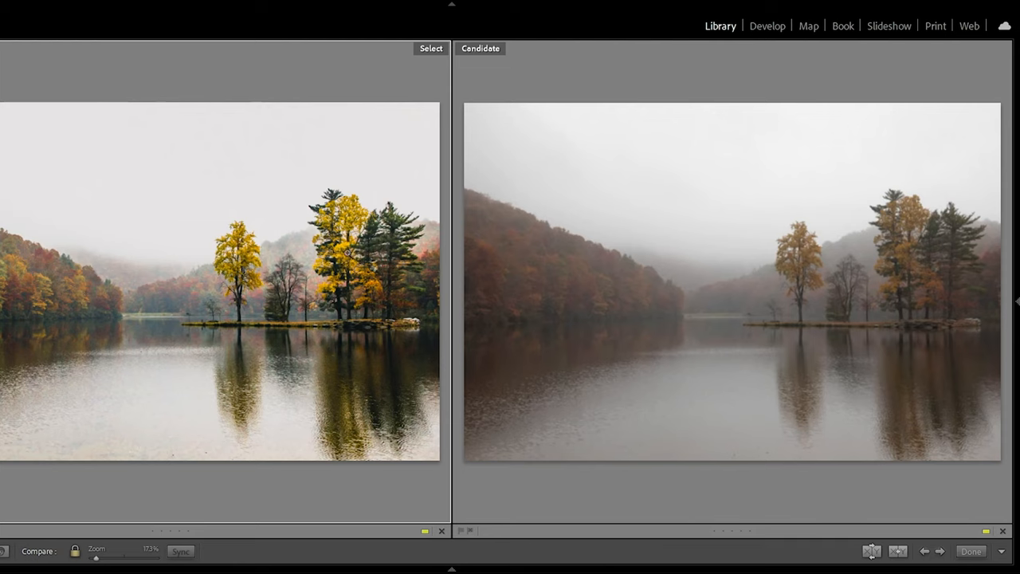
pyautogui.moveTo(911, 291)
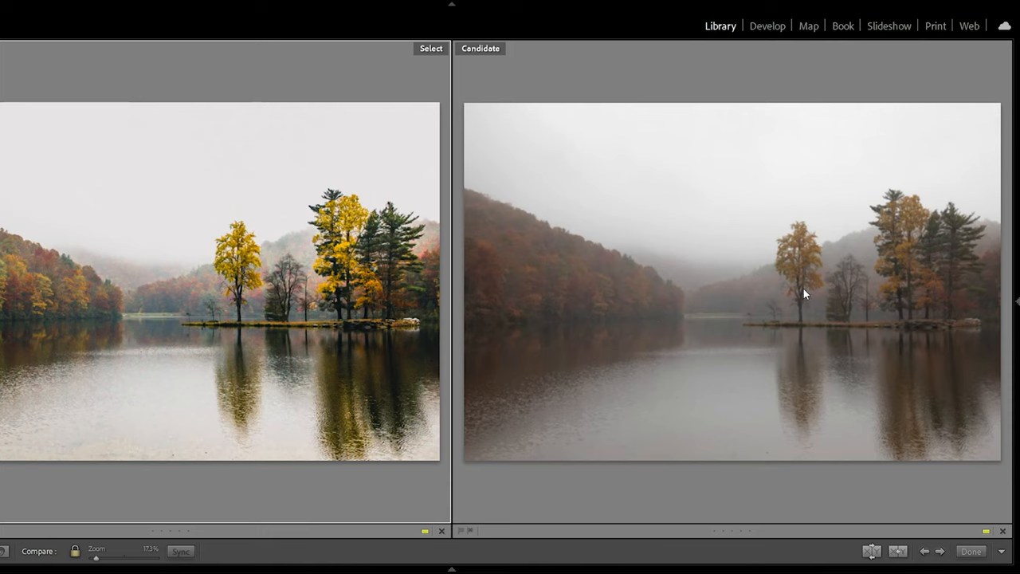
pyautogui.moveTo(801, 271)
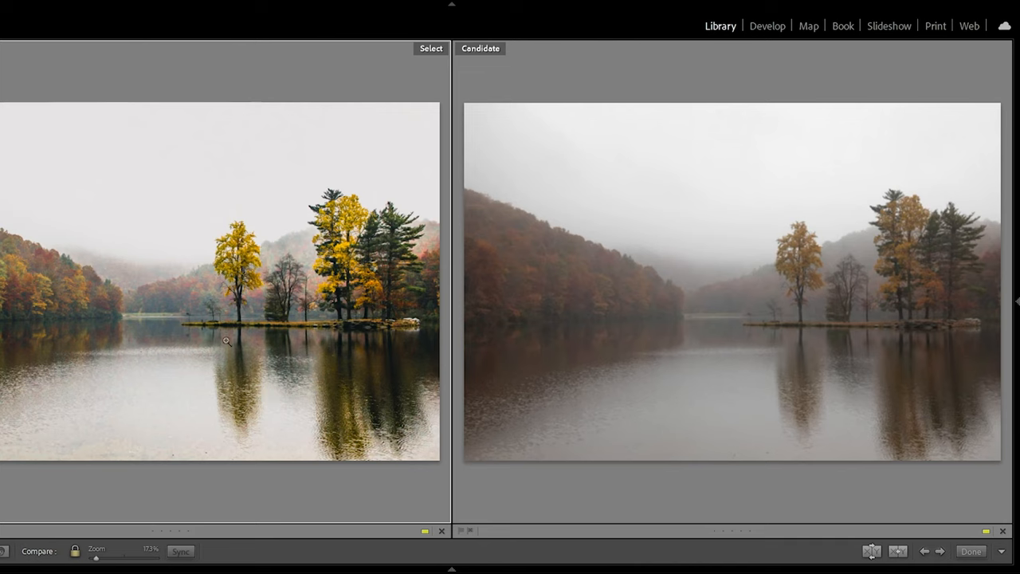
pyautogui.moveTo(163, 279)
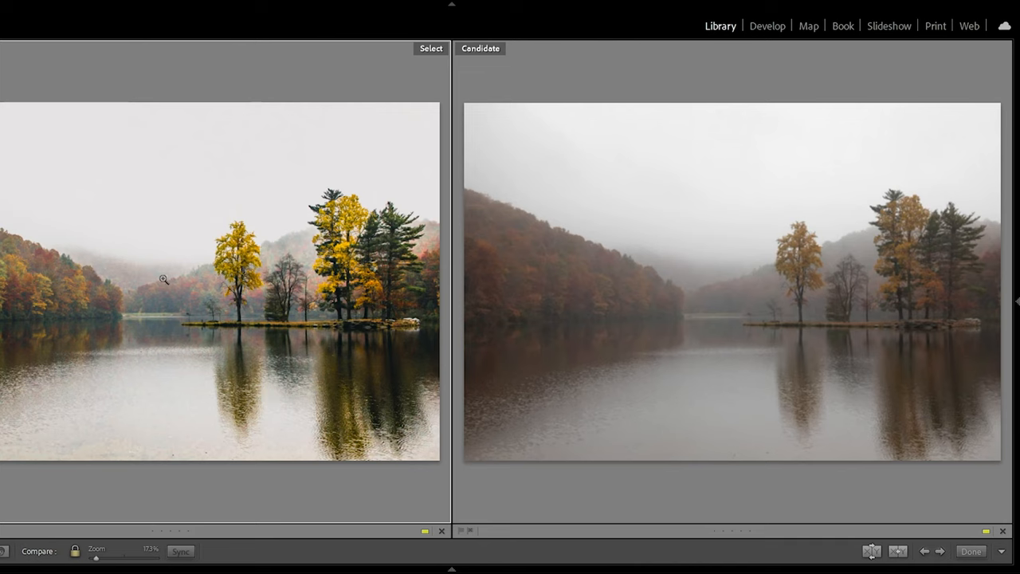
pyautogui.moveTo(371, 367)
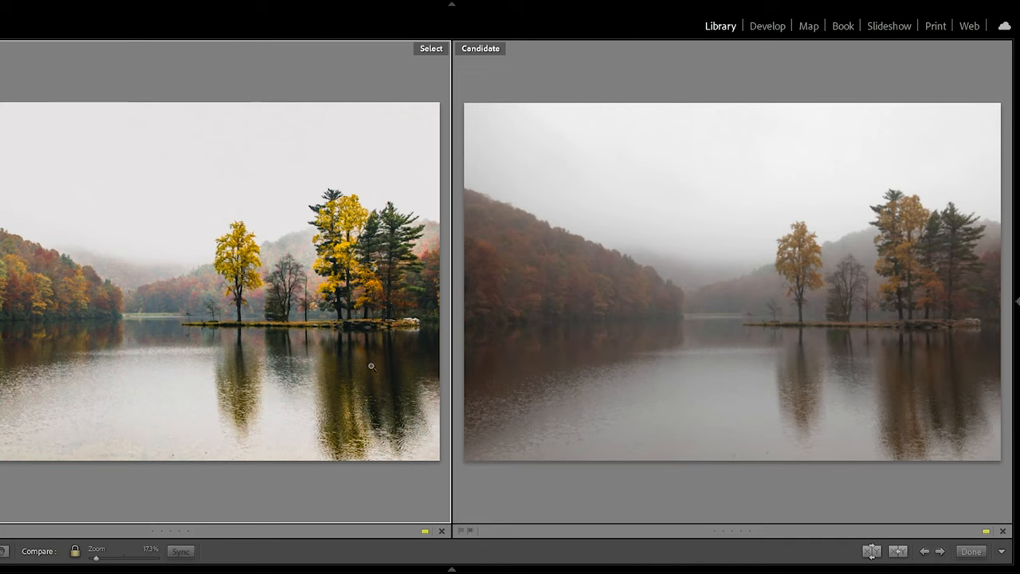